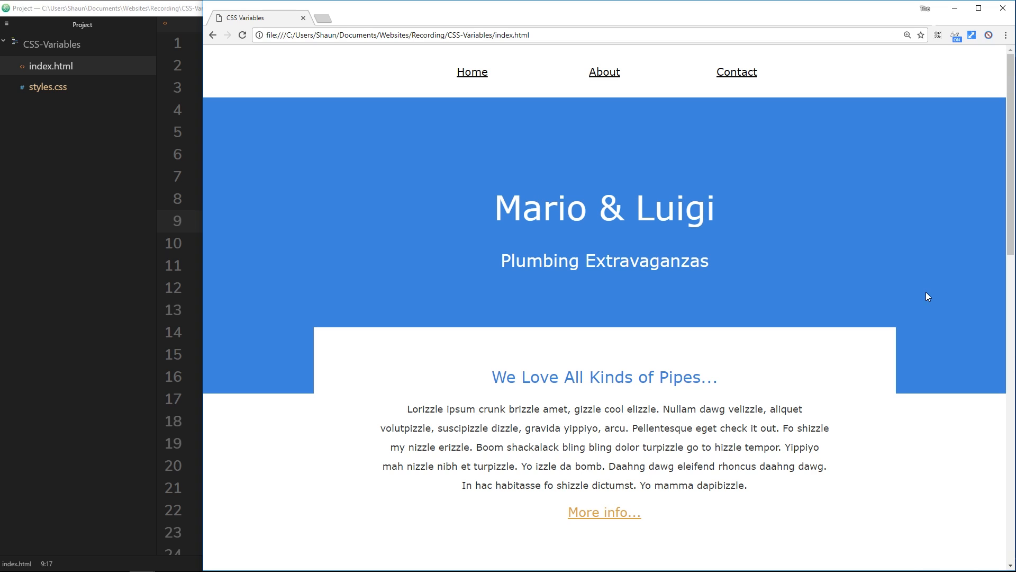
{"action": "mouse_move", "coordinate": [228, 57]}
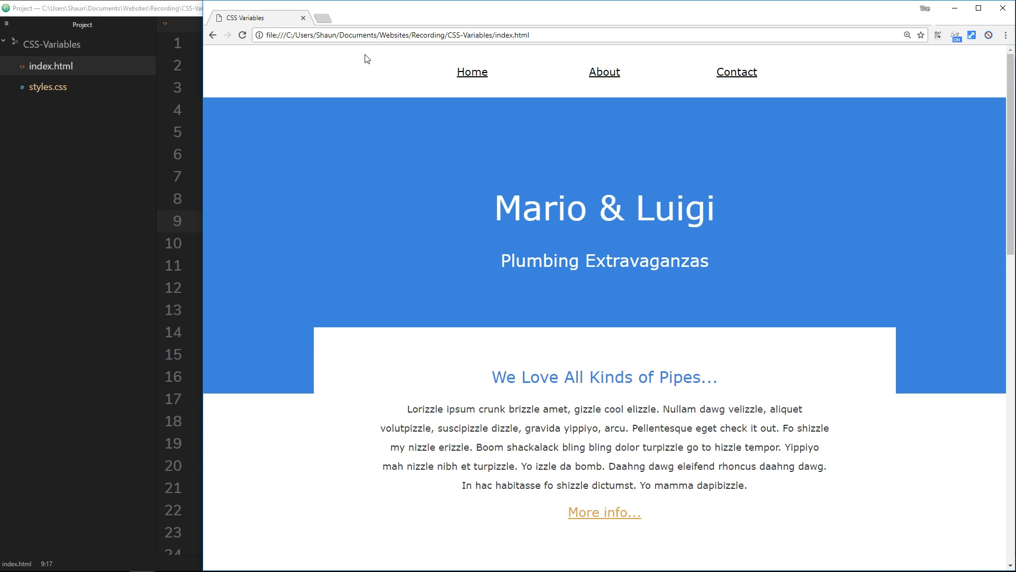
{"action": "mouse_move", "coordinate": [230, 59]}
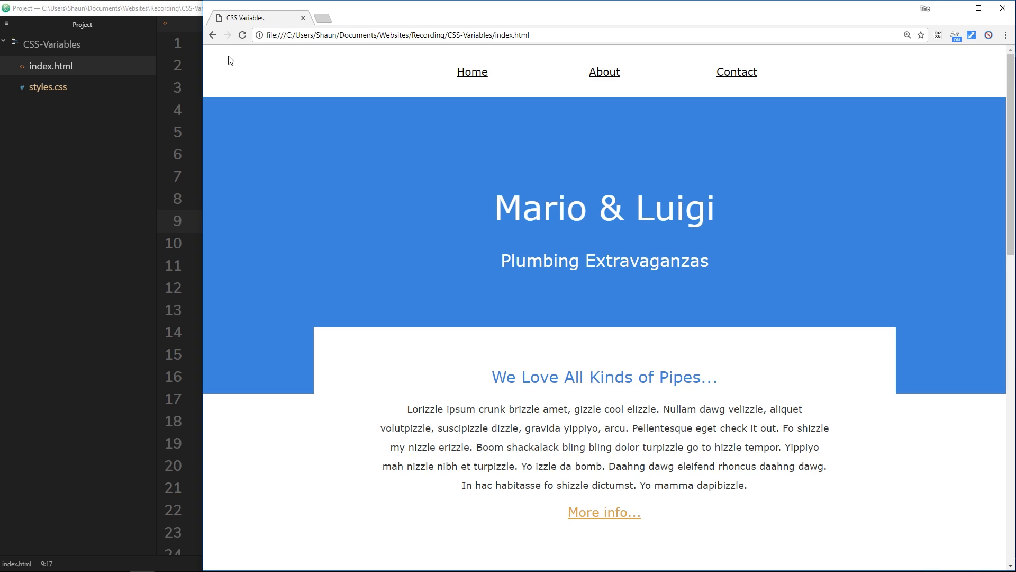
{"action": "mouse_move", "coordinate": [233, 64]}
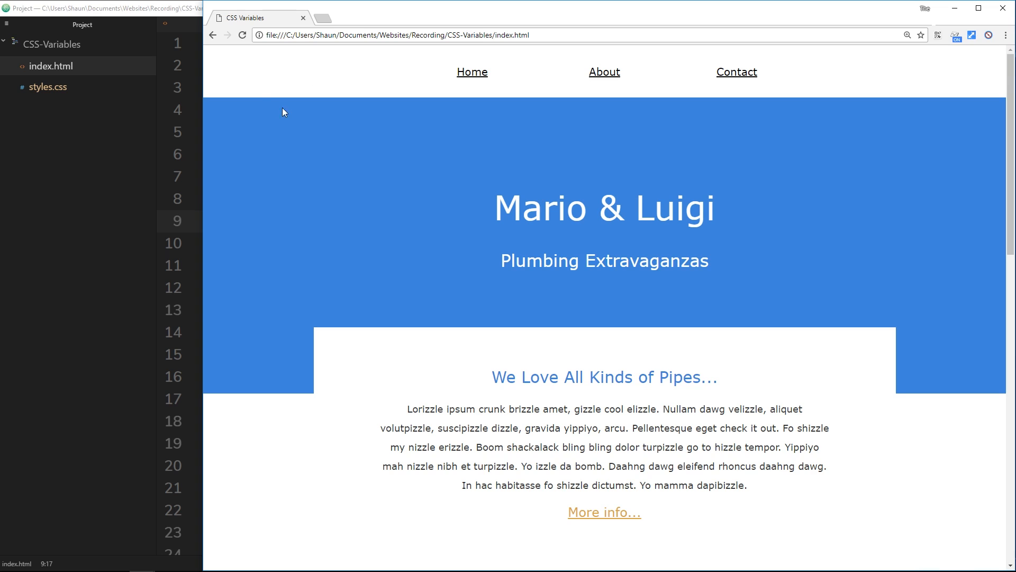
{"action": "mouse_move", "coordinate": [695, 255]}
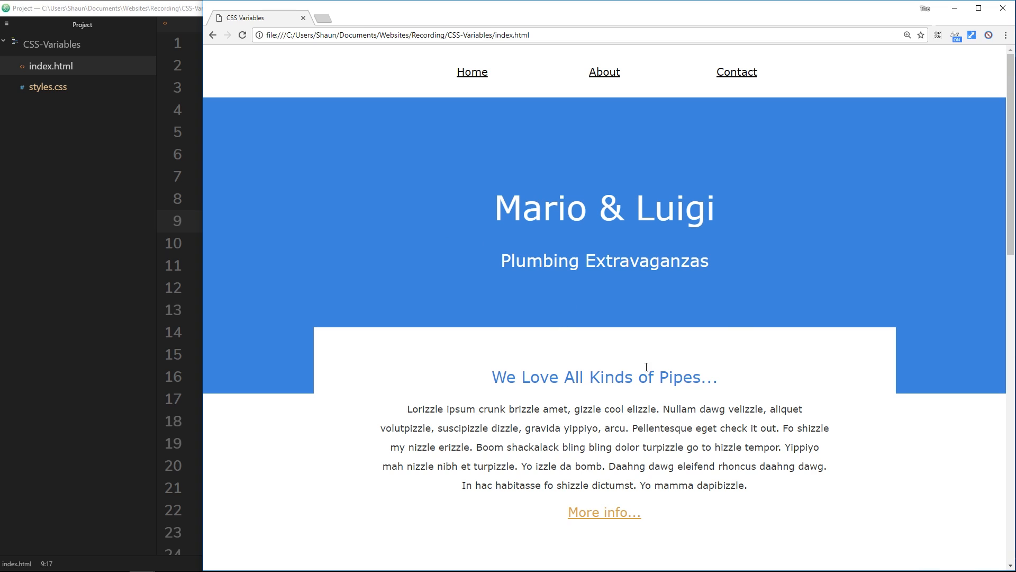
{"action": "mouse_move", "coordinate": [752, 313]}
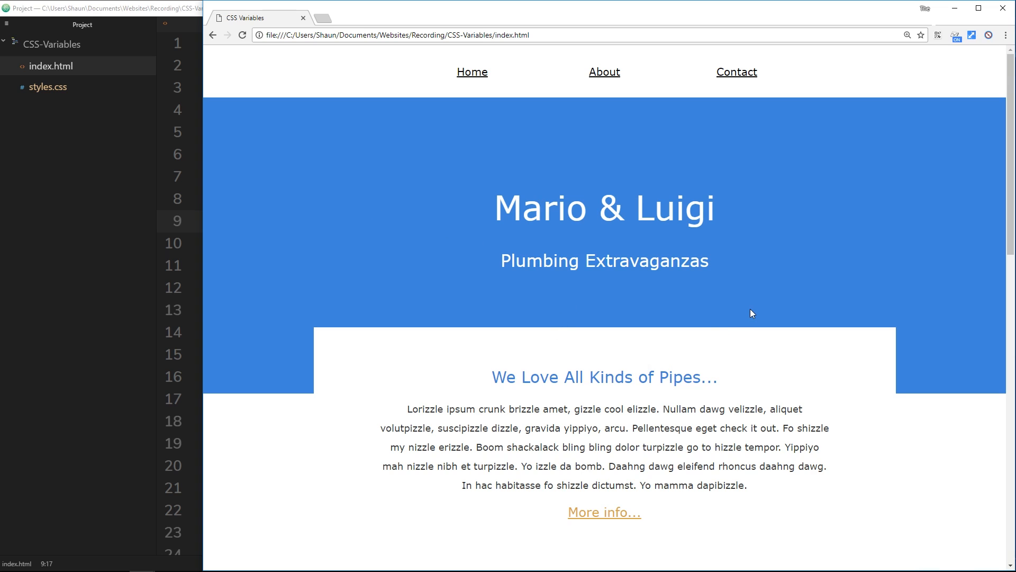
{"action": "mouse_move", "coordinate": [337, 133]}
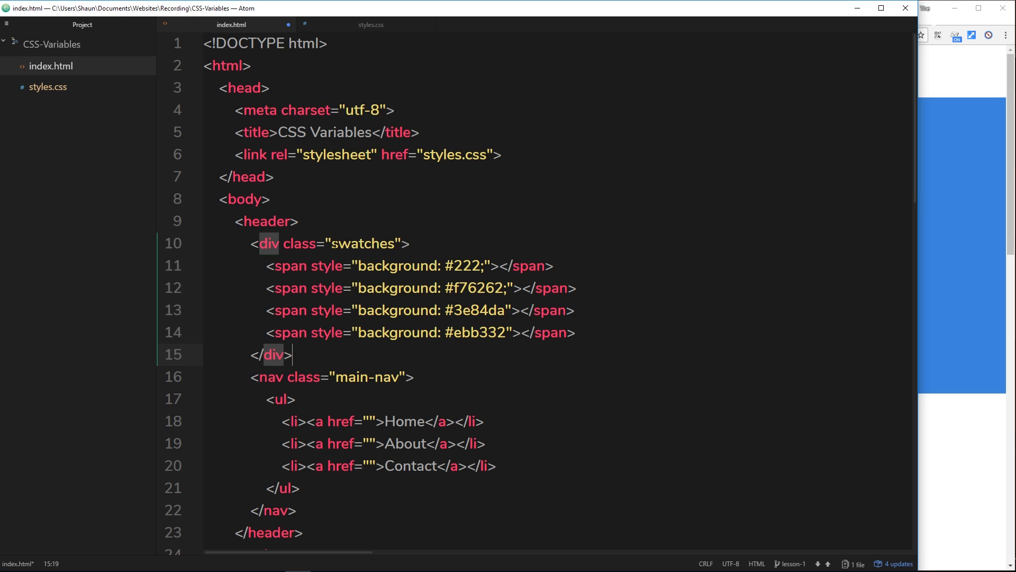
- Review the swatches div and its #222 first swatch in index.html, then move to styles.css
{"action": "double_click", "coordinate": [364, 243]}
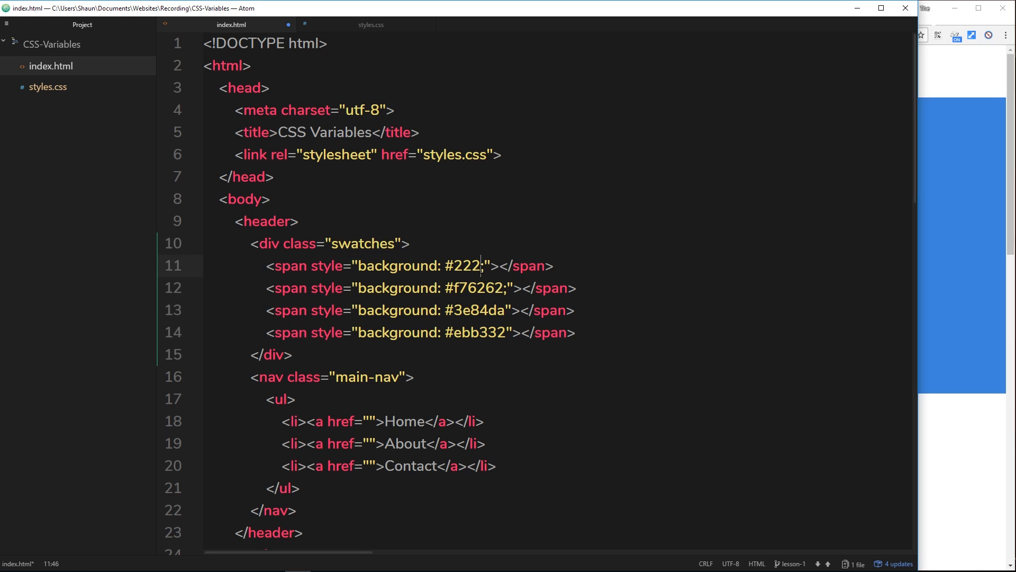
{"action": "double_click", "coordinate": [463, 266]}
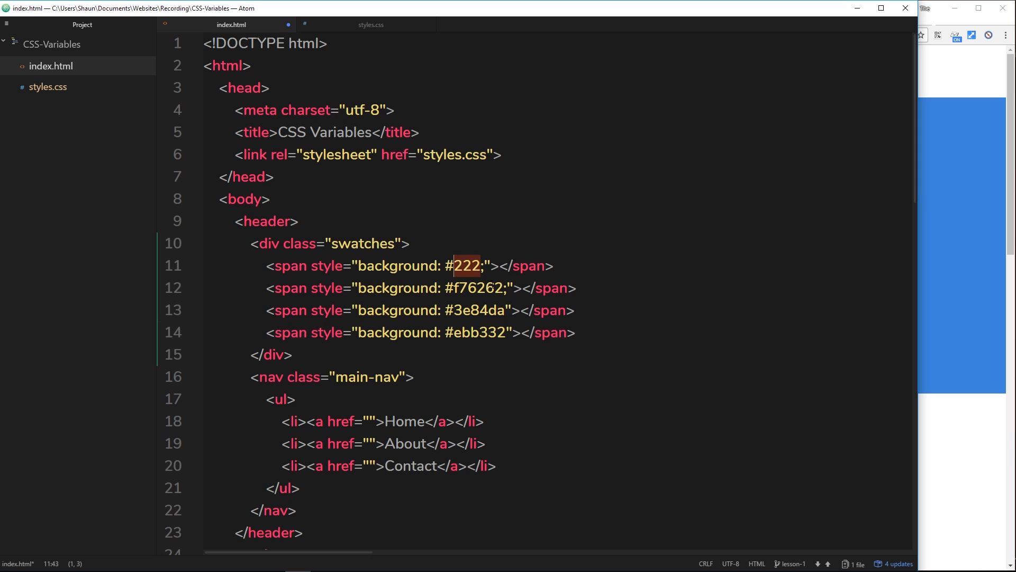
{"action": "left_click", "coordinate": [492, 288]}
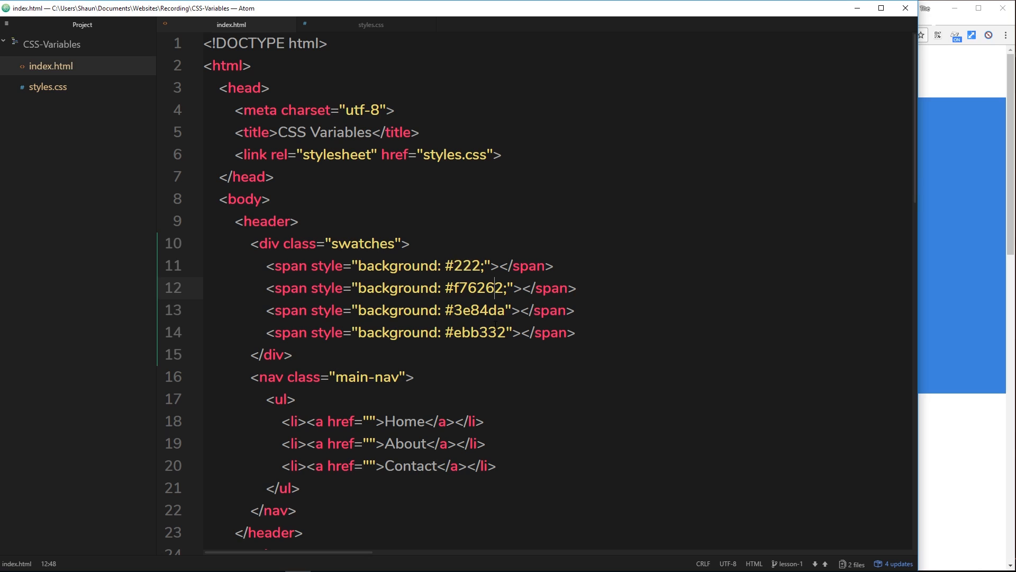
{"action": "left_click", "coordinate": [371, 24]}
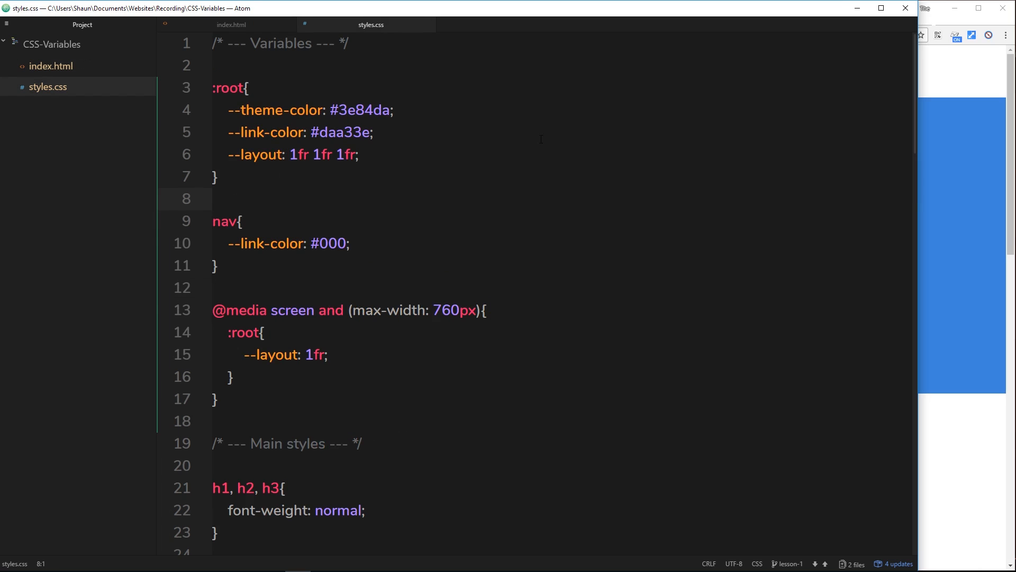
- Append a .swatches span rule: inline-block, 20px width and height, 10px margin, pointer cursor
{"action": "left_click", "coordinate": [211, 198]}
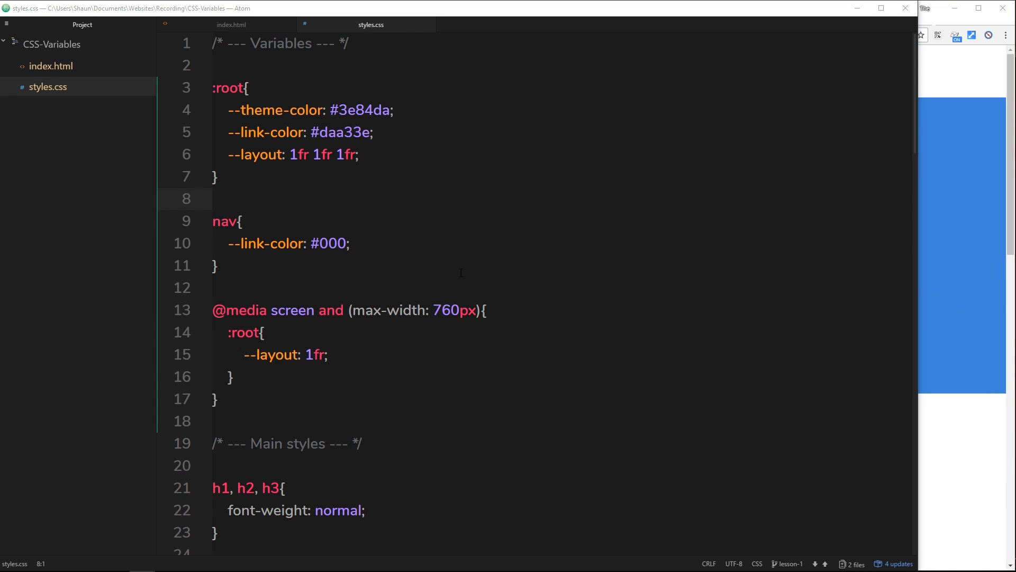
{"action": "scroll", "scroll_direction": "down", "scroll_amount": 3}
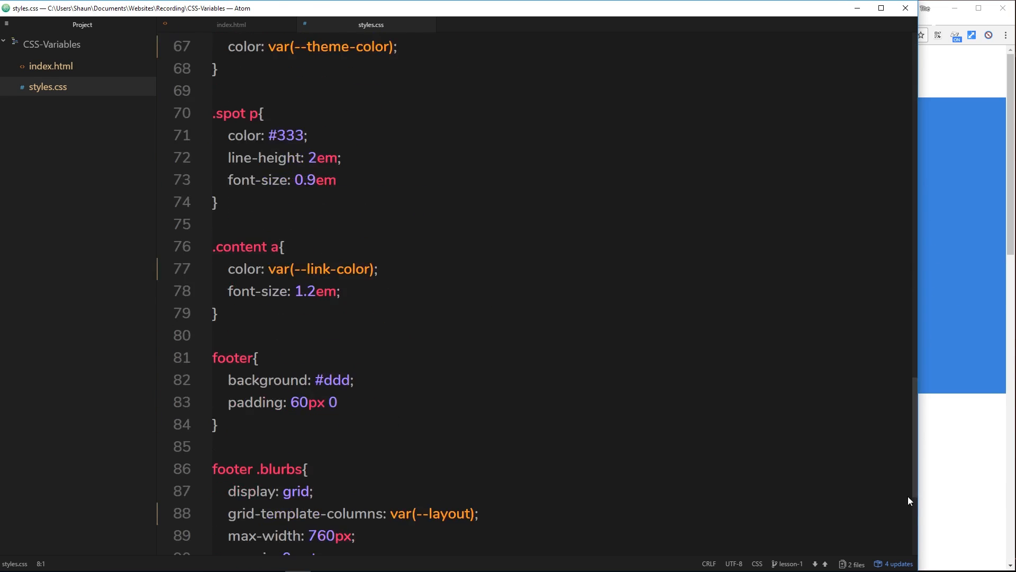
{"action": "scroll", "scroll_direction": "down", "scroll_amount": 3}
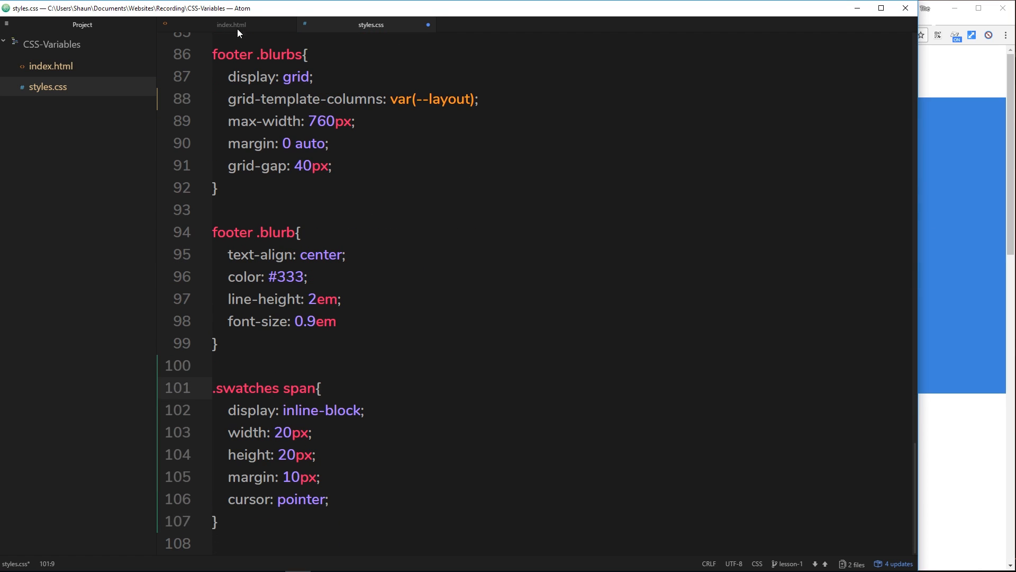
{"action": "left_click", "coordinate": [231, 24]}
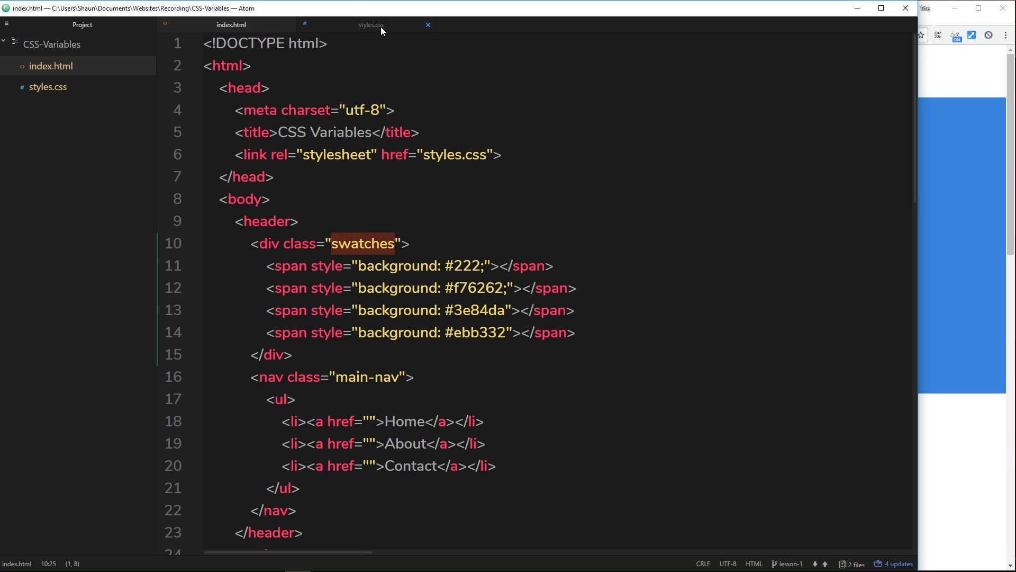
{"action": "left_click", "coordinate": [371, 24]}
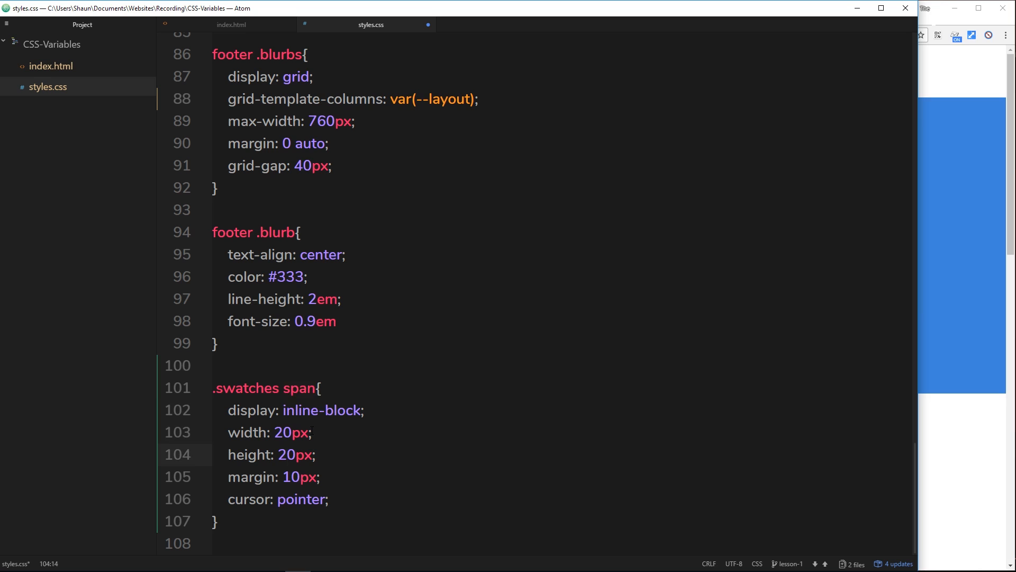
{"action": "left_click", "coordinate": [319, 477]}
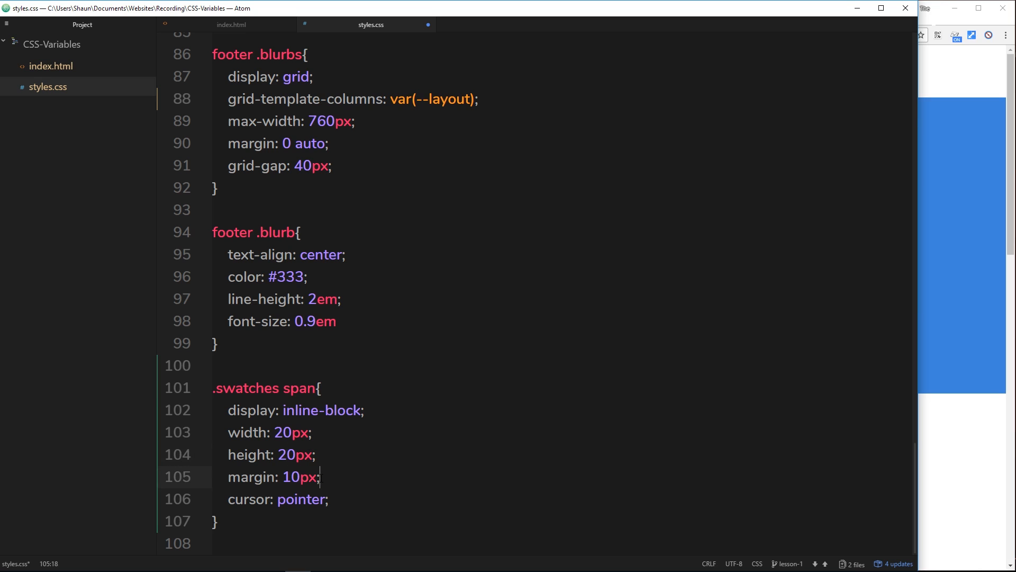
{"action": "double_click", "coordinate": [296, 477]}
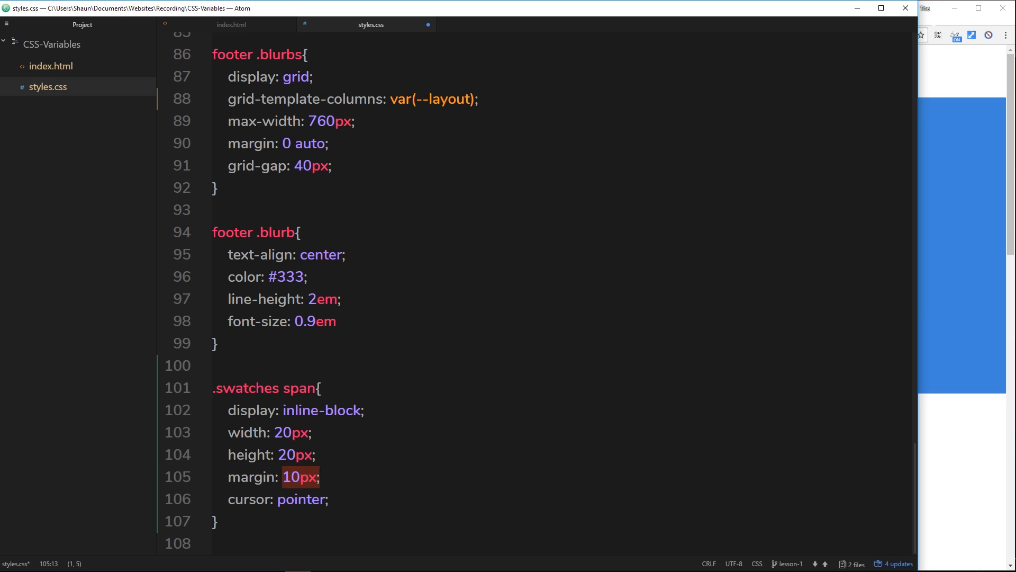
{"action": "mouse_move", "coordinate": [577, 368]}
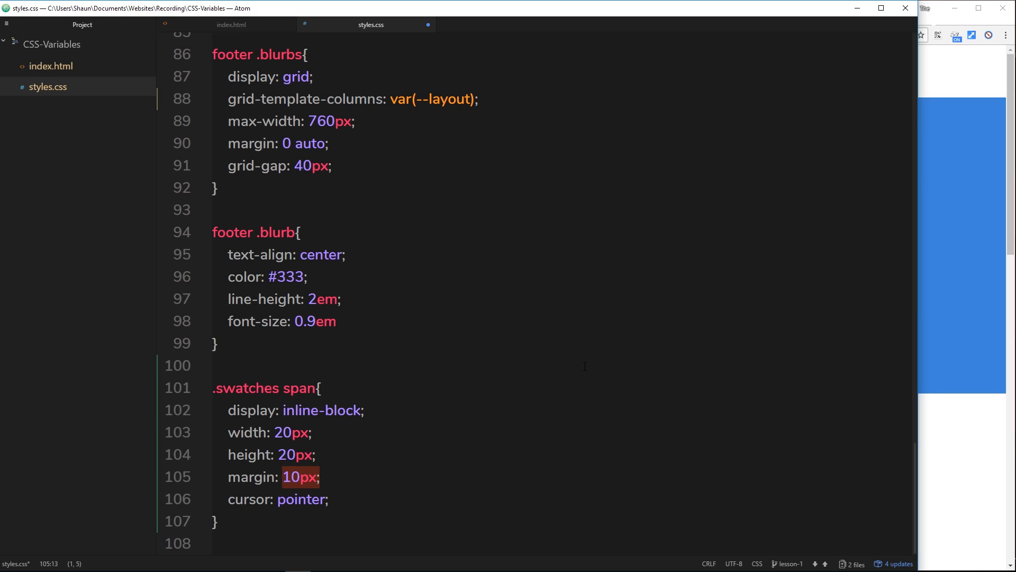
{"action": "left_click", "coordinate": [337, 321]}
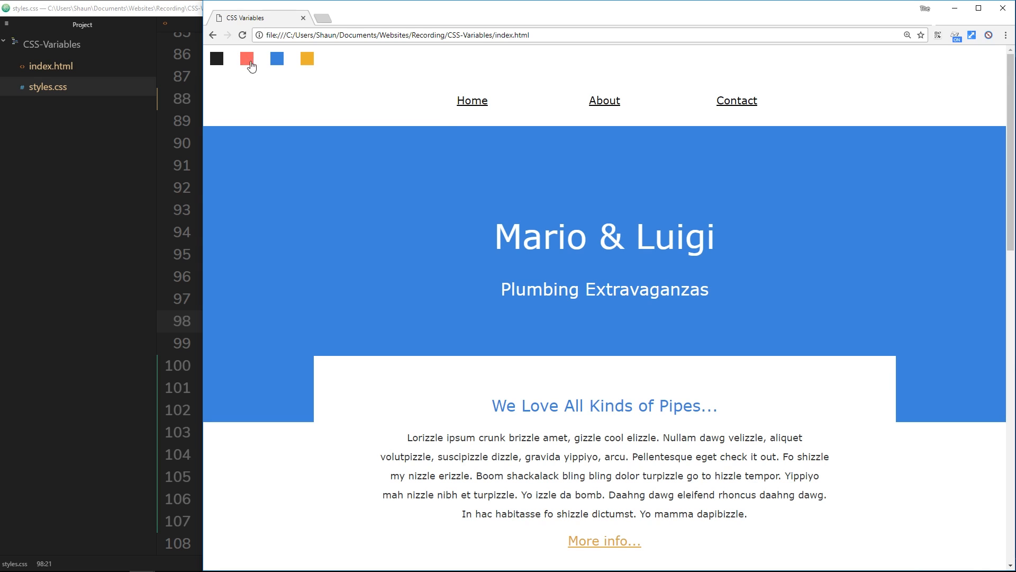
{"action": "mouse_move", "coordinate": [276, 59]}
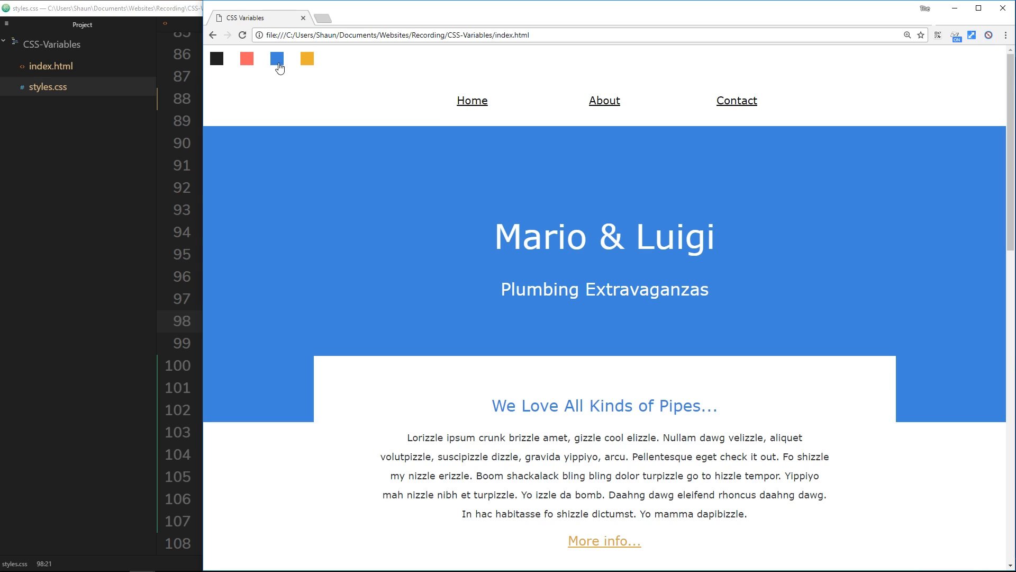
{"action": "mouse_move", "coordinate": [290, 145]}
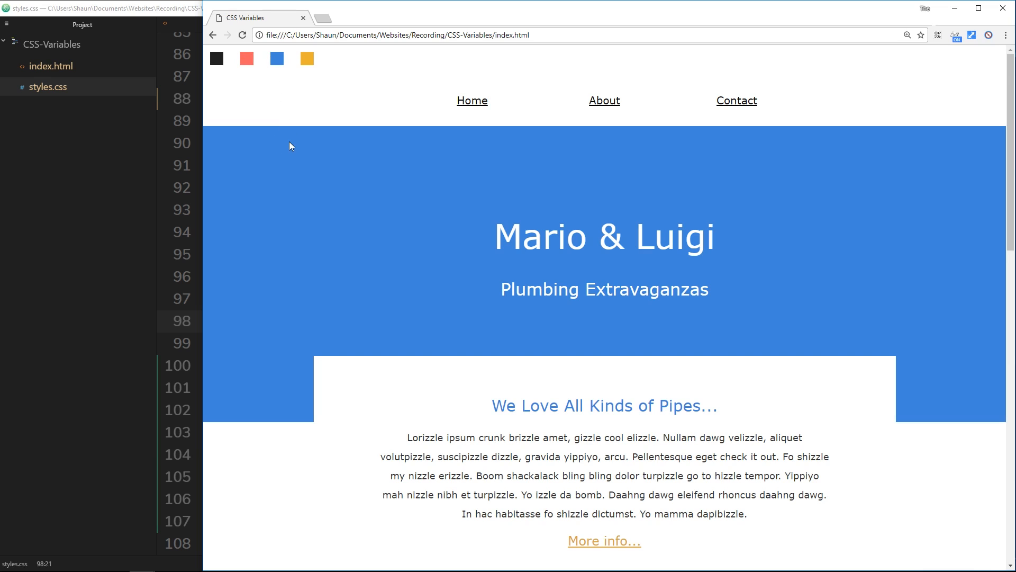
{"action": "mouse_move", "coordinate": [306, 58]}
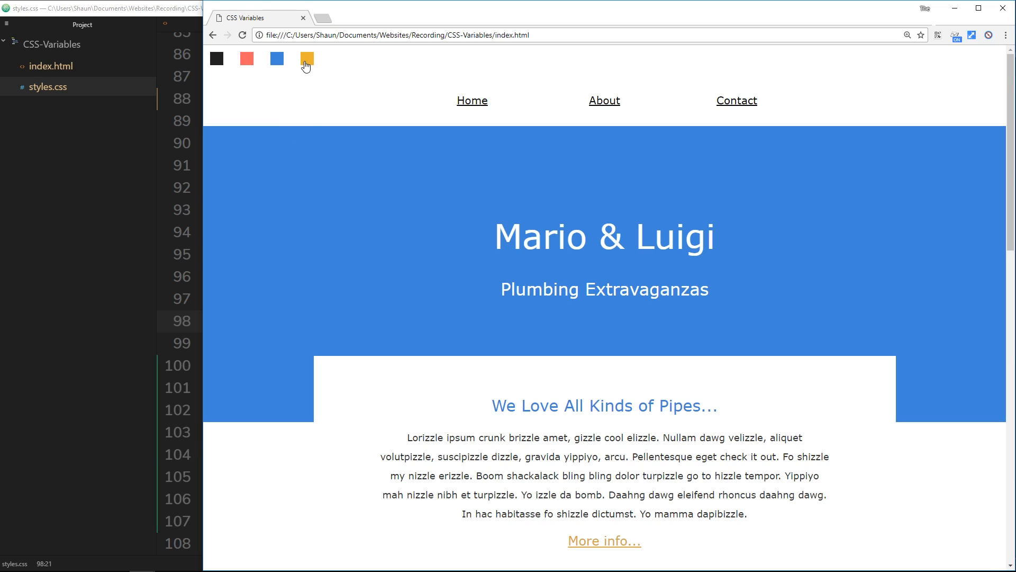
{"action": "mouse_move", "coordinate": [298, 94]}
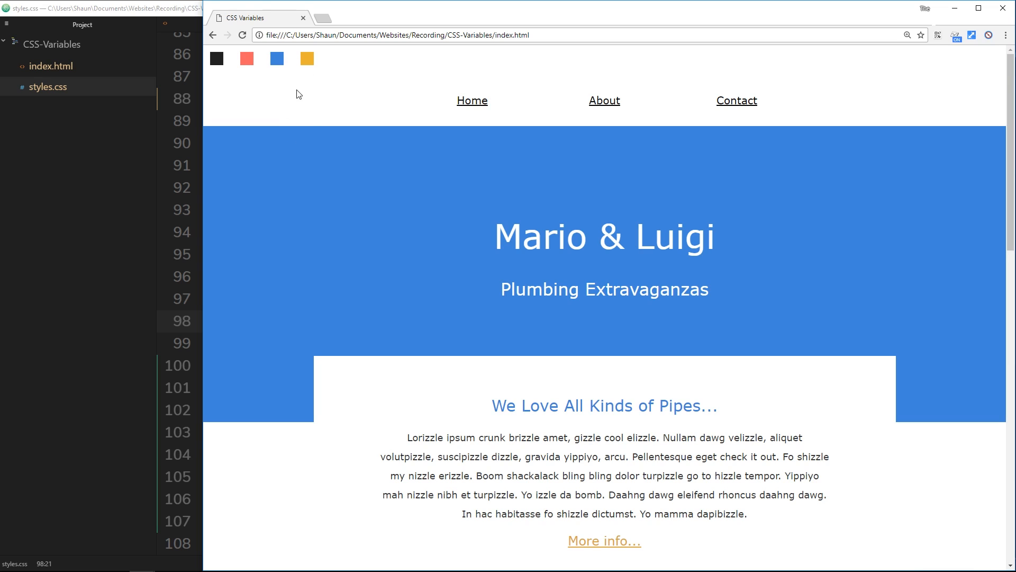
{"action": "mouse_move", "coordinate": [410, 234]}
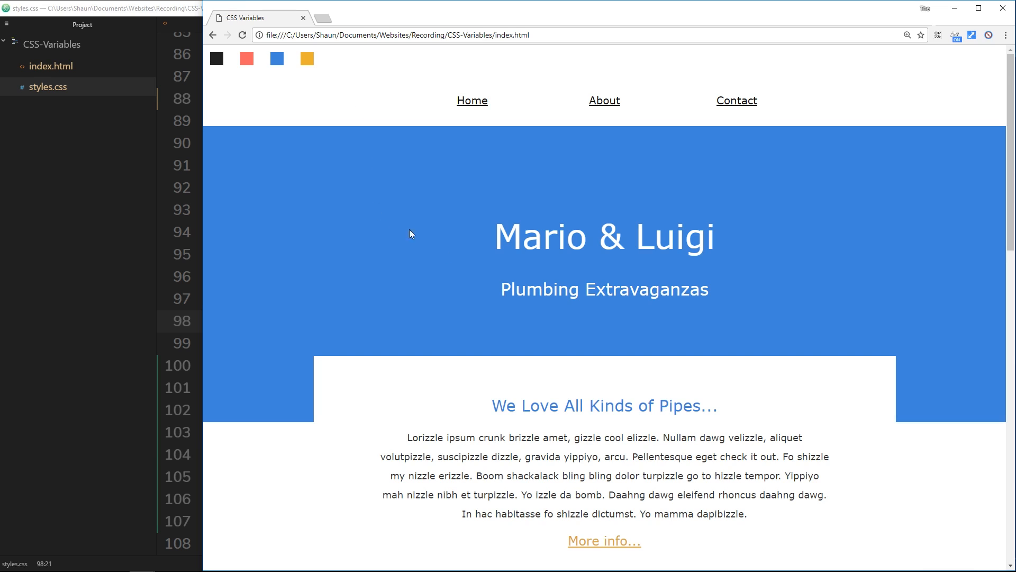
{"action": "mouse_move", "coordinate": [246, 58]}
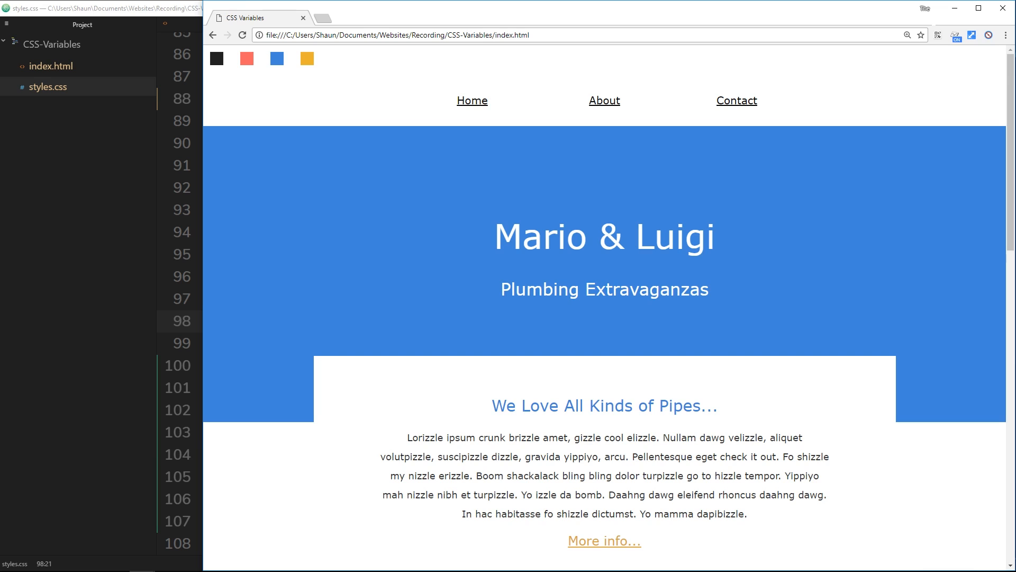
{"action": "mouse_move", "coordinate": [393, 46]}
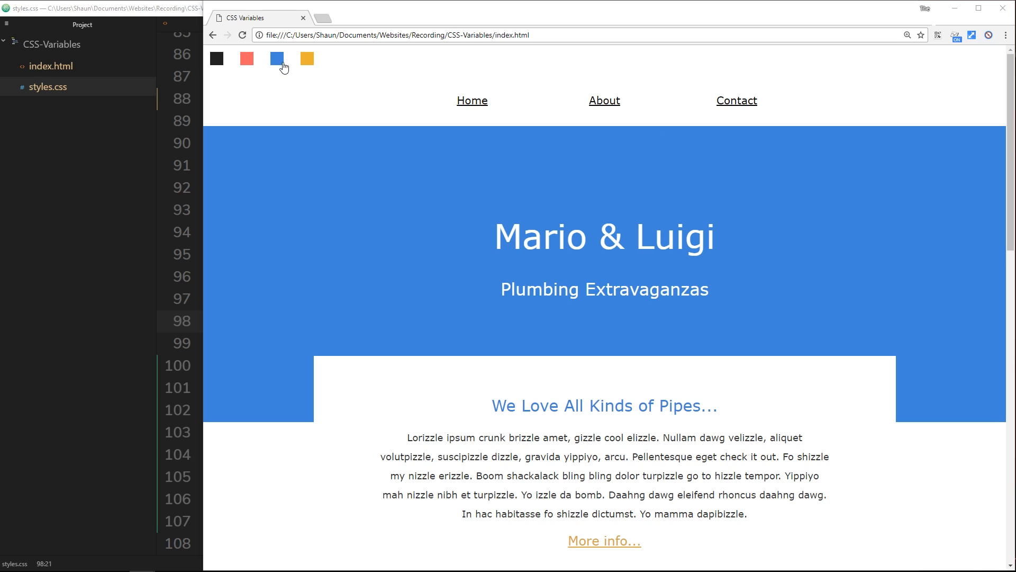
{"action": "mouse_move", "coordinate": [438, 280]}
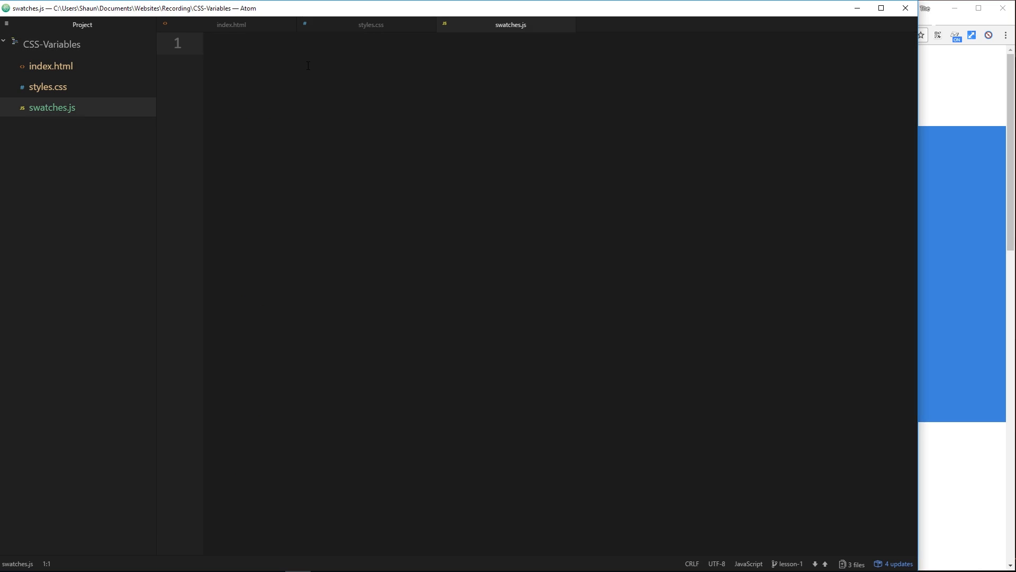
- Declare var swatches = document.querySelectorAll('.swatches span'); as the first line of swatches.js
{"action": "left_click", "coordinate": [231, 24]}
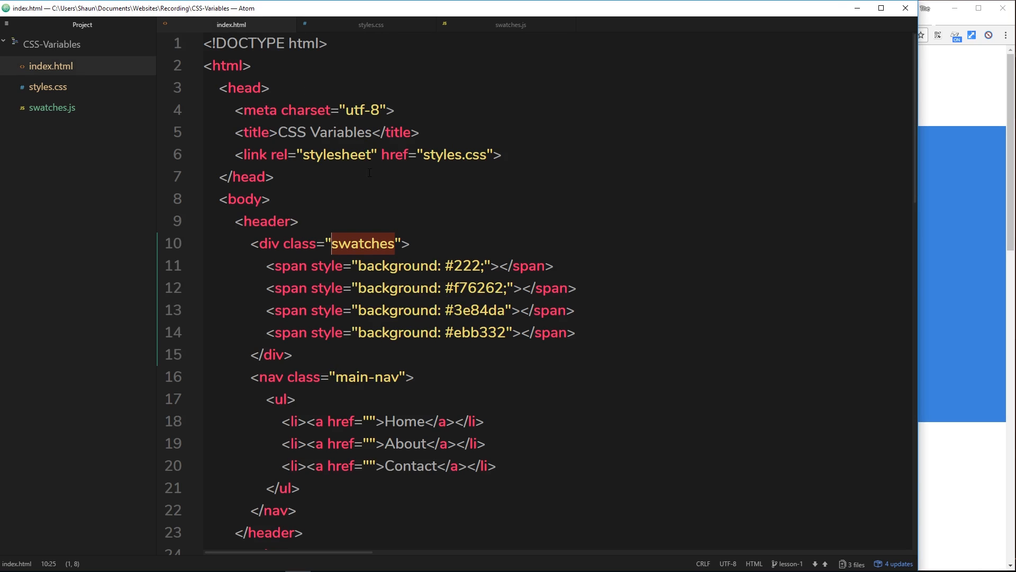
{"action": "left_click", "coordinate": [510, 24]}
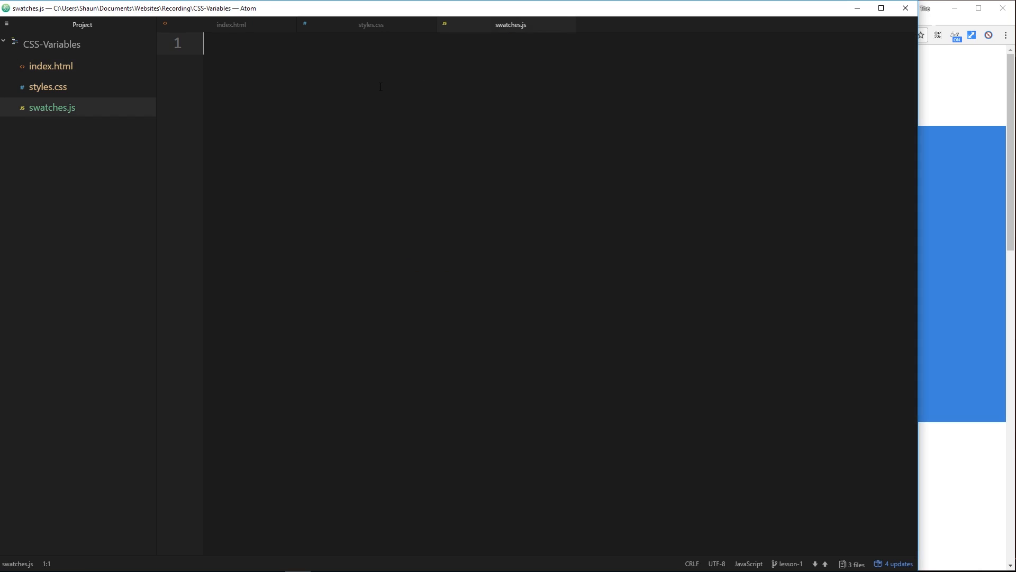
{"action": "type", "text": "var swatc"}
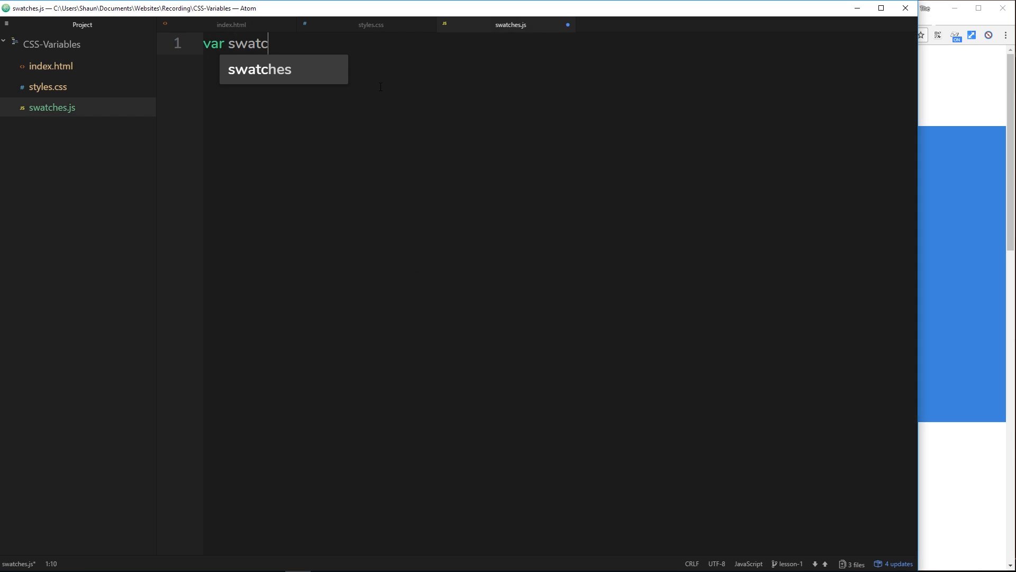
{"action": "type", "text": "hes = d"}
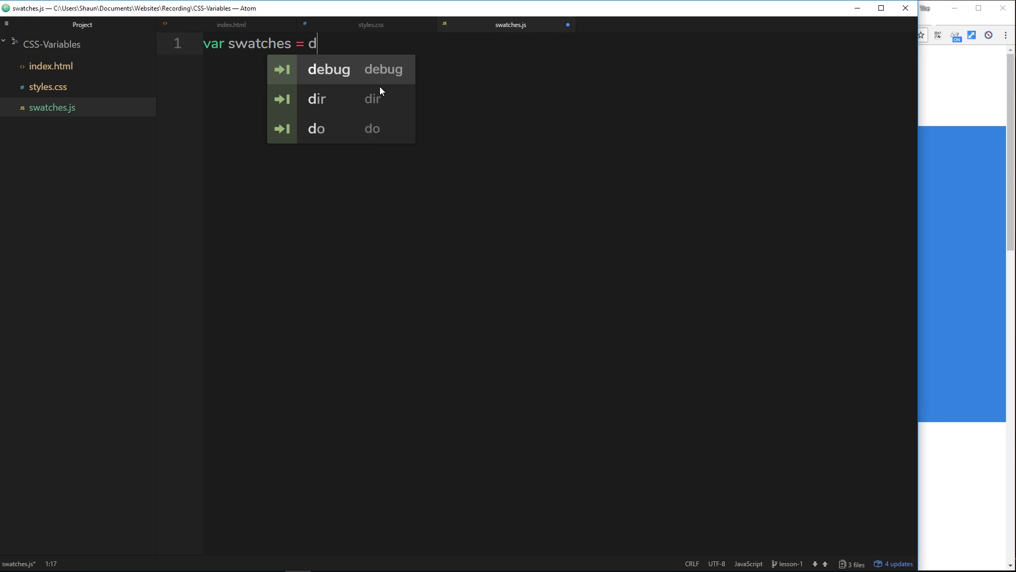
{"action": "type", "text": "ocument.quer"}
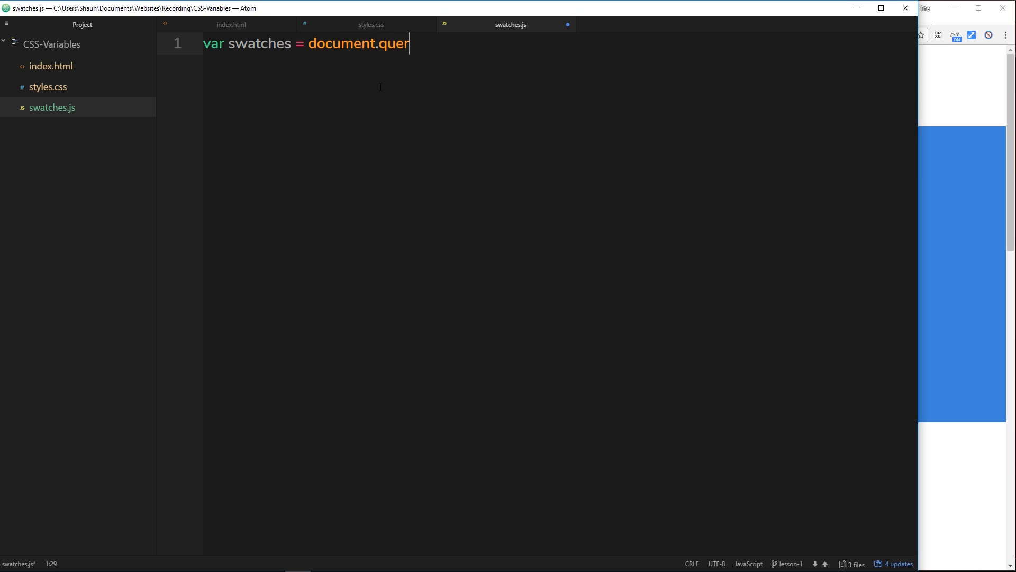
{"action": "type", "text": "ySelector"}
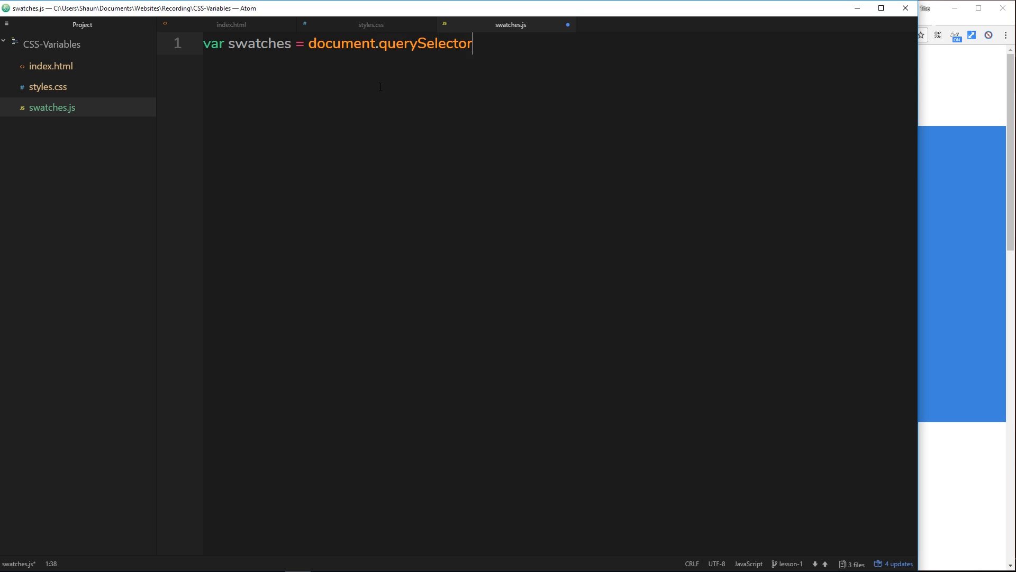
{"action": "type", "text": "()"}
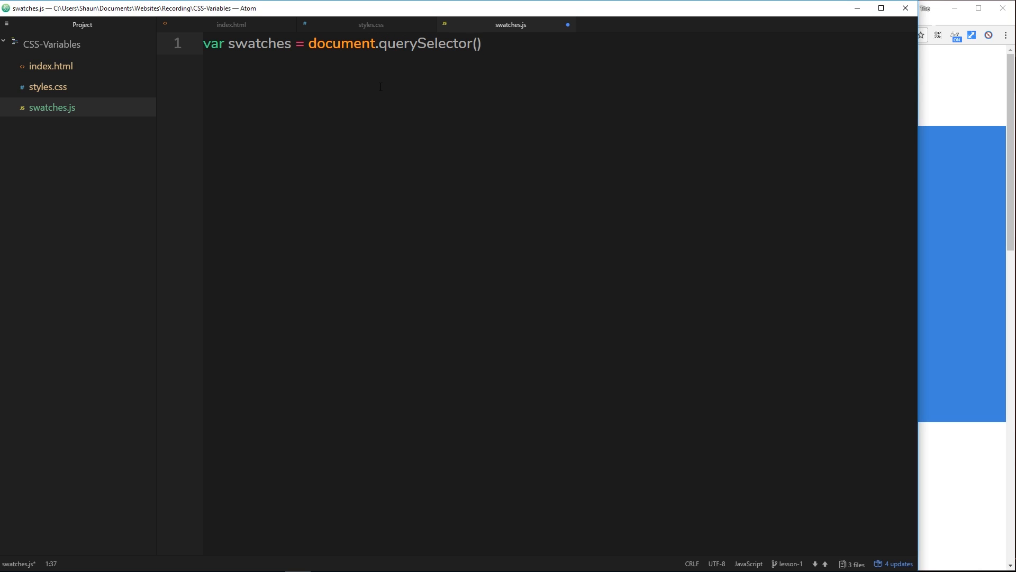
{"action": "type", "text": "All"}
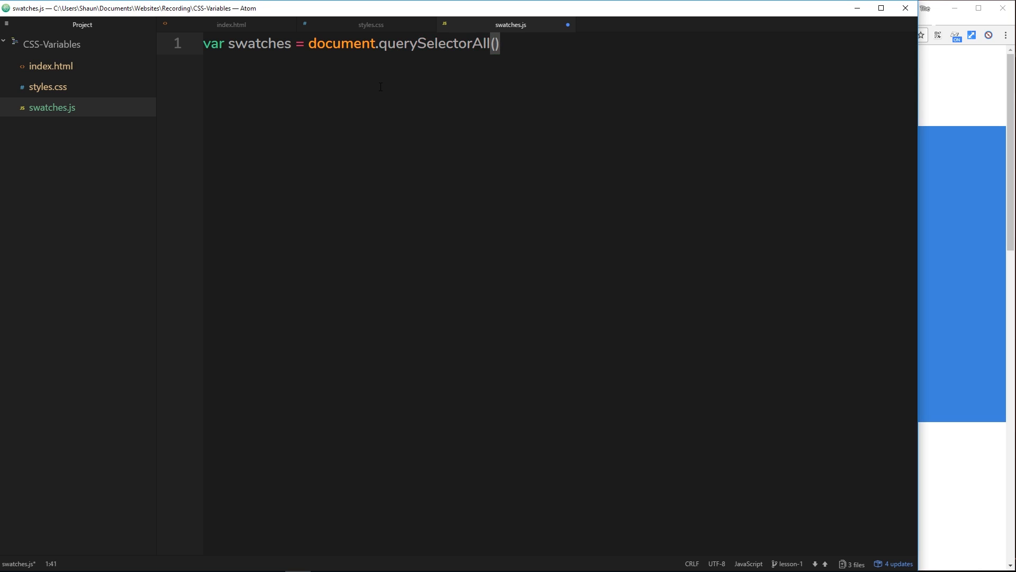
{"action": "type", "text": "'."}
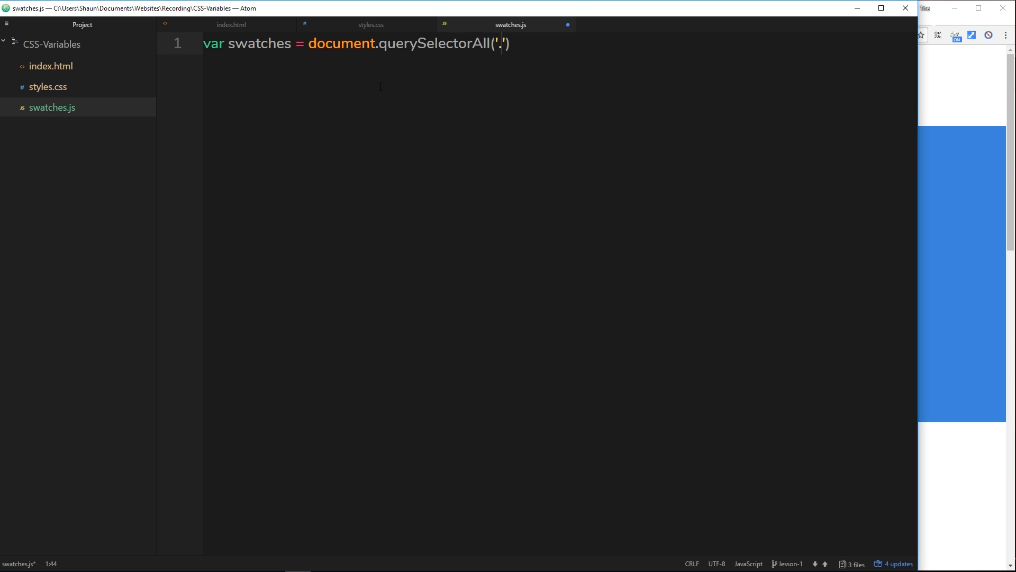
{"action": "type", "text": ".swatches"}
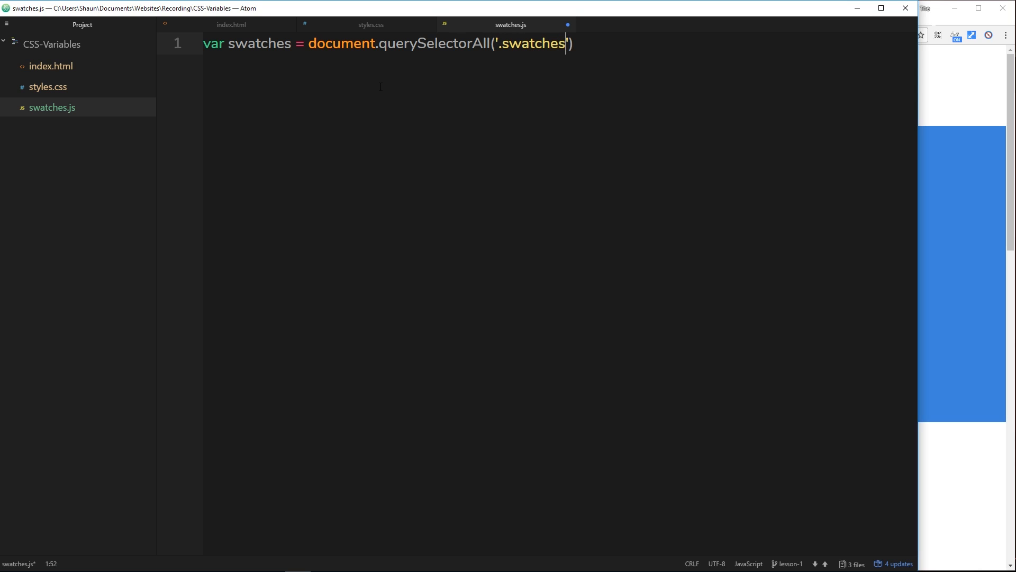
{"action": "type", "text": "span"}
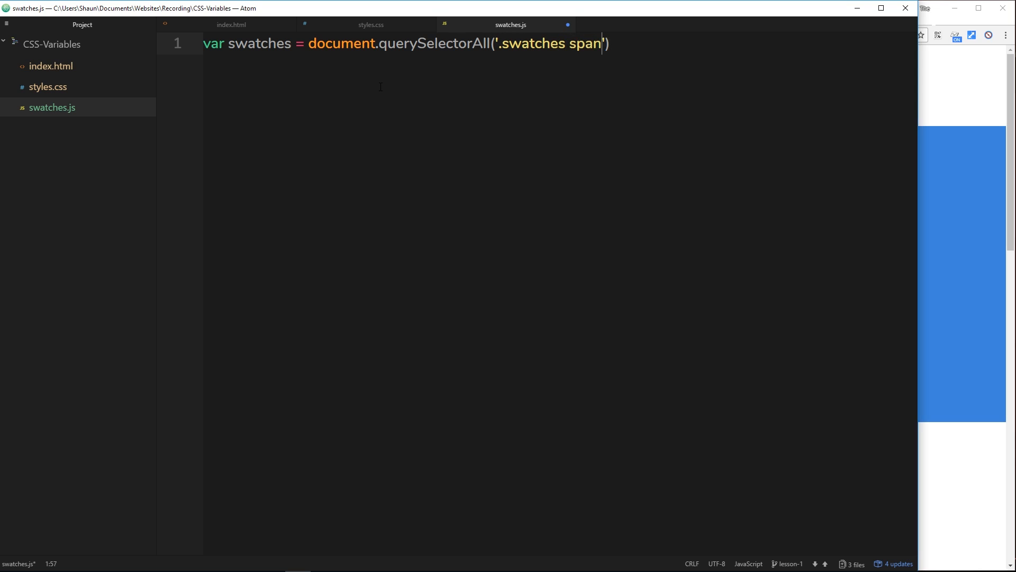
{"action": "type", "text": ";"}
{"action": "key", "text": "enter"}
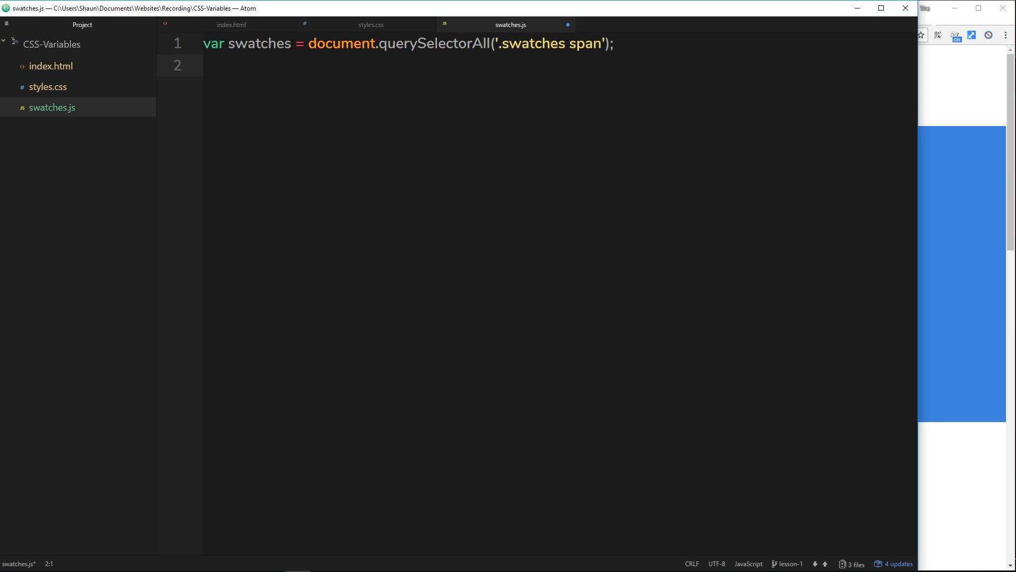
{"action": "double_click", "coordinate": [260, 43]}
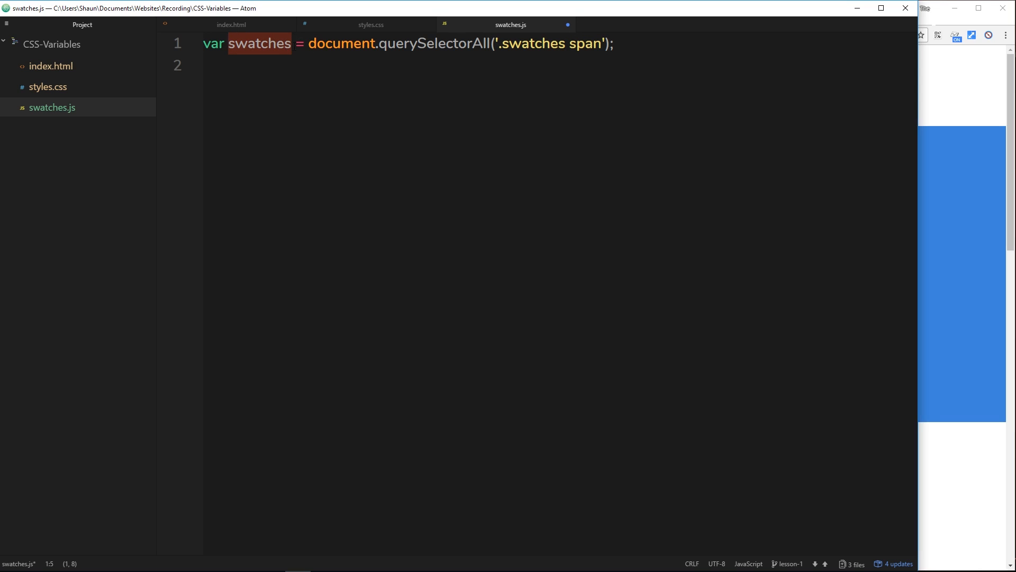
{"action": "left_click", "coordinate": [247, 73]}
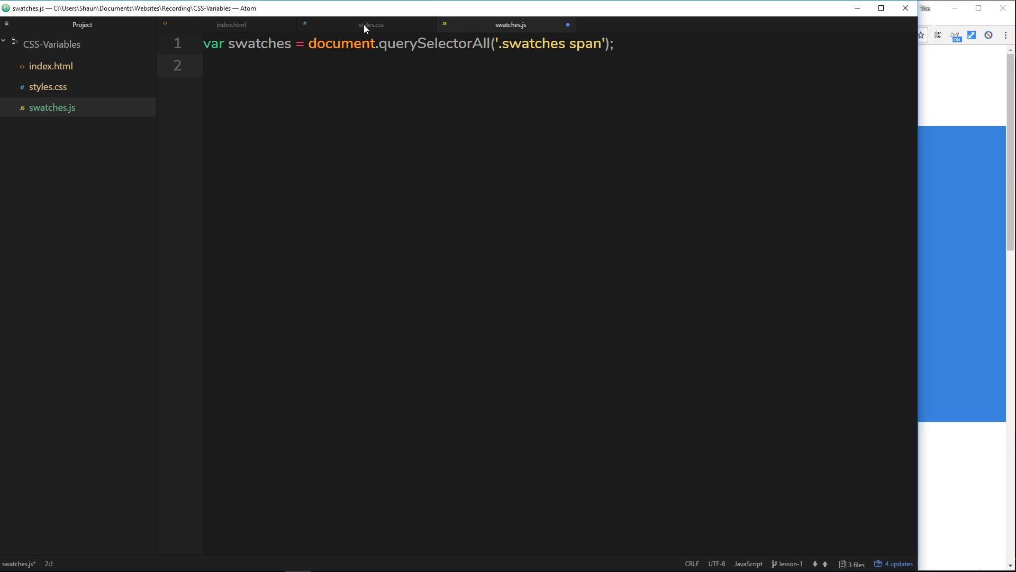
{"action": "left_click", "coordinate": [371, 25]}
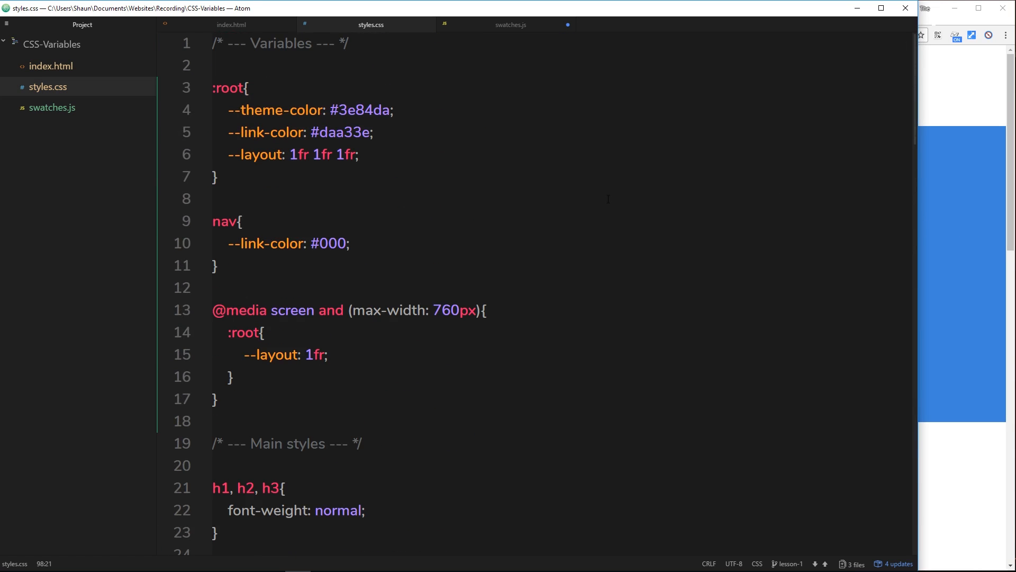
{"action": "double_click", "coordinate": [230, 88]}
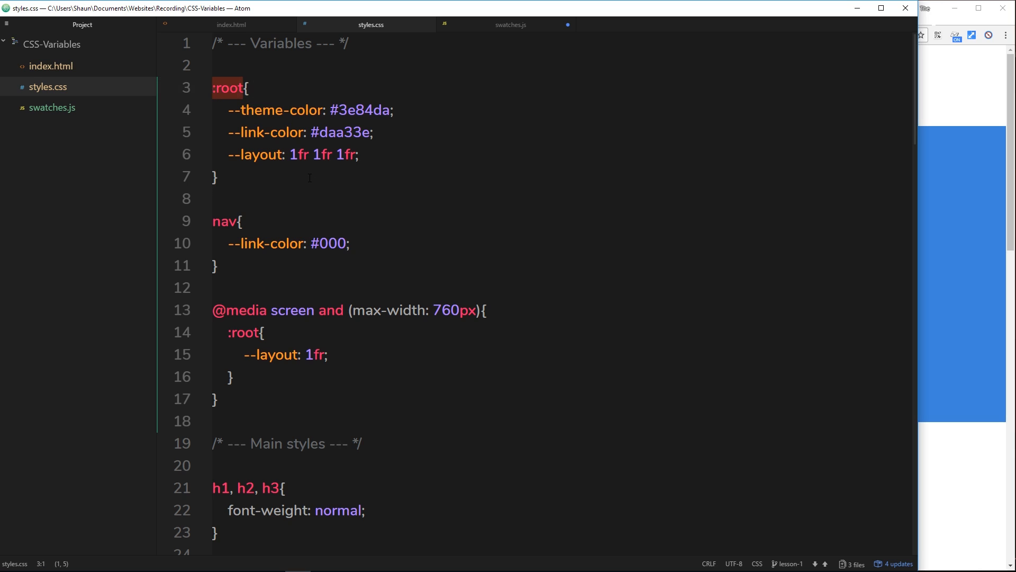
{"action": "left_click", "coordinate": [510, 24]}
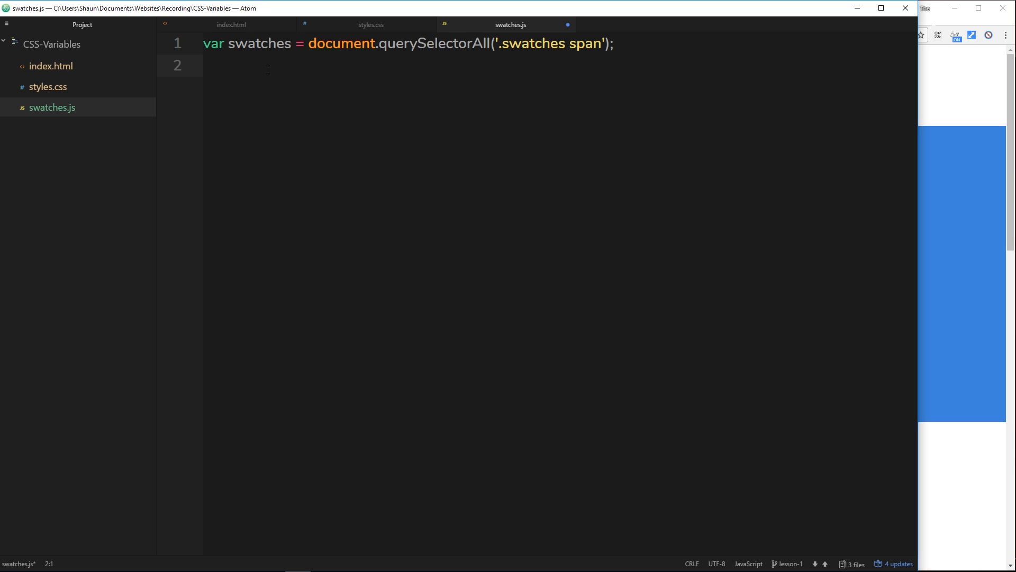
- Declare var root = document.querySelector(':root'); on line 2, followed by blank lines
{"action": "left_click", "coordinate": [204, 64]}
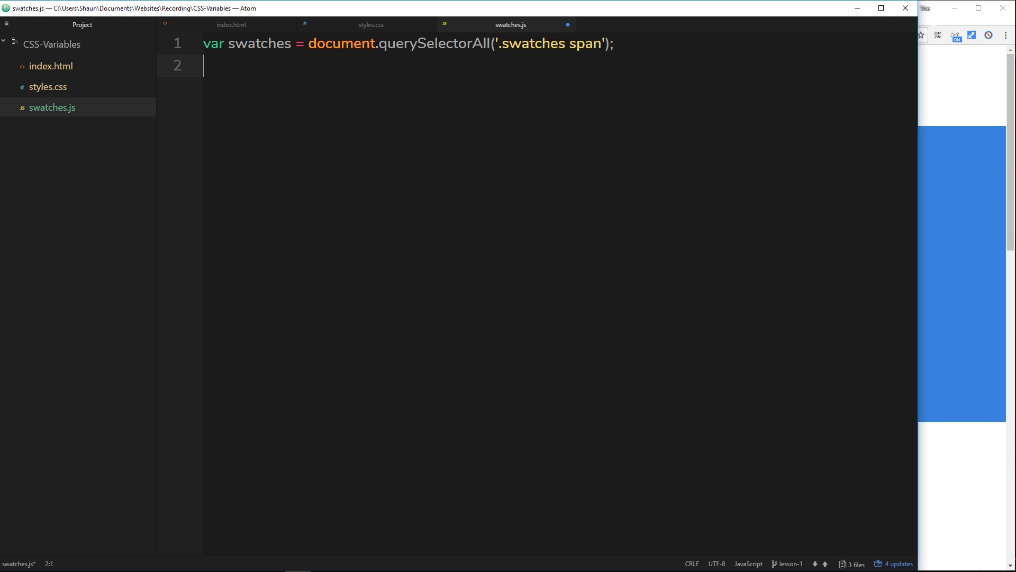
{"action": "type", "text": "var"}
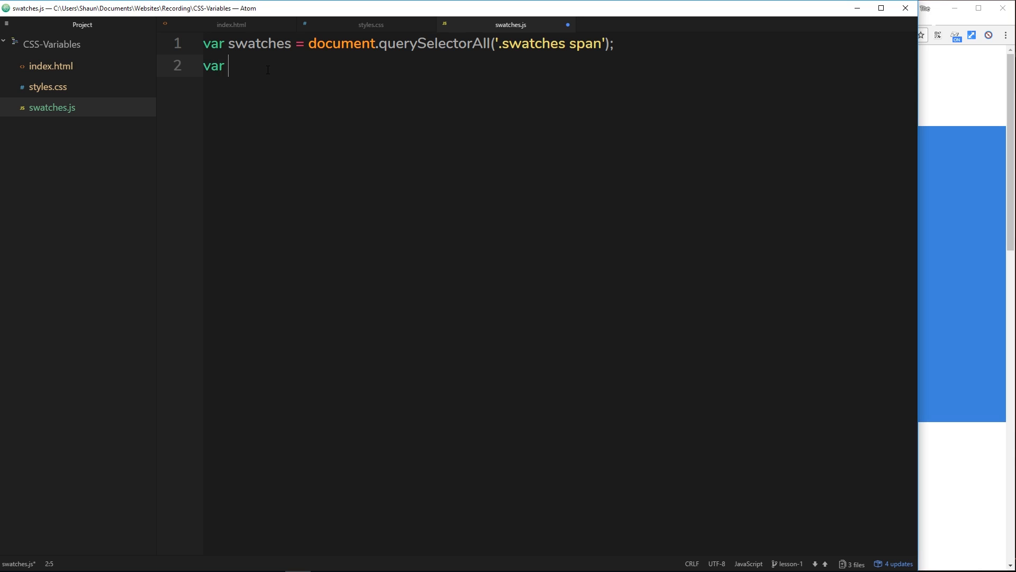
{"action": "type", "text": "root ="}
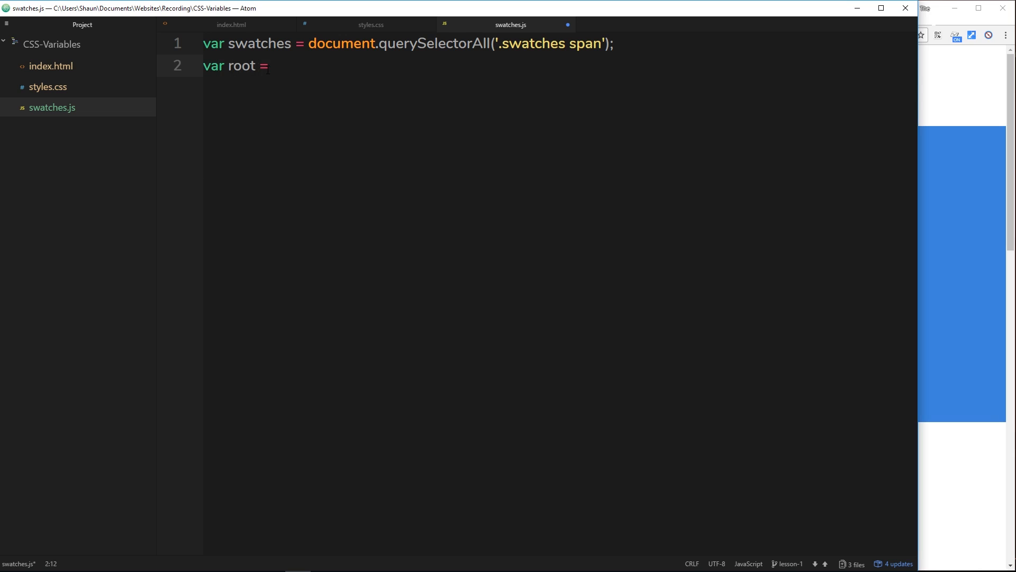
{"action": "type", "text": "document.qu"}
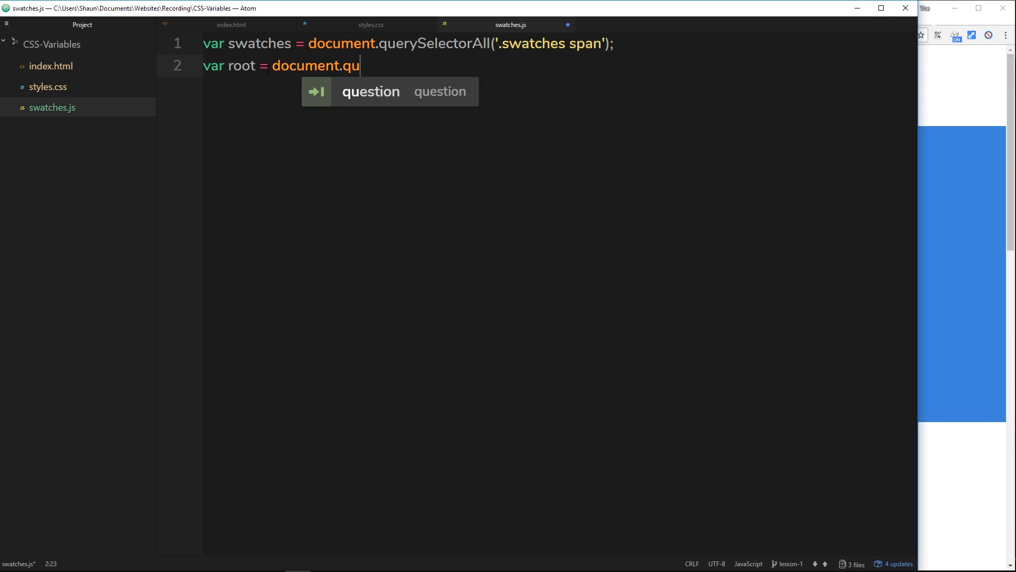
{"action": "type", "text": "erySelecto"}
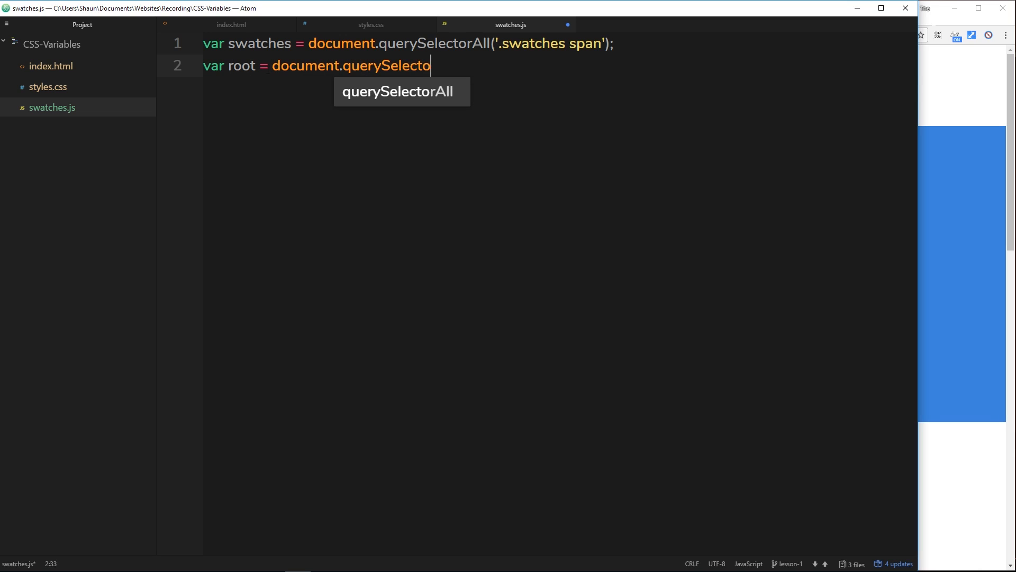
{"action": "type", "text": "r(':')"}
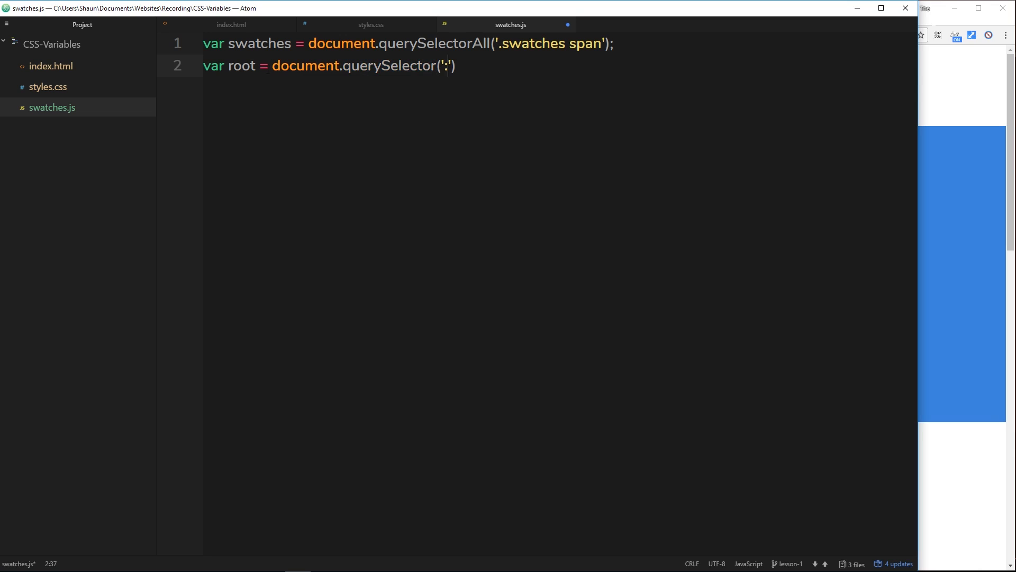
{"action": "type", "text": "root"}
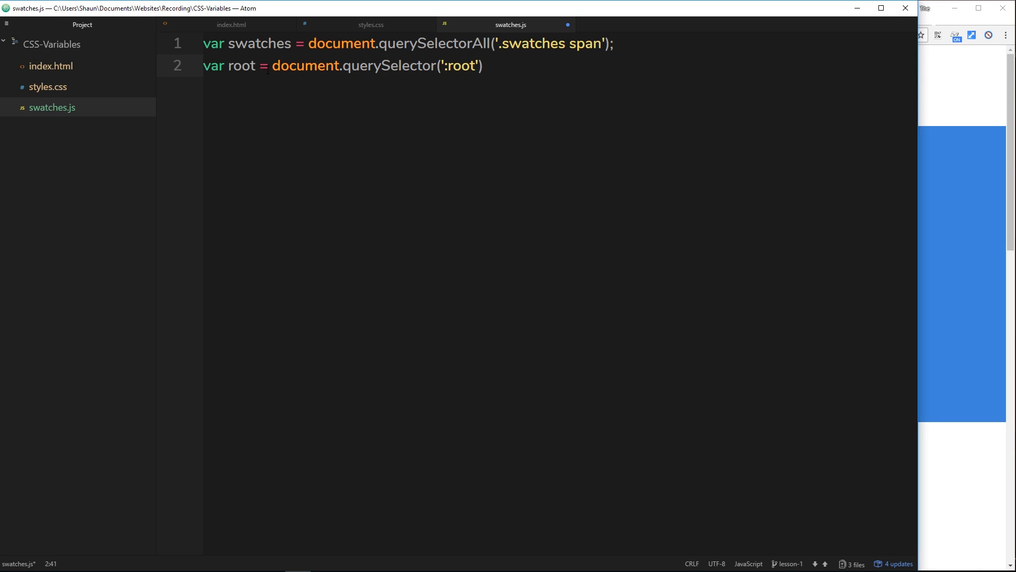
{"action": "type", "text": ";"}
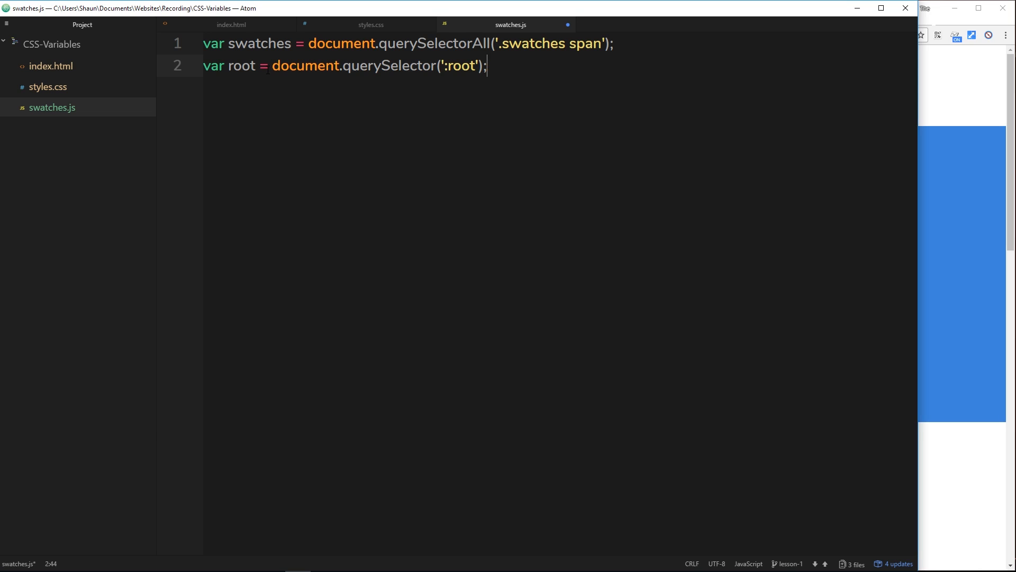
{"action": "key", "text": "Enter"}
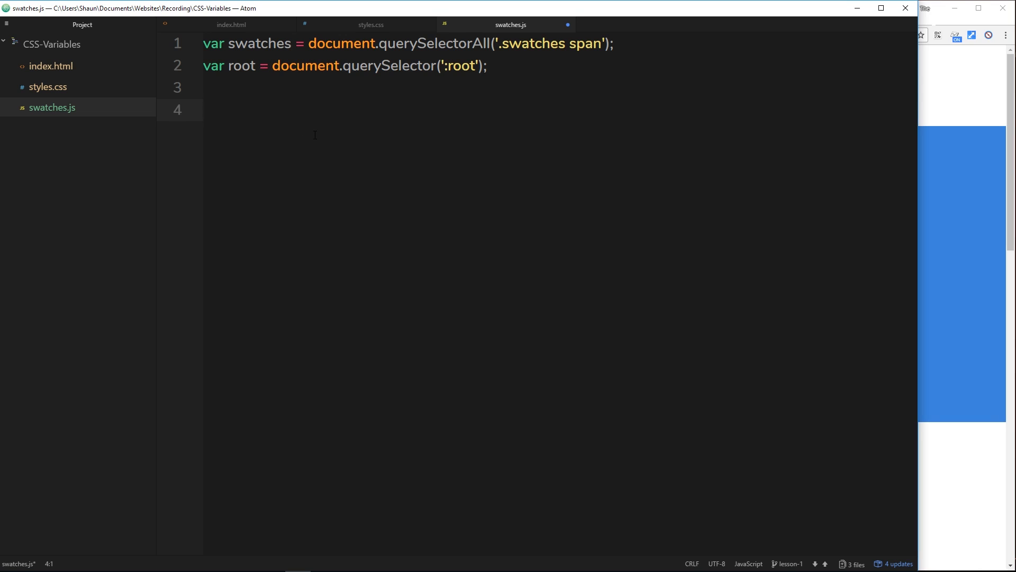
- Write swatches.forEcah((swatch) => { }) with an empty arrow-function body
{"action": "left_click", "coordinate": [207, 109]}
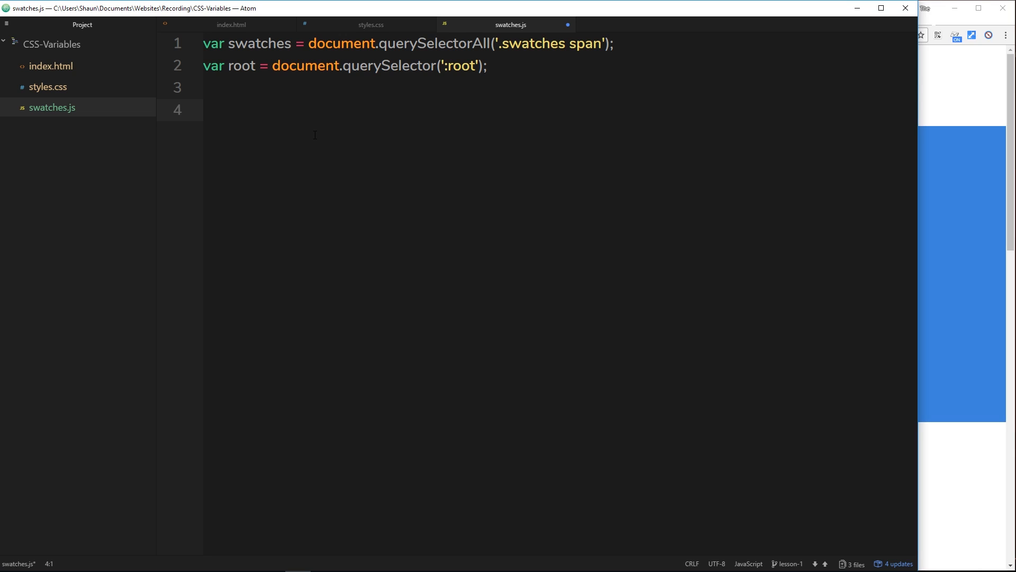
{"action": "type", "text": "s"}
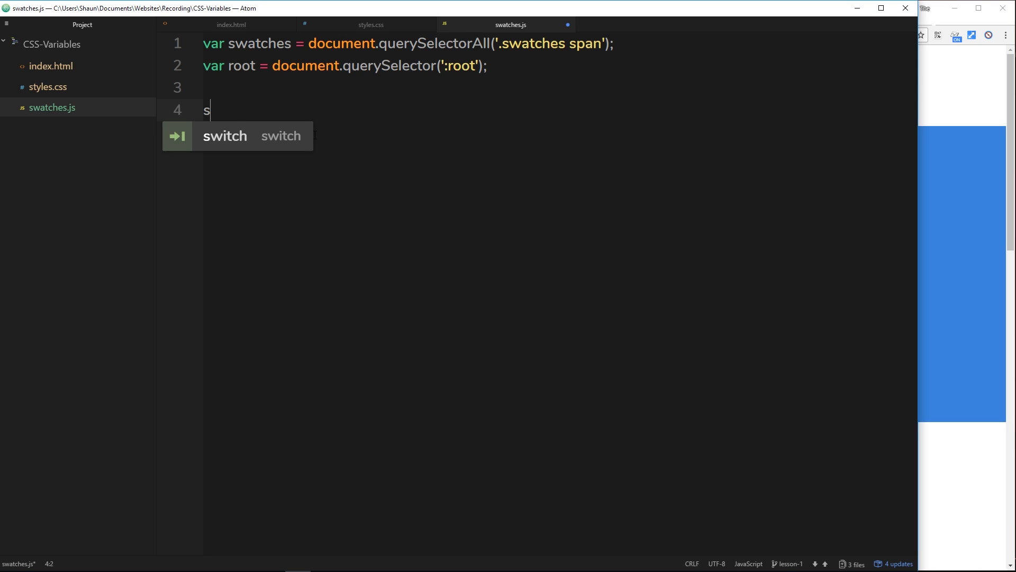
{"action": "type", "text": "watches."}
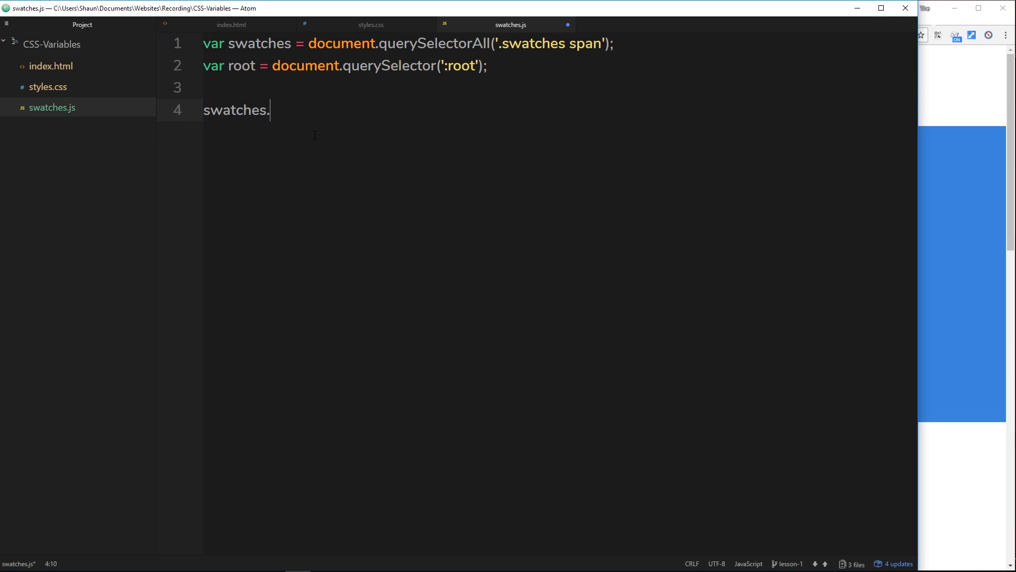
{"action": "type", "text": "forEcah"}
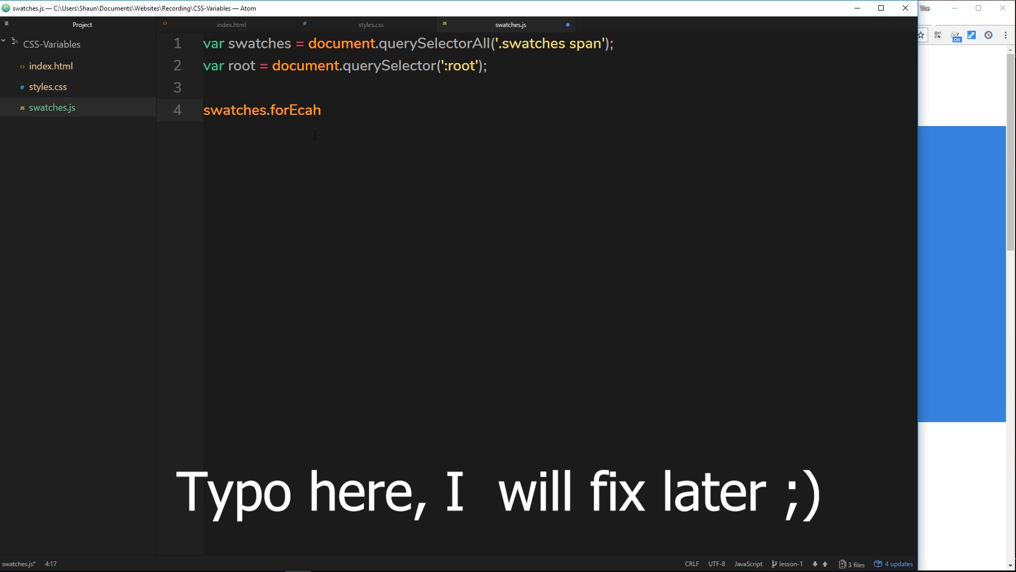
{"action": "type", "text": "()"}
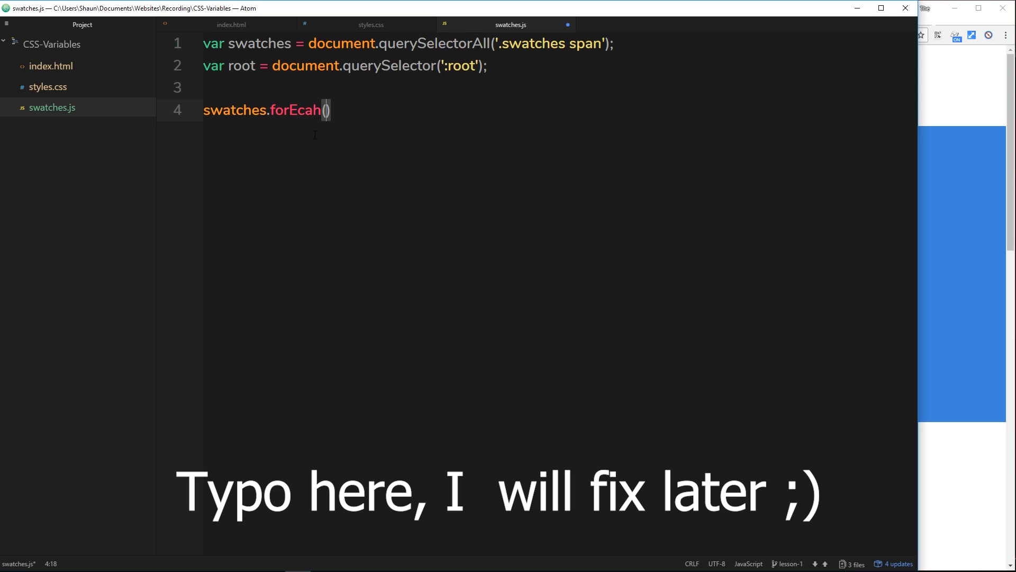
{"action": "type", "text": "("}
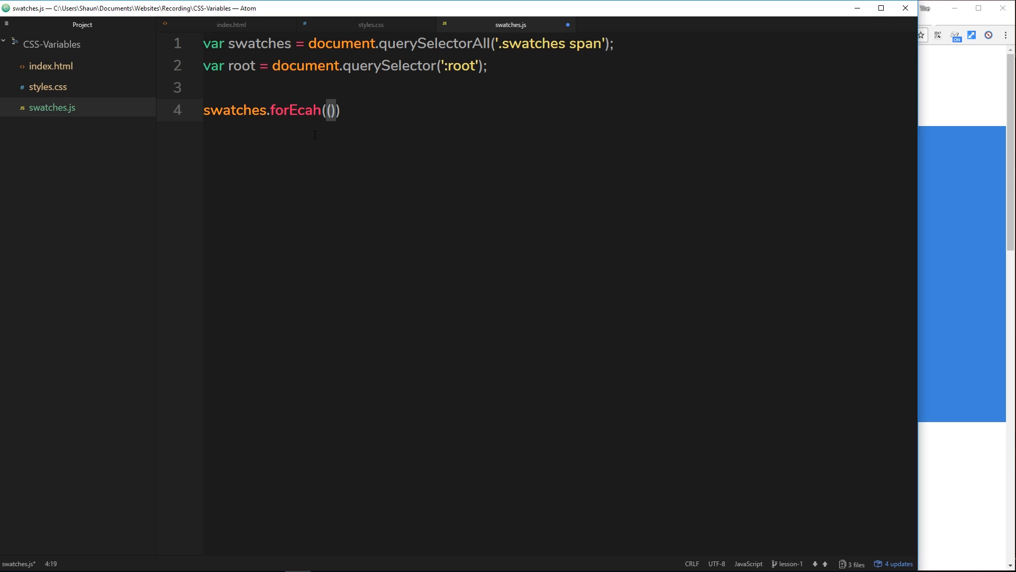
{"action": "type", "text": "=>"}
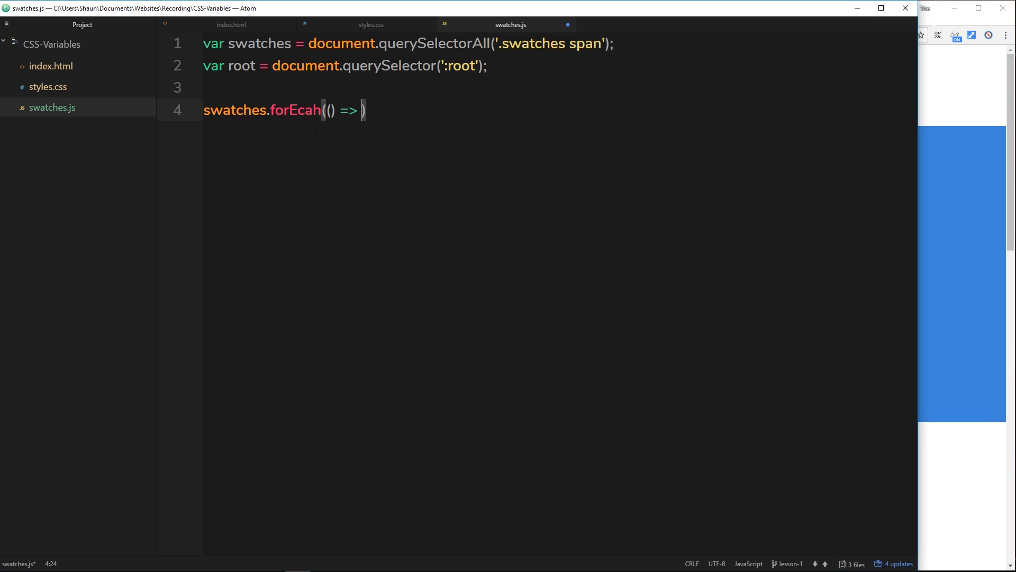
{"action": "type", "text": "{"}
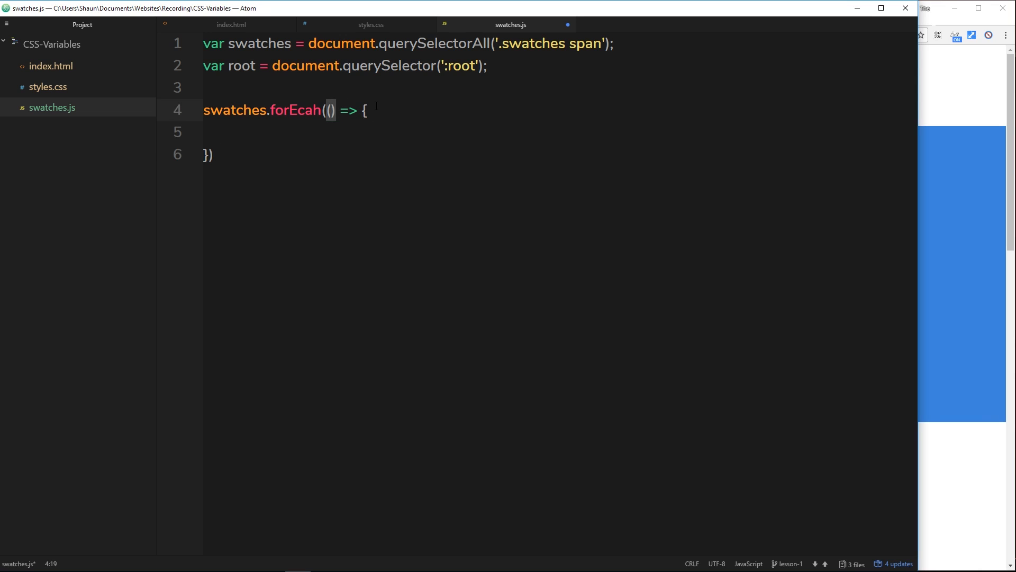
{"action": "type", "text": "swatc"}
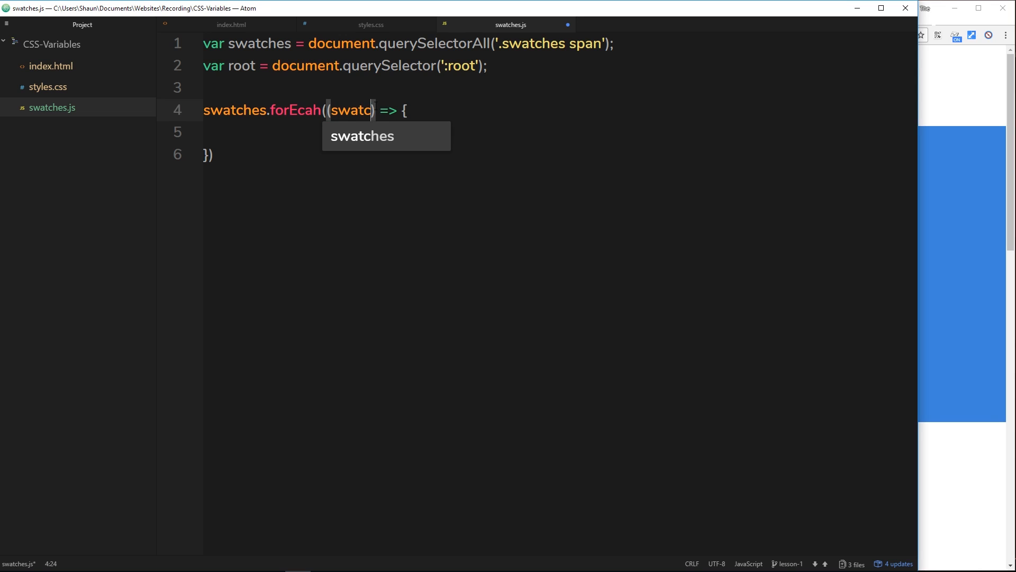
{"action": "type", "text": "h"}
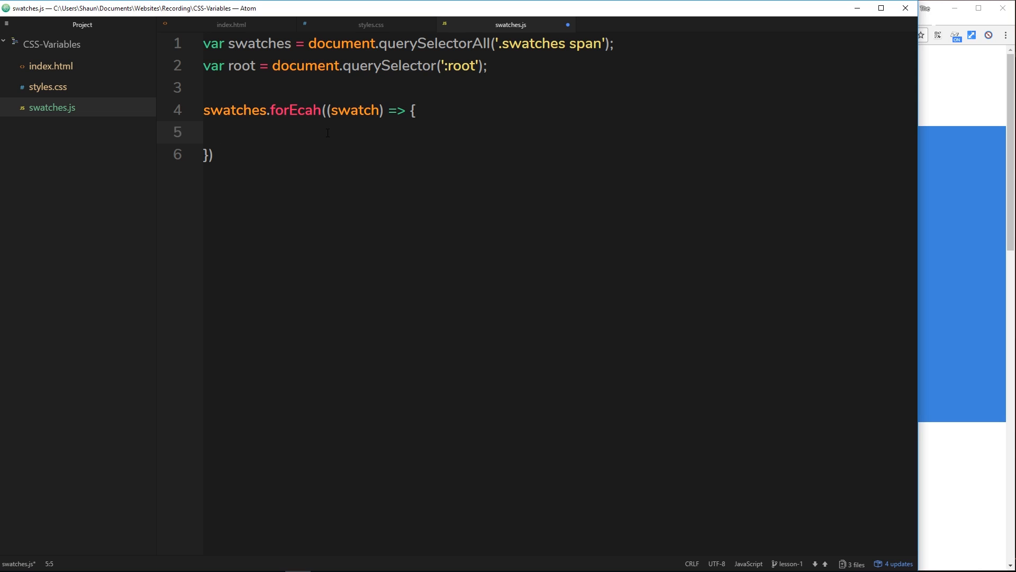
- Inside the loop add swatch.addEventListener('click', (e) => { }) with an empty handler body
{"action": "type", "text": "swatch"}
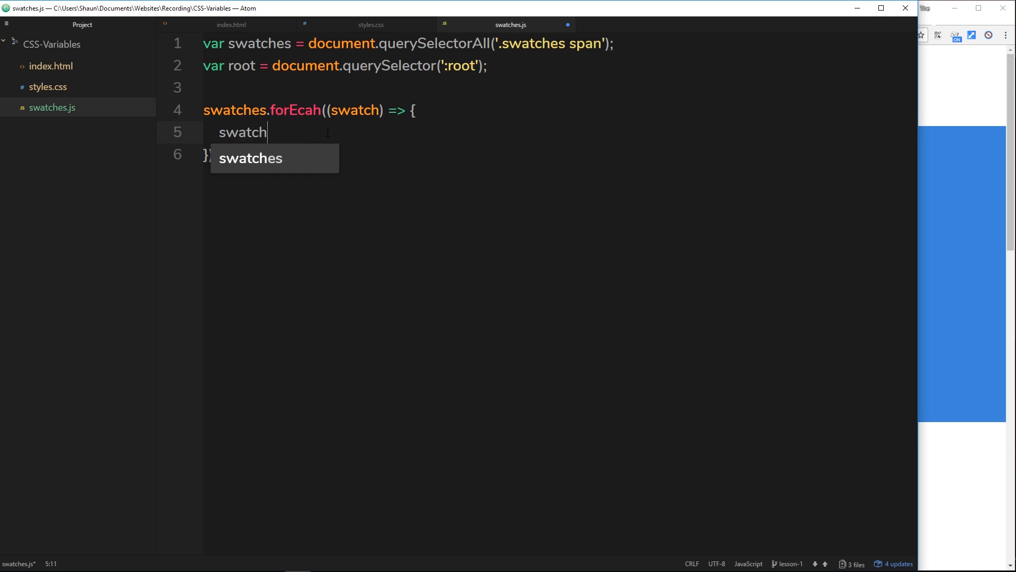
{"action": "type", "text": ".addEve"}
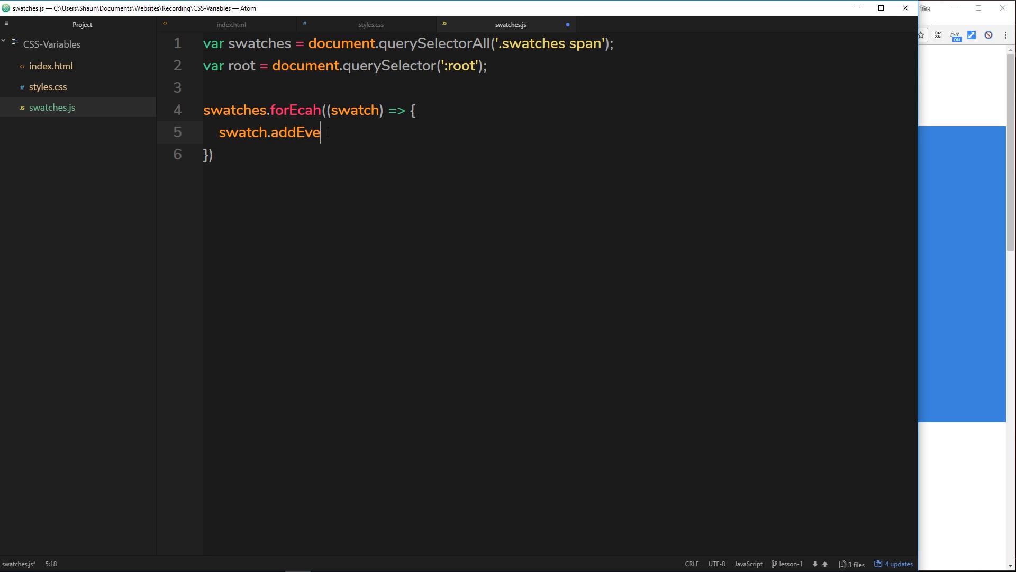
{"action": "type", "text": "ntListener('"}
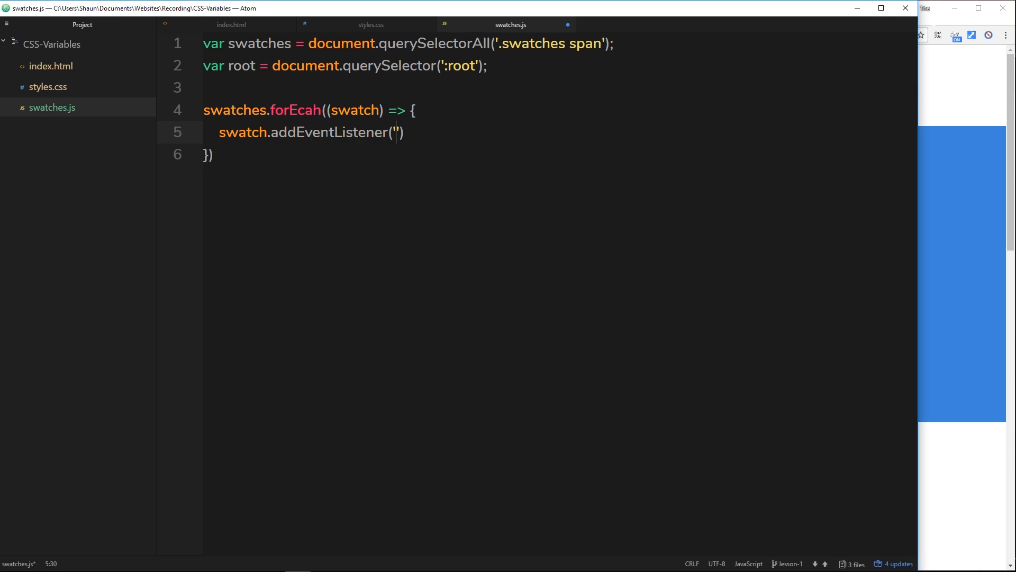
{"action": "type", "text": "click"}
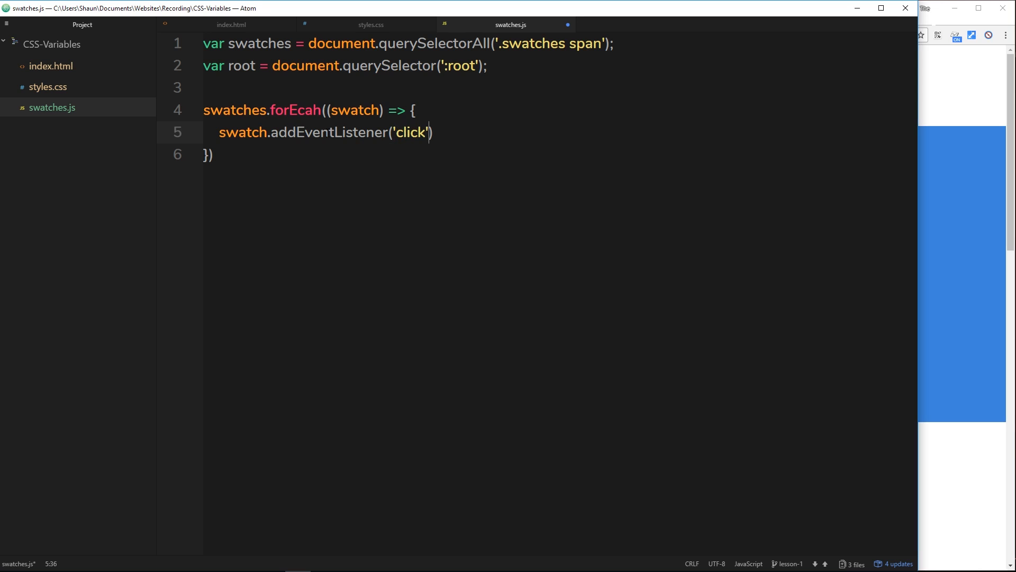
{"action": "type", "text": ","}
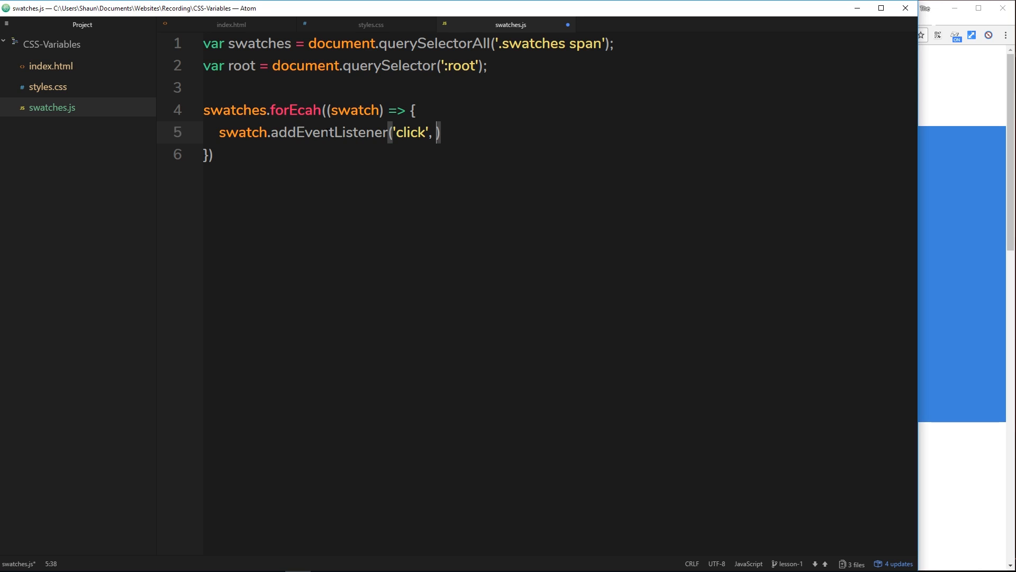
{"action": "type", "text": "("}
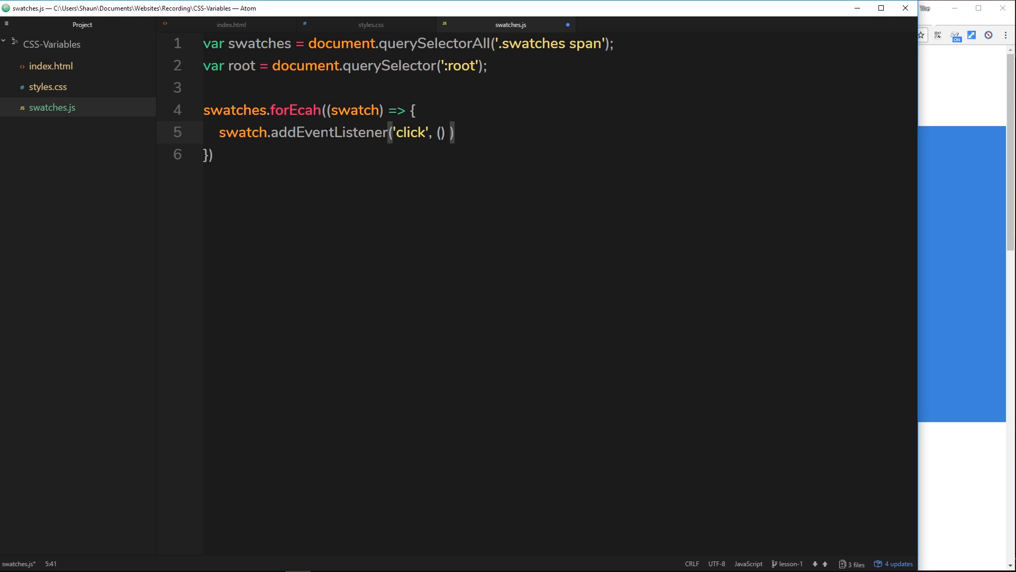
{"action": "type", "text": "=>"}
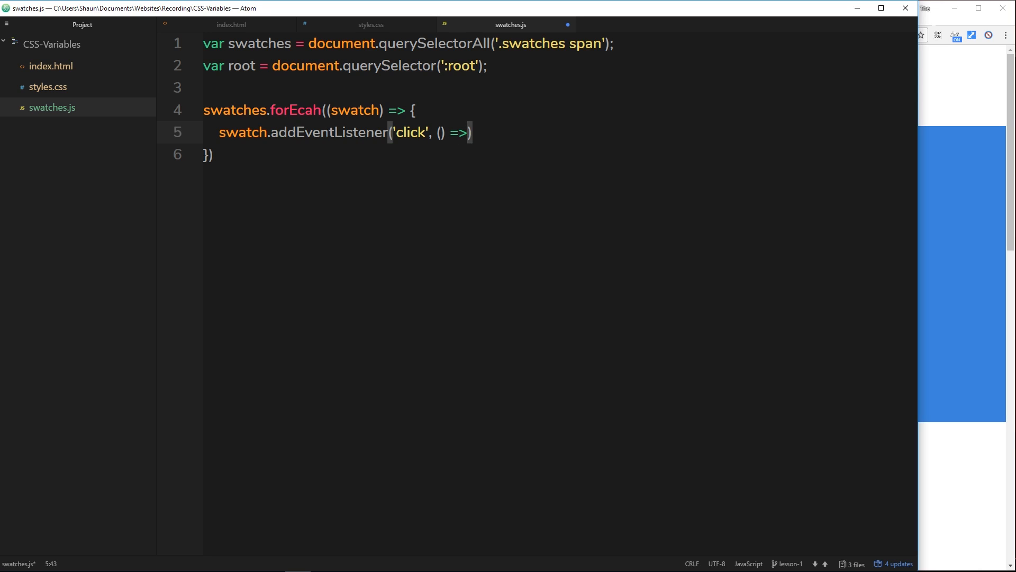
{"action": "type", "text": "{"}
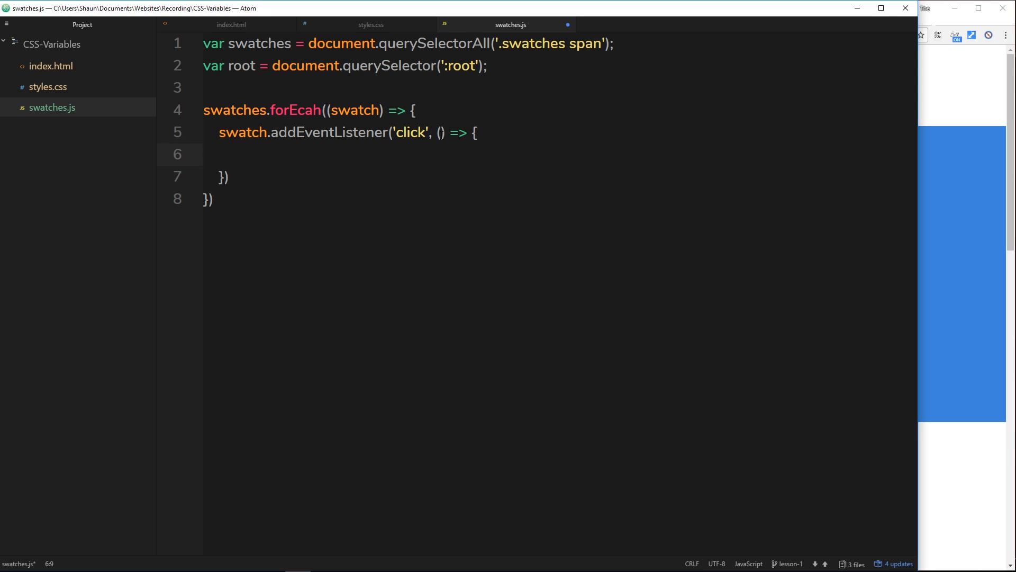
{"action": "type", "text": "e"}
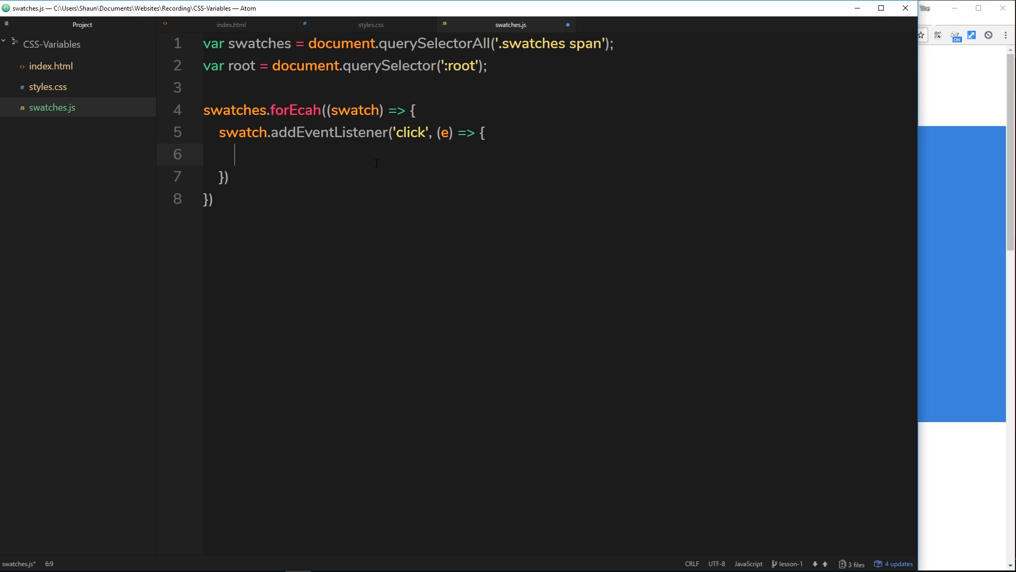
- Start the handler statement root.style.setProperty( after checking the root variable and styles.css
{"action": "left_click", "coordinate": [257, 66]}
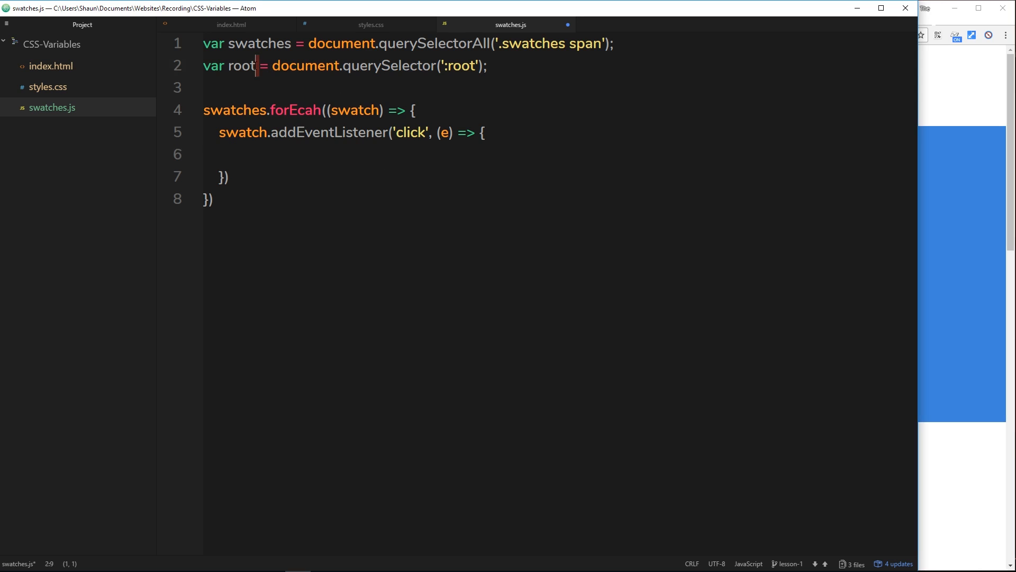
{"action": "double_click", "coordinate": [242, 66]}
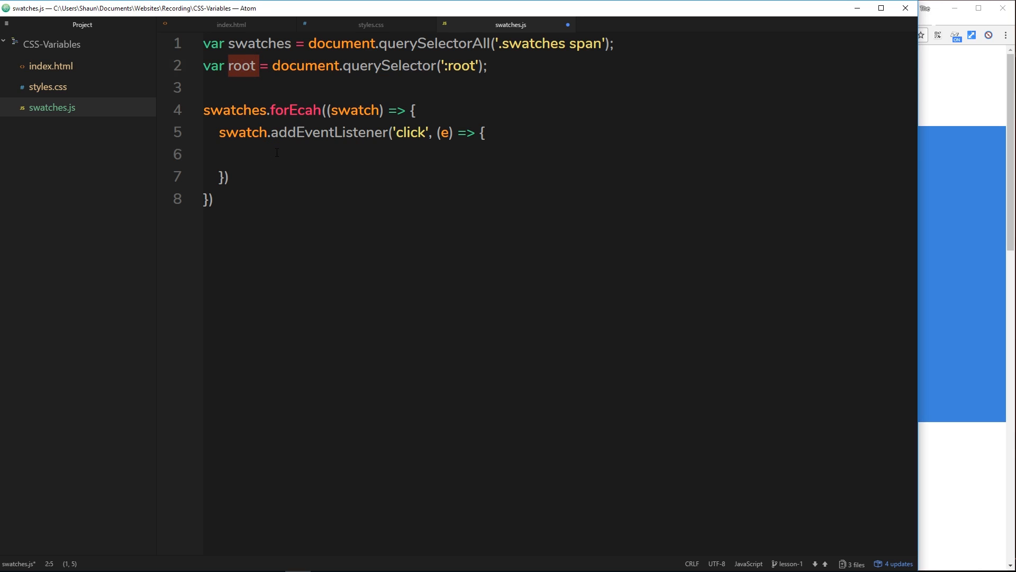
{"action": "type", "text": "root.styl"}
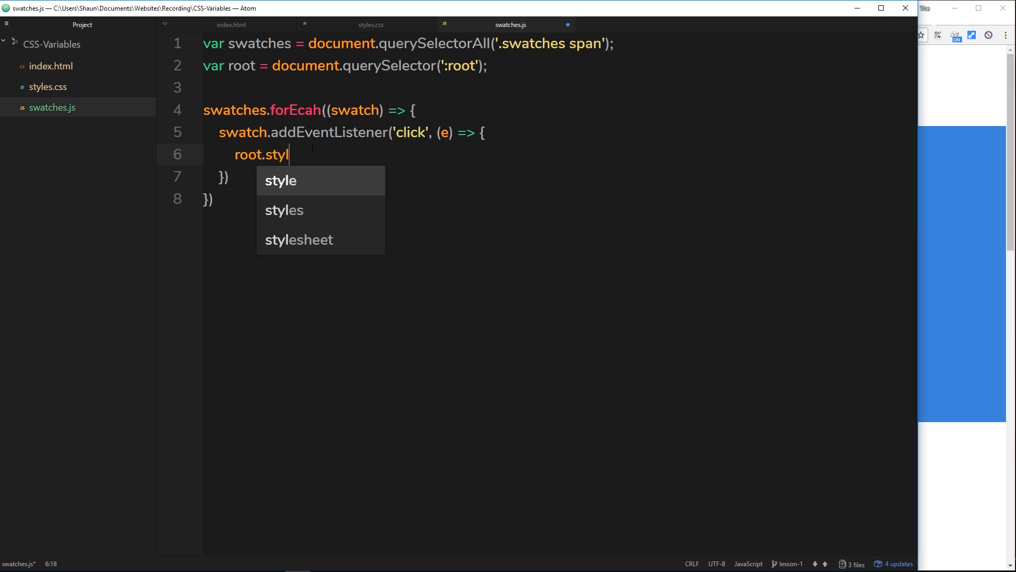
{"action": "type", "text": "e"}
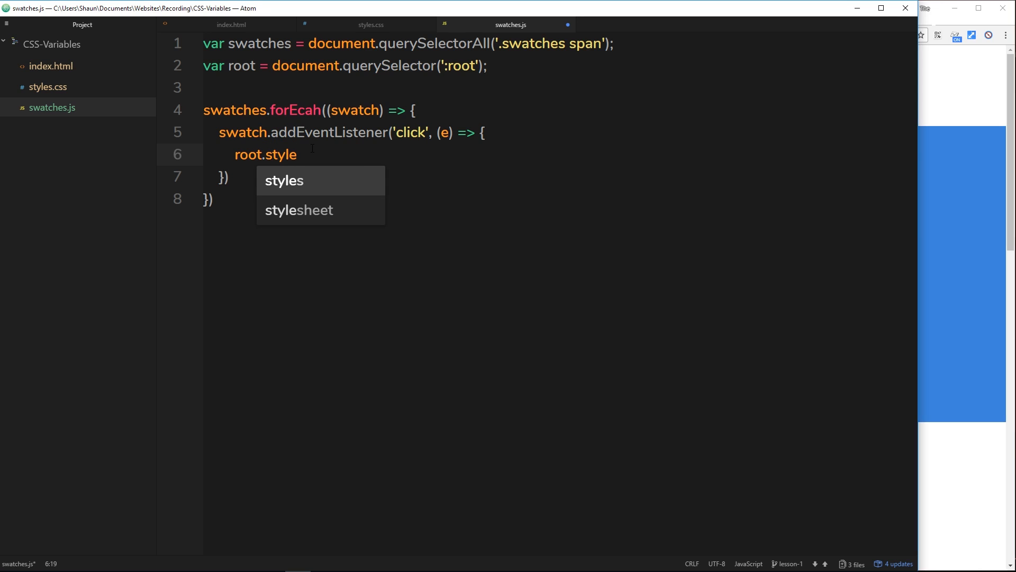
{"action": "mouse_move", "coordinate": [391, 34]}
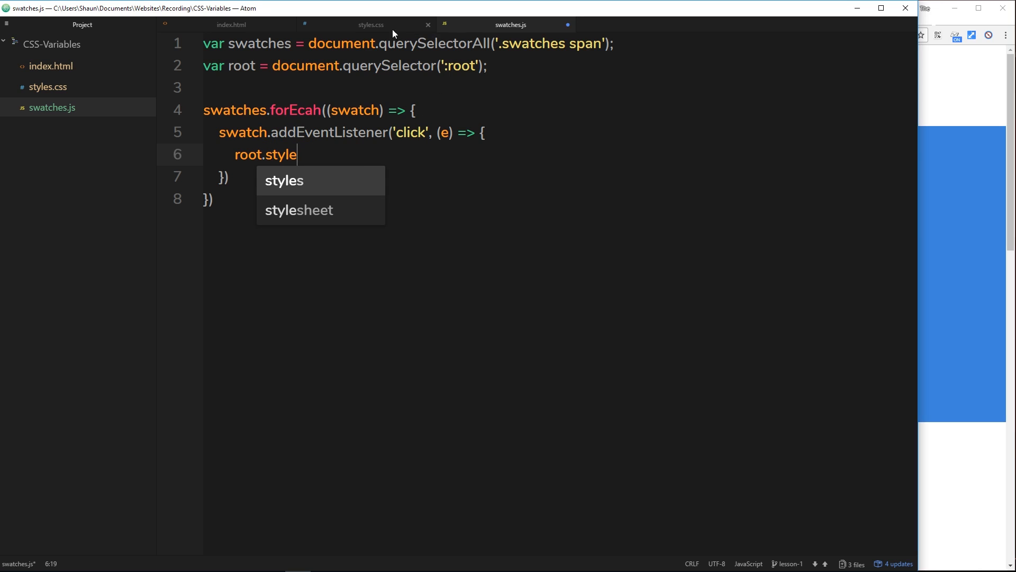
{"action": "left_click", "coordinate": [371, 24]}
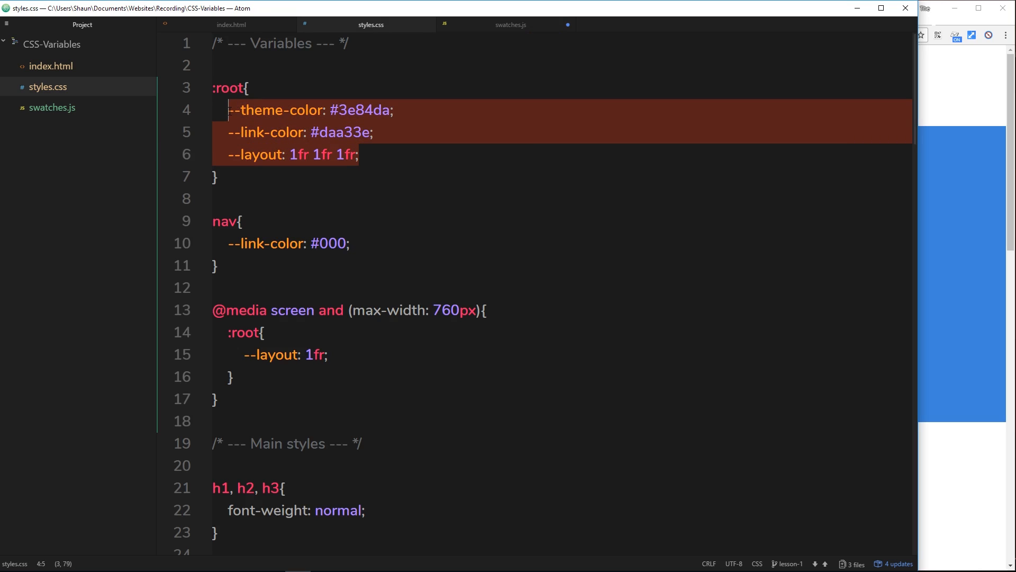
{"action": "left_click", "coordinate": [510, 24]}
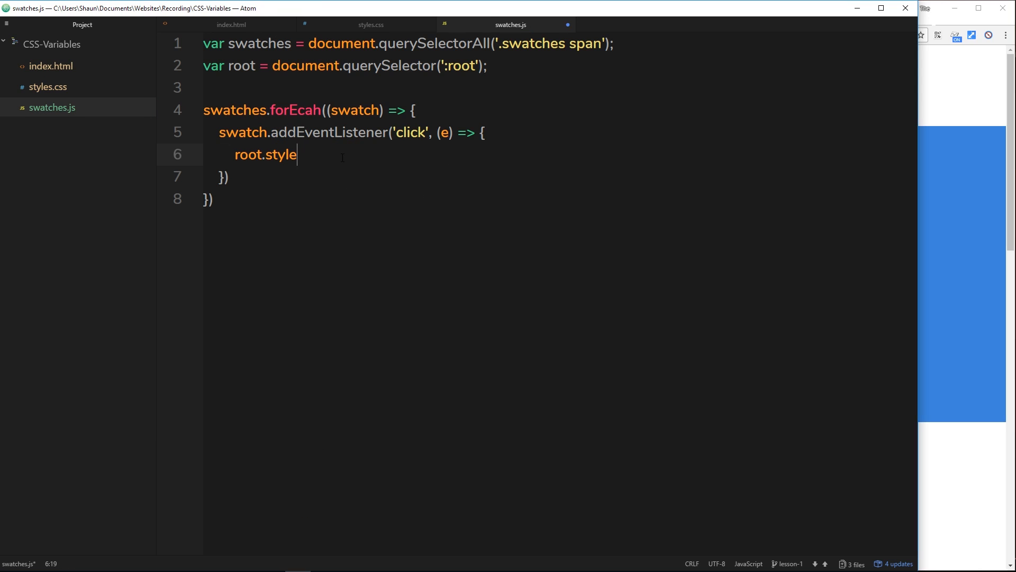
{"action": "type", "text": ".set"}
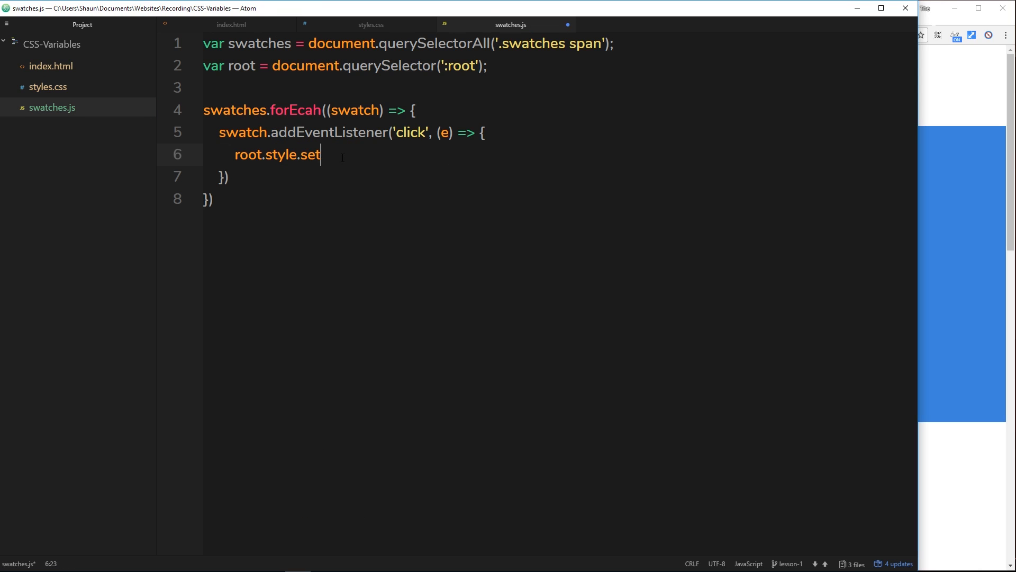
{"action": "type", "text": "Pr"}
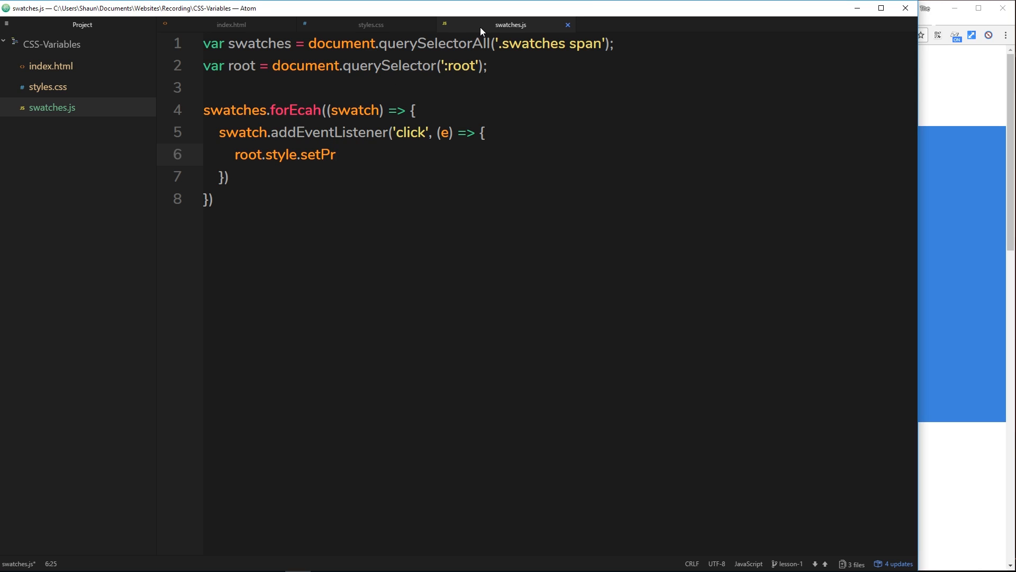
- Pass '--theme-color' and e.target.style as setProperty's arguments, then return to index.html
{"action": "left_click", "coordinate": [370, 24]}
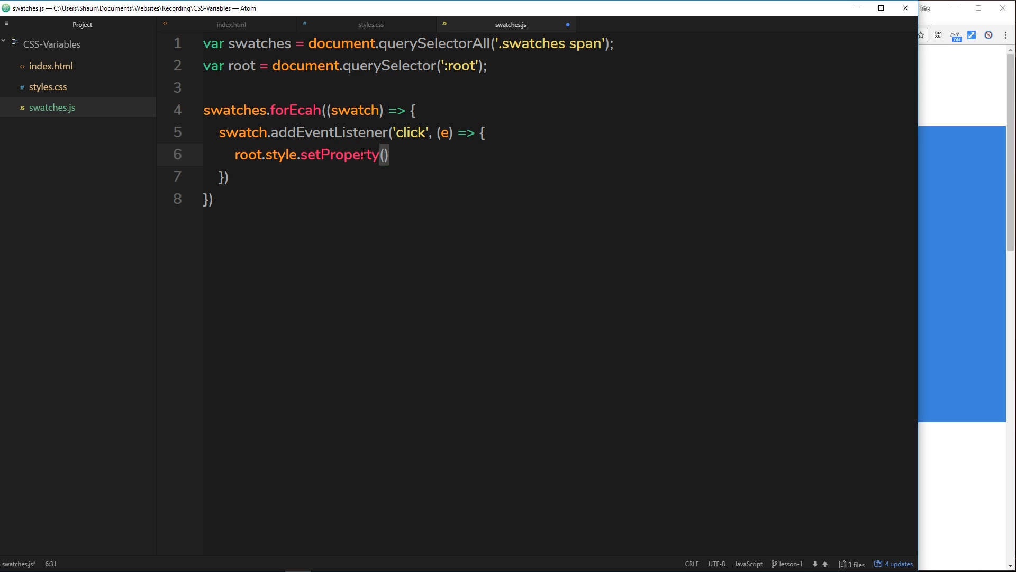
{"action": "type", "text": "\""}
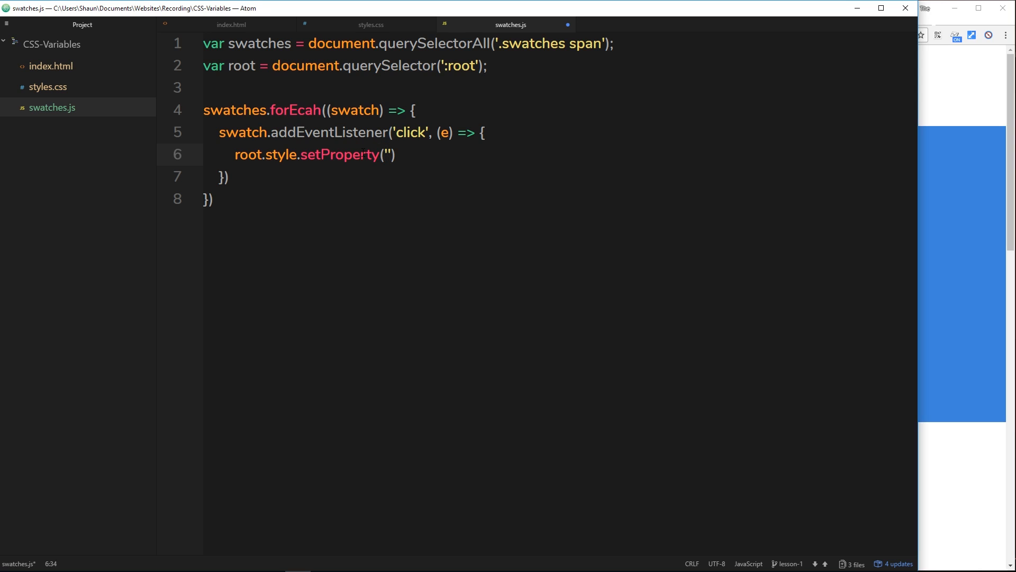
{"action": "type", "text": "--"}
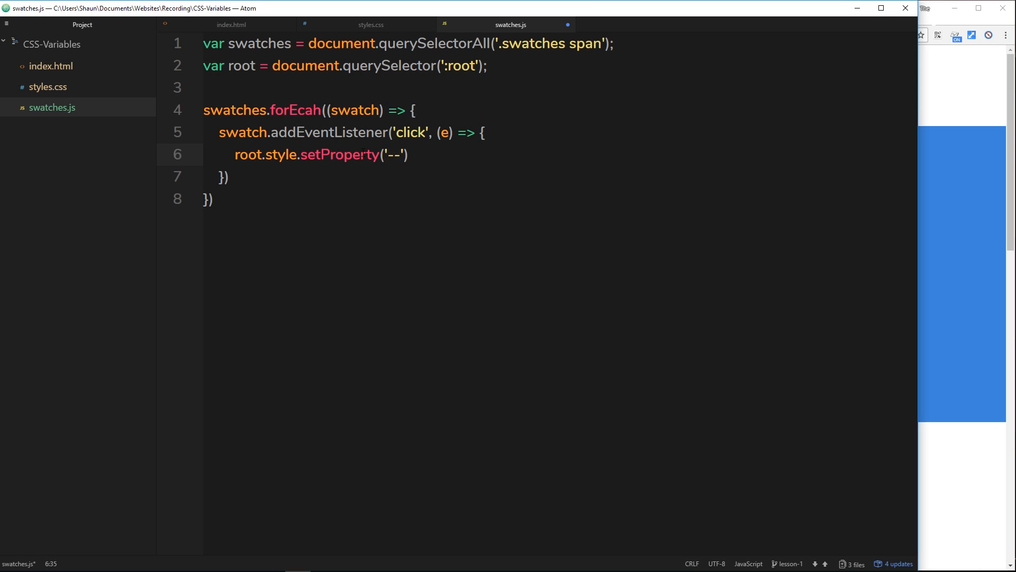
{"action": "type", "text": "theme-color"}
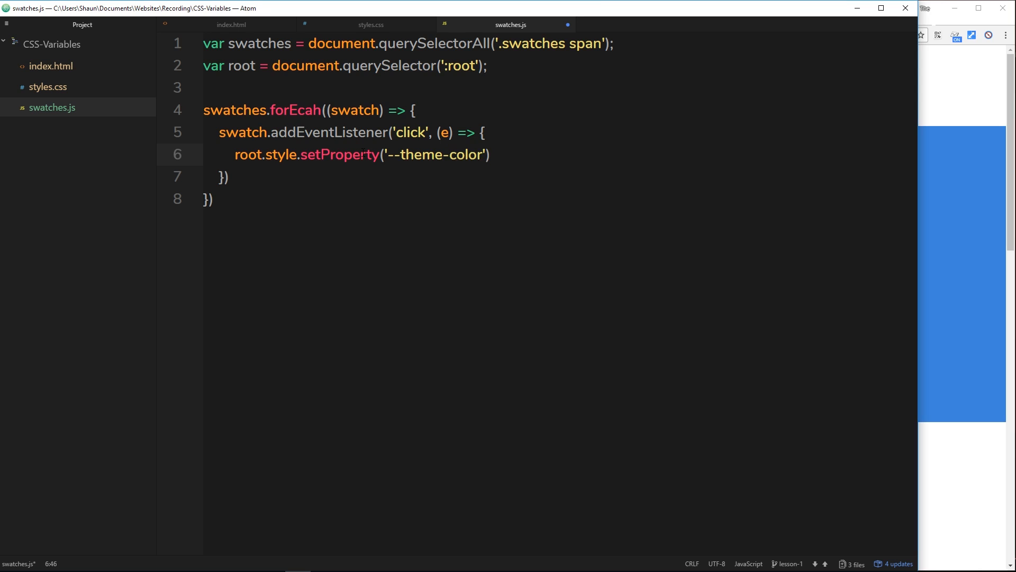
{"action": "type", "text": ","}
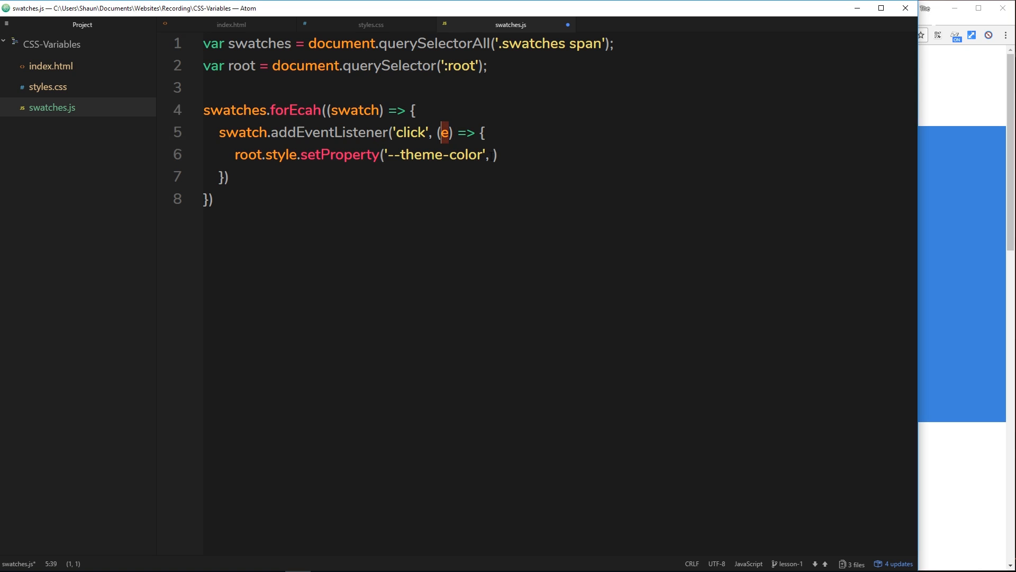
{"action": "type", "text": "e"}
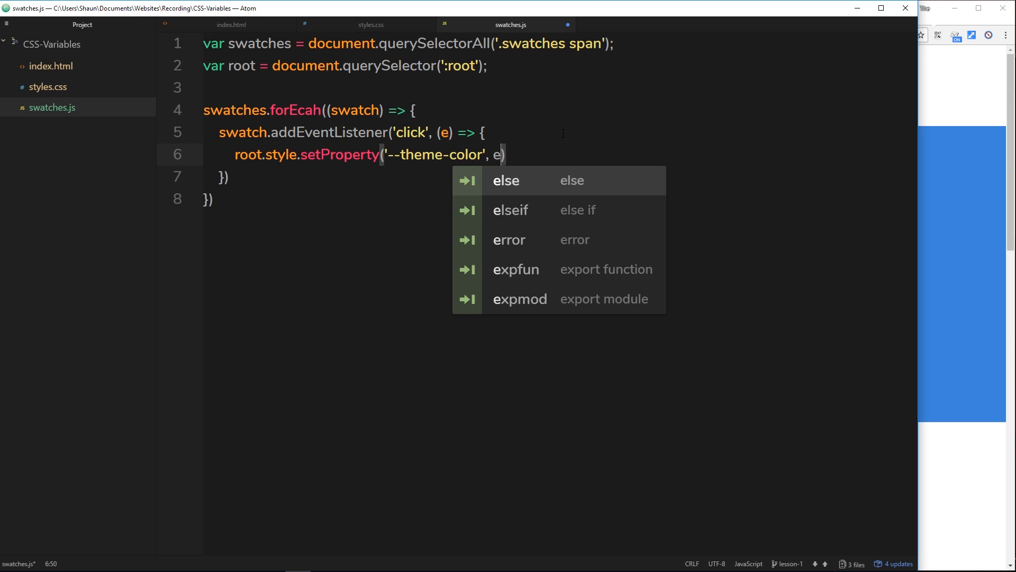
{"action": "type", "text": ".target"}
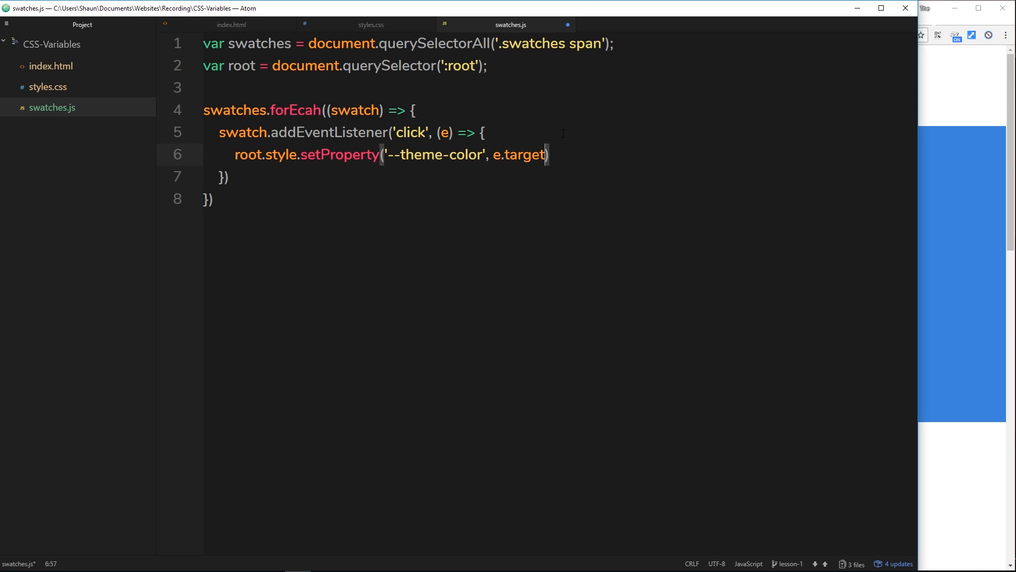
{"action": "type", "text": ".style"}
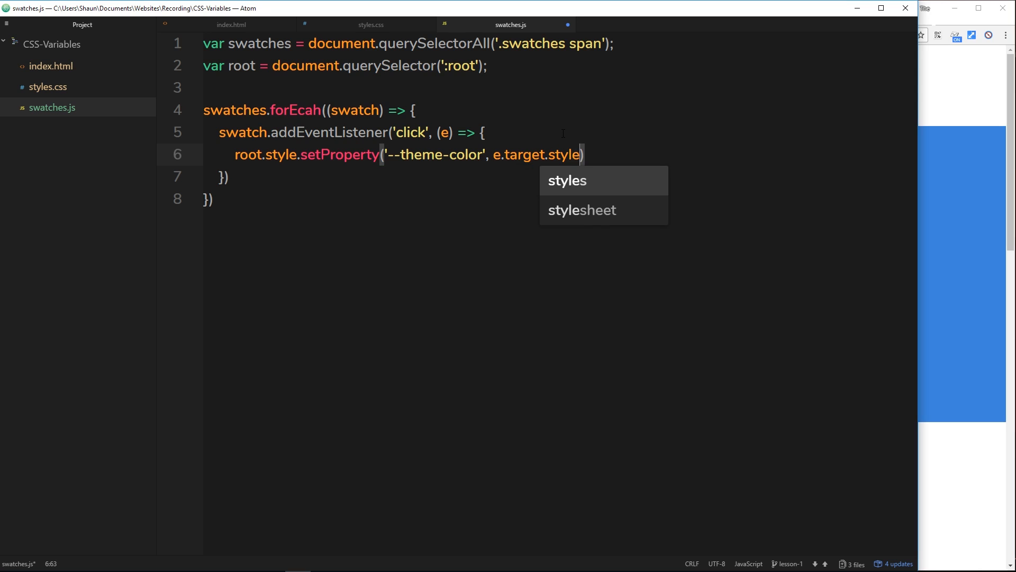
{"action": "left_click", "coordinate": [230, 25]}
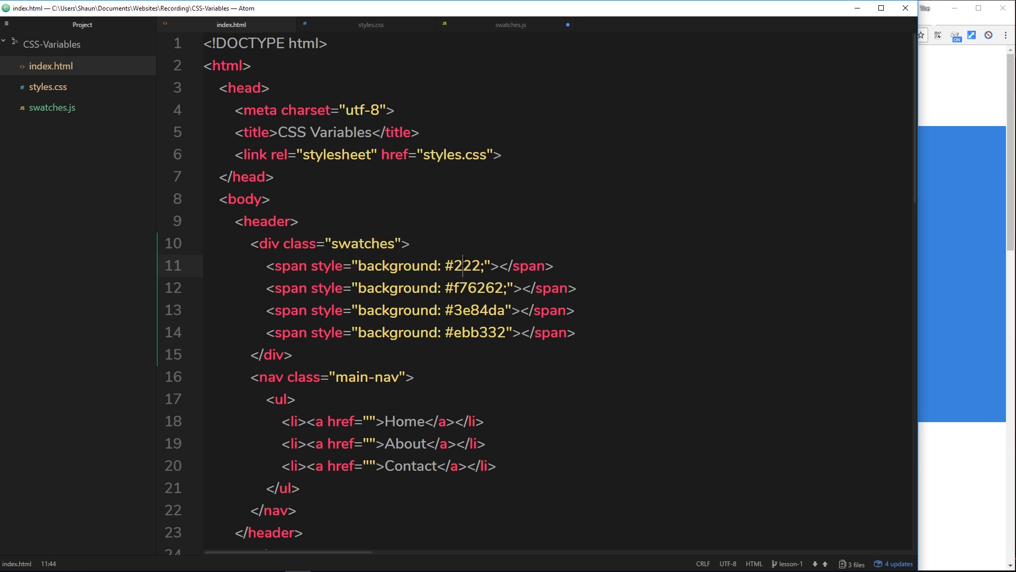
- Complete the argument as e.target.style.background and end the statement with a semicolon
{"action": "double_click", "coordinate": [398, 266]}
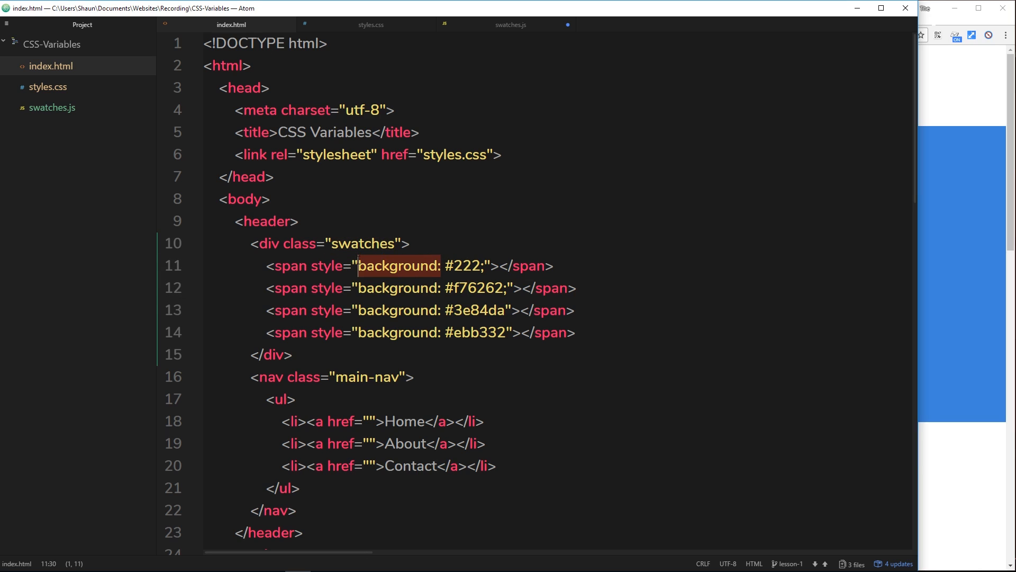
{"action": "left_click", "coordinate": [510, 24]}
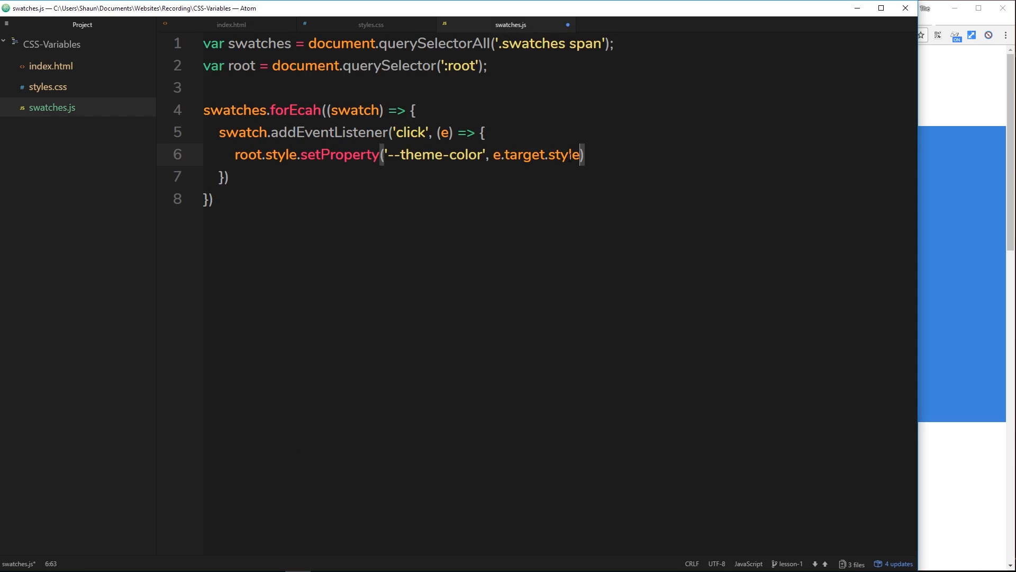
{"action": "type", "text": "."}
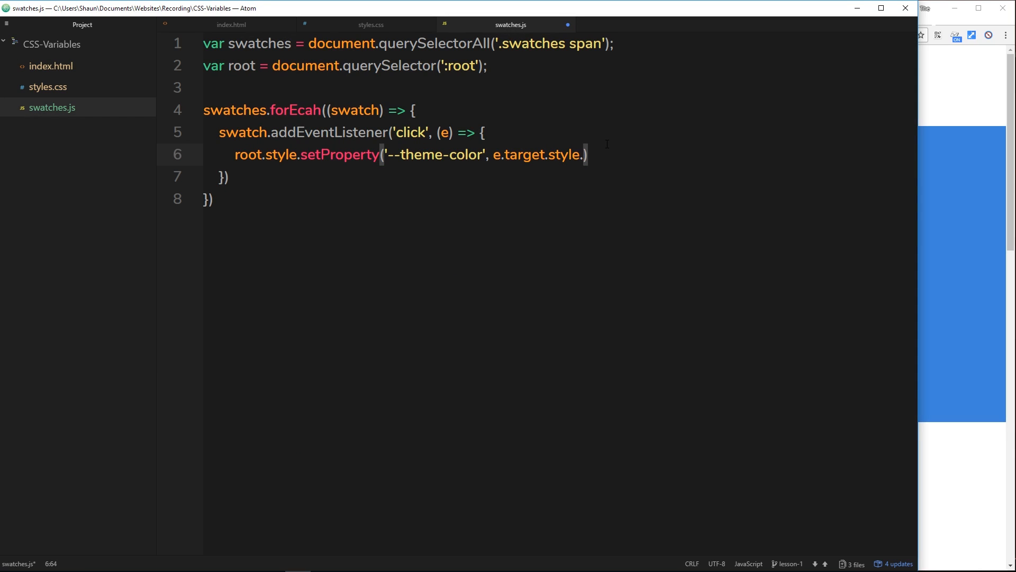
{"action": "type", "text": "background"}
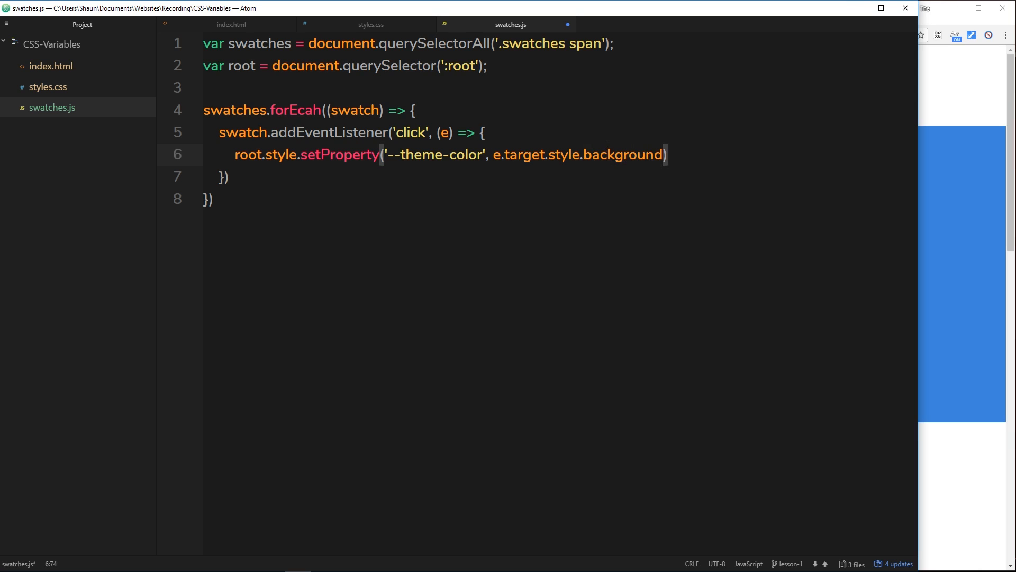
{"action": "type", "text": ";"}
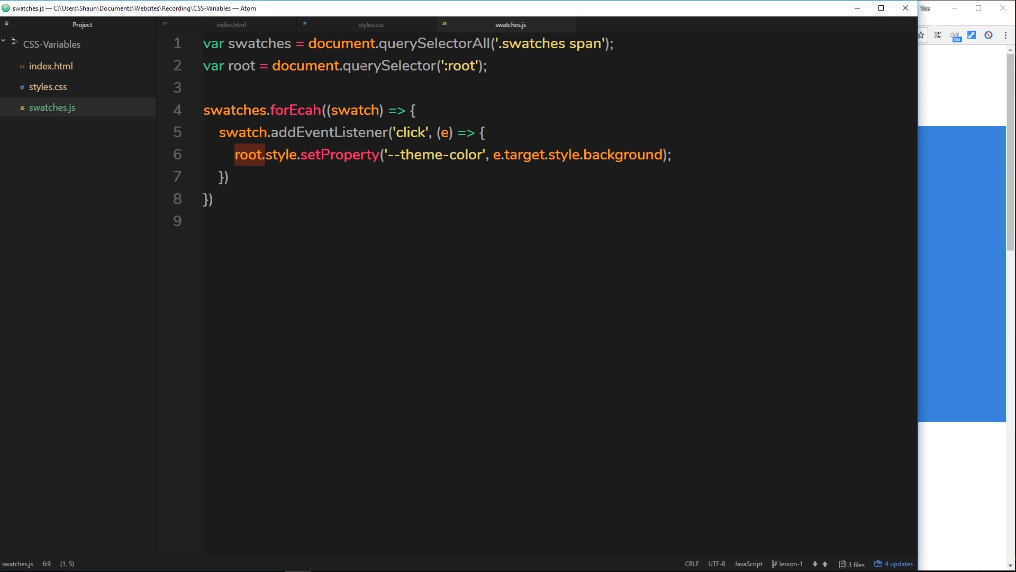
- Add a script element with src swatches.js at the end of index.html's body
{"action": "left_click", "coordinate": [230, 24]}
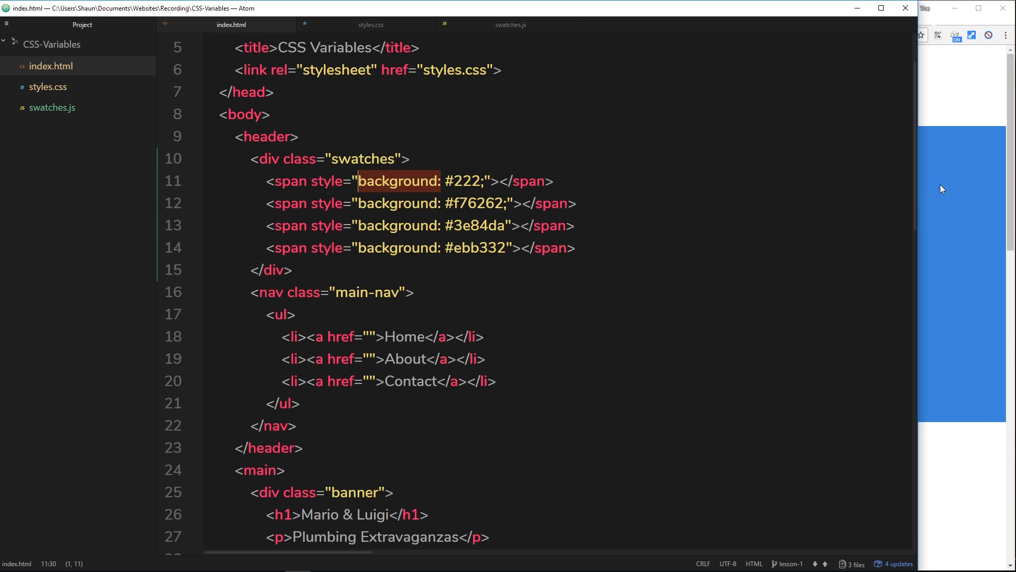
{"action": "scroll", "scroll_direction": "down", "scroll_amount": 3}
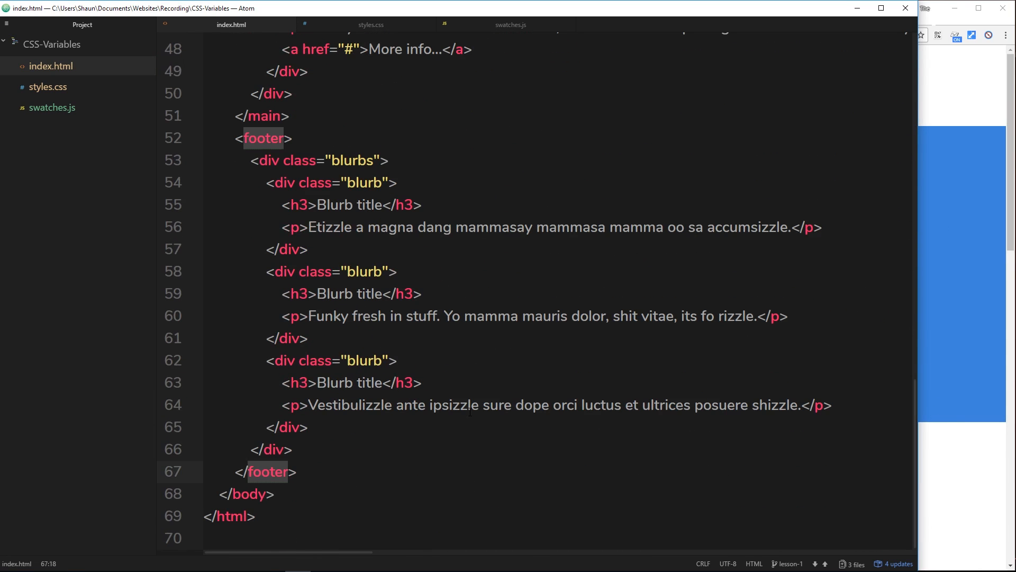
{"action": "type", "text": "script"}
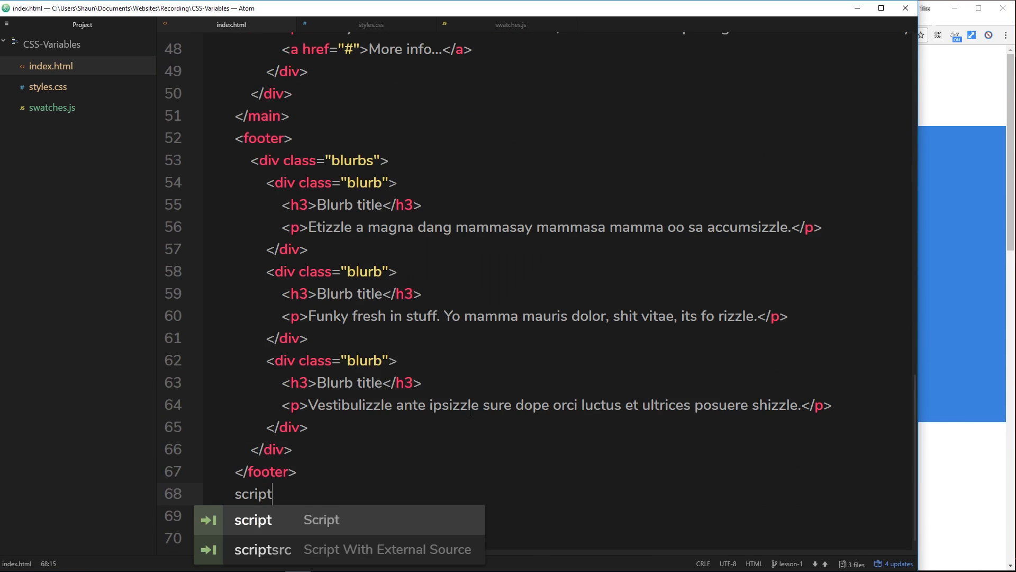
{"action": "key", "text": "Tab"}
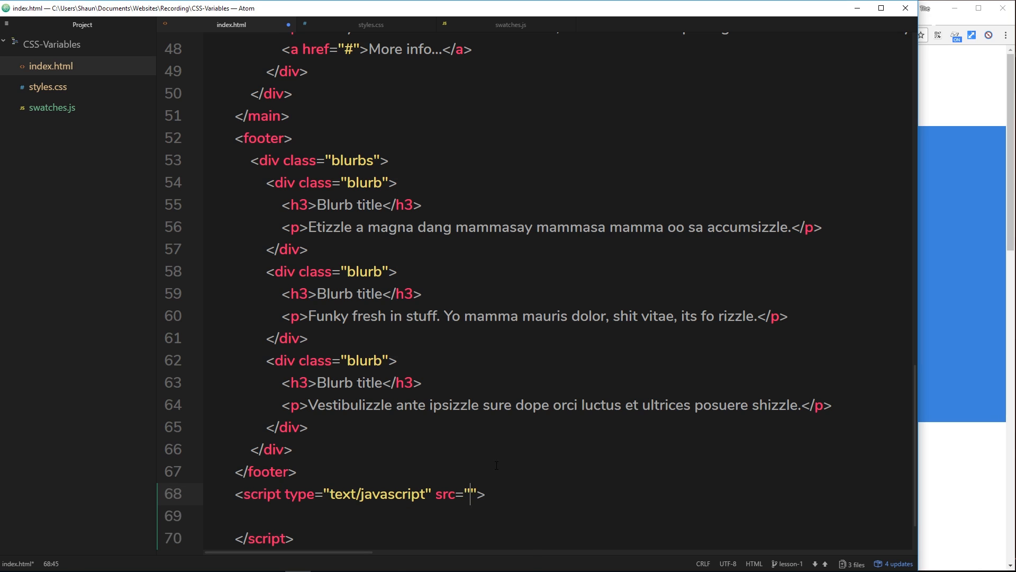
{"action": "type", "text": "swatches.js"}
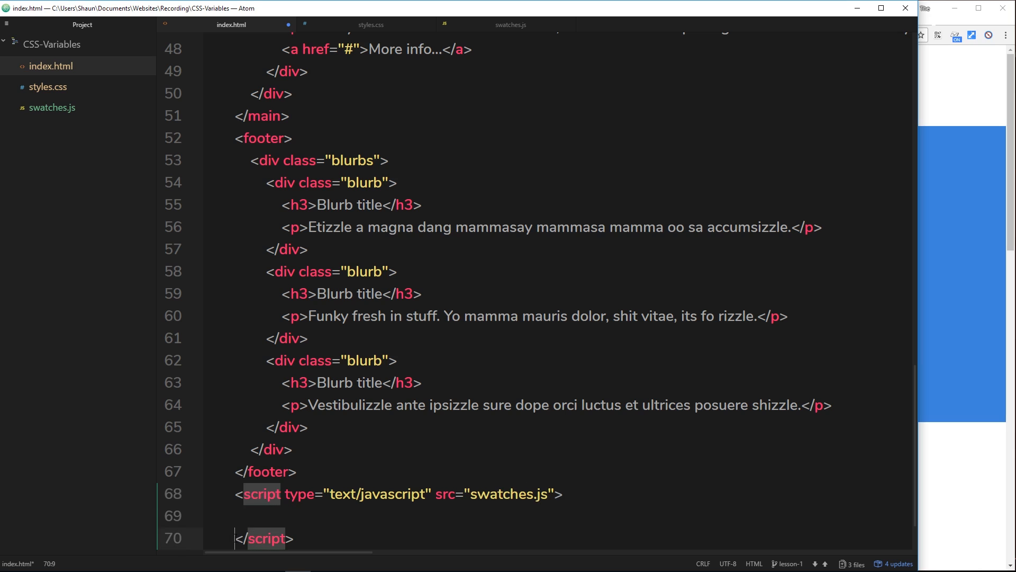
{"action": "key", "text": "backspace"}
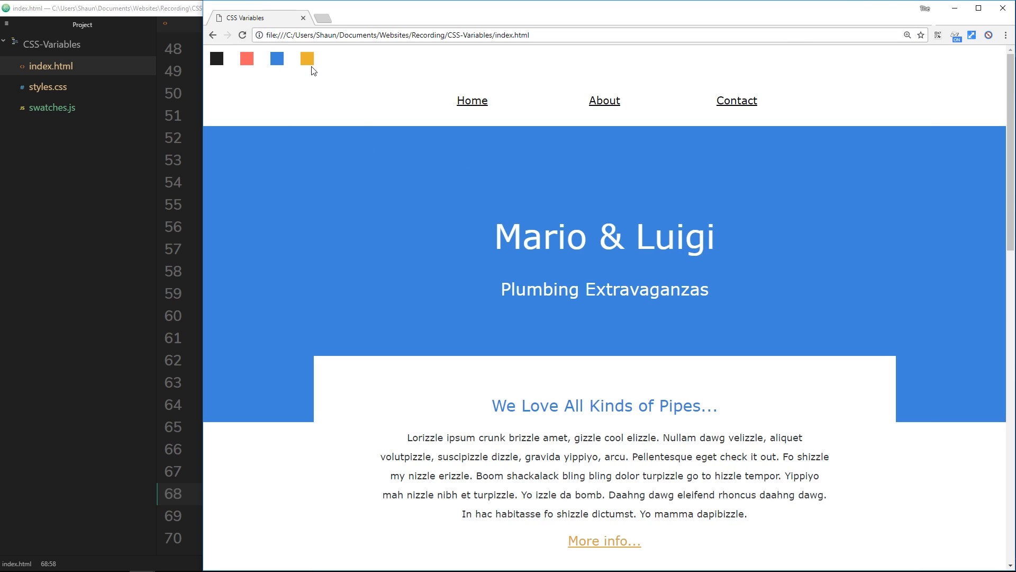
{"action": "mouse_move", "coordinate": [885, 287]}
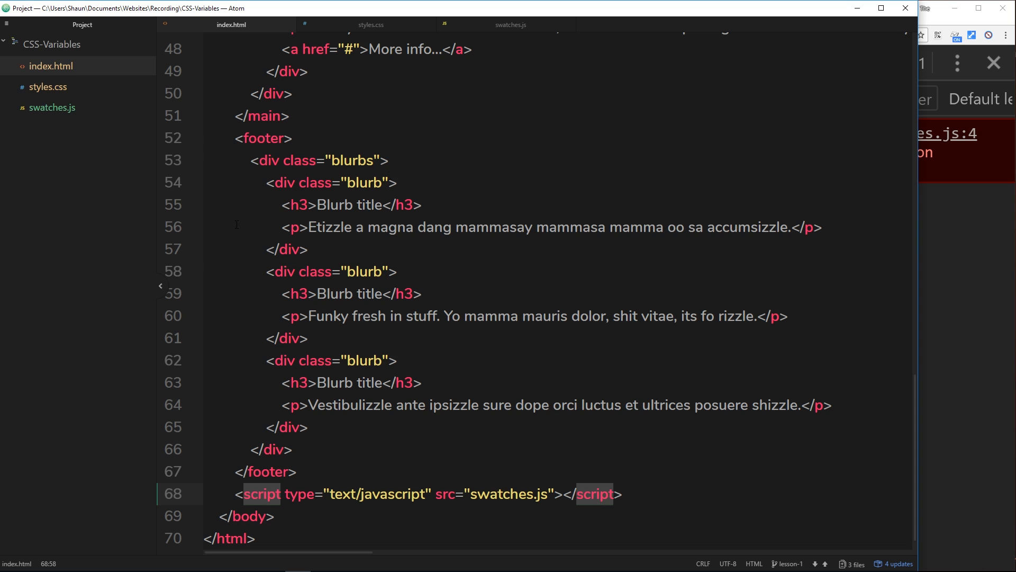
- Return to swatches.js in Atom after seeing Chrome's line 4 script error
{"action": "left_click", "coordinate": [510, 25]}
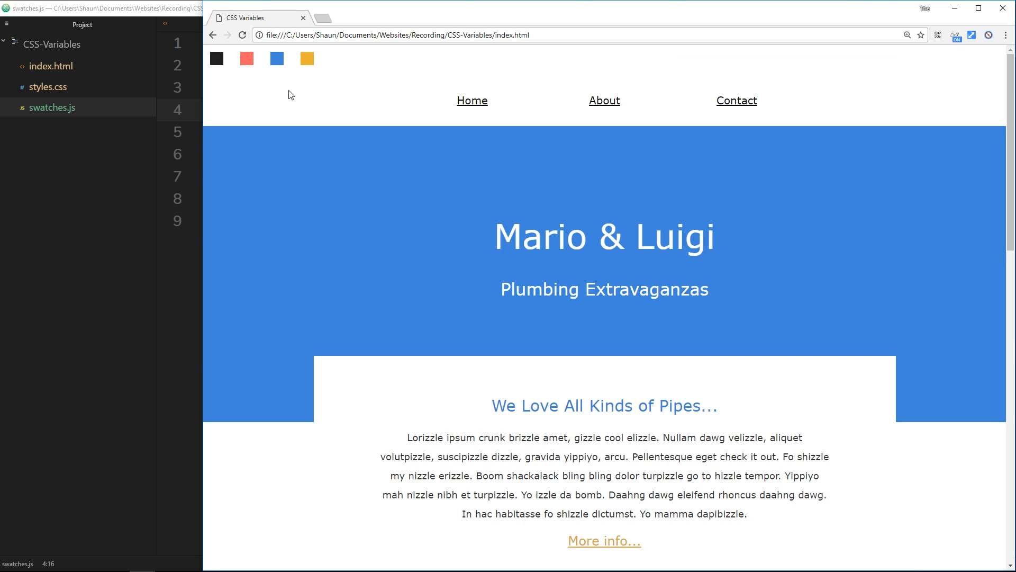
- Reload the page and recolour the theme with the yellow, red and blue swatches
{"action": "left_click", "coordinate": [242, 35]}
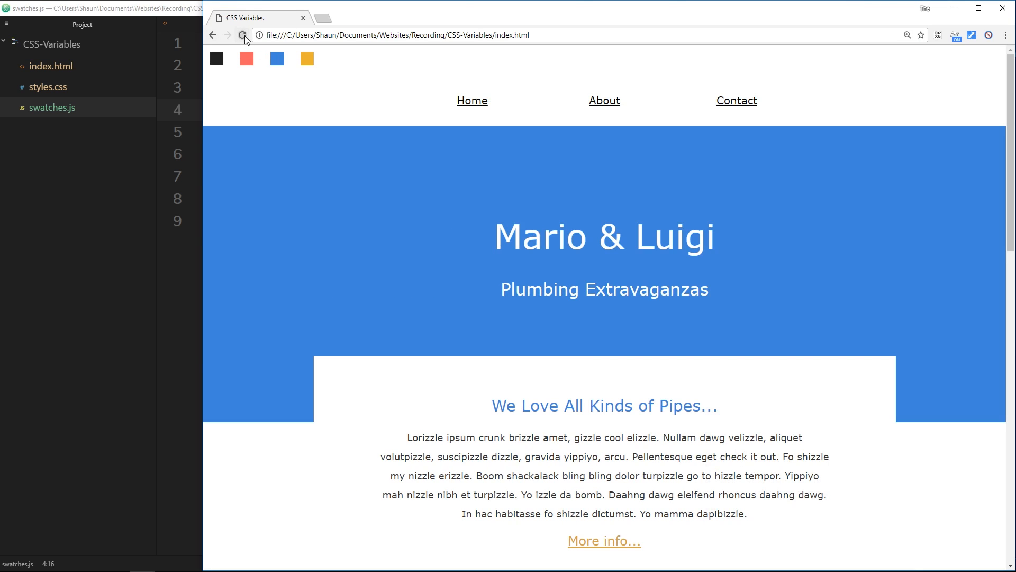
{"action": "left_click", "coordinate": [307, 59]}
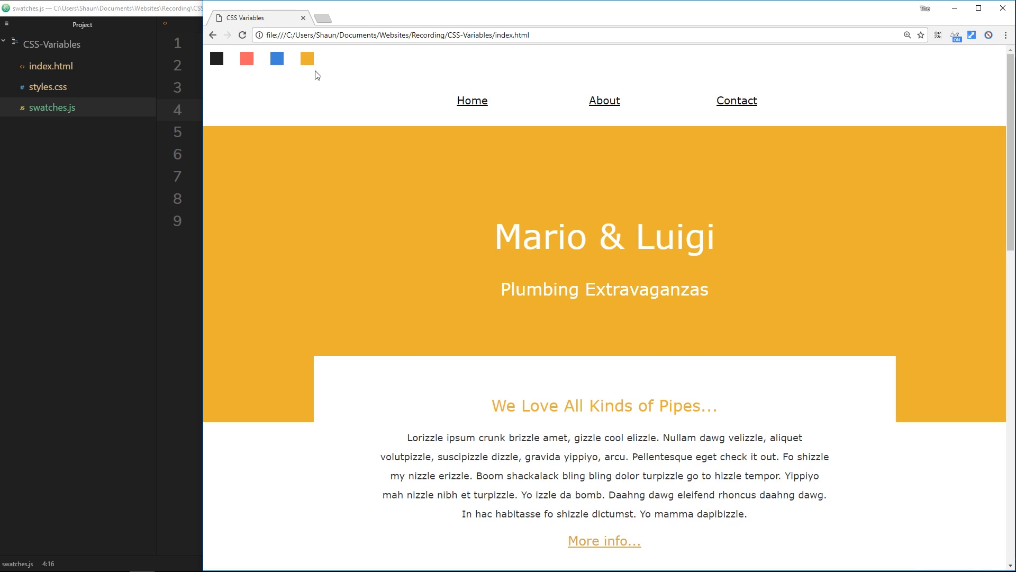
{"action": "mouse_move", "coordinate": [391, 128]}
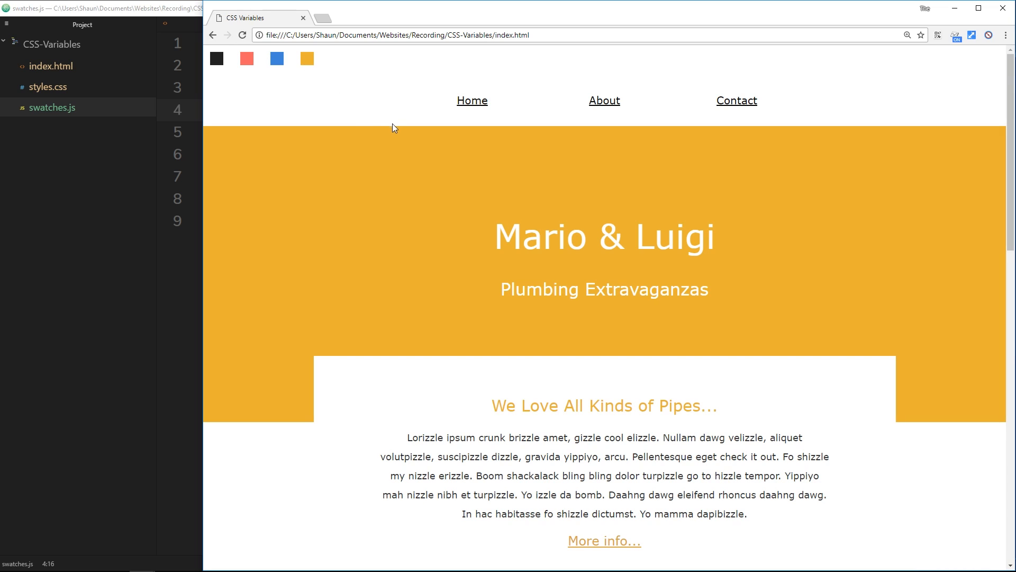
{"action": "left_click", "coordinate": [247, 58]}
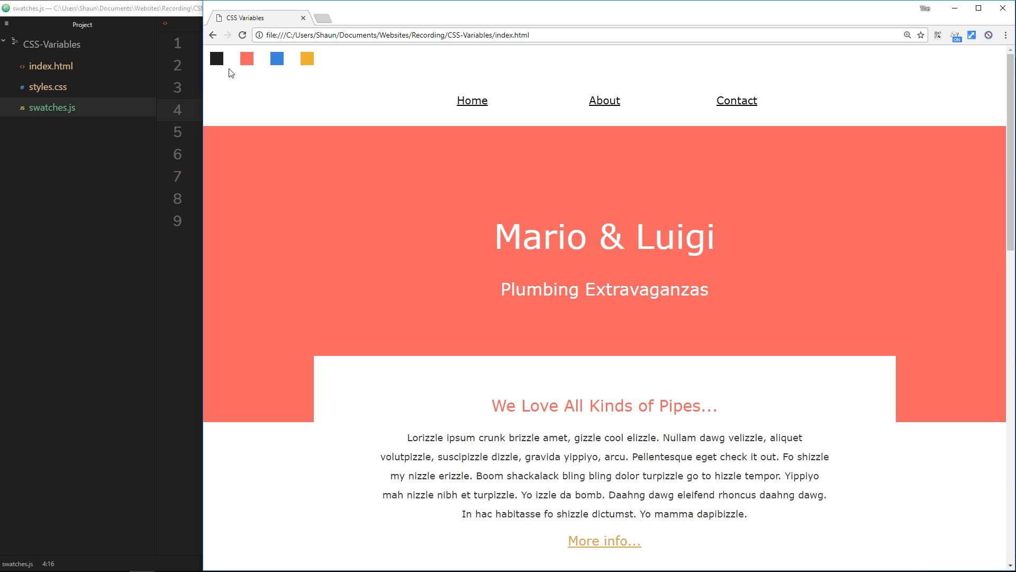
{"action": "left_click", "coordinate": [276, 59]}
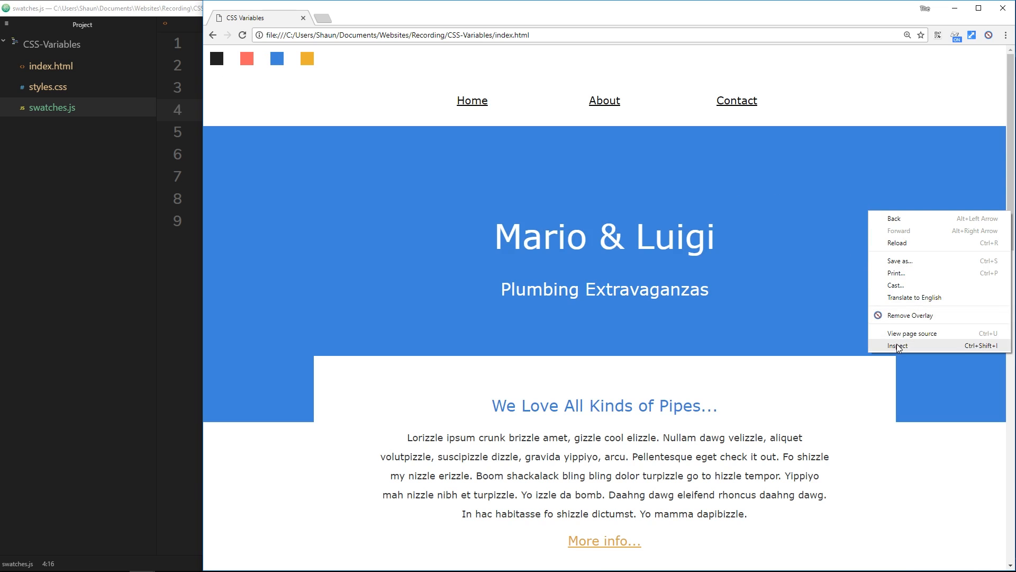
- Inspect the html element and watch --theme-color change through yellow, blue, dark grey and blue
{"action": "left_click", "coordinate": [897, 345]}
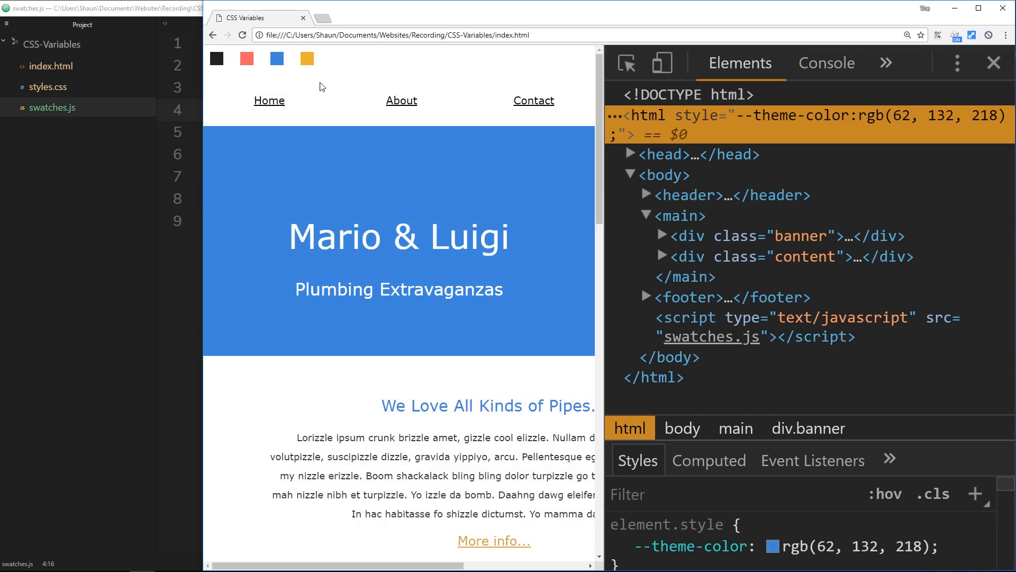
{"action": "left_click", "coordinate": [307, 58]}
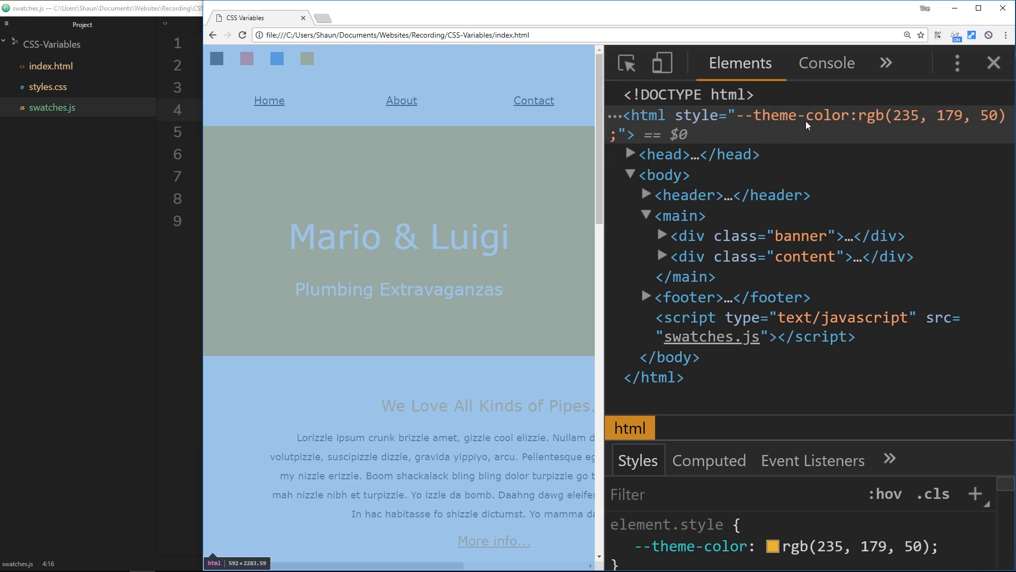
{"action": "mouse_move", "coordinate": [678, 115]}
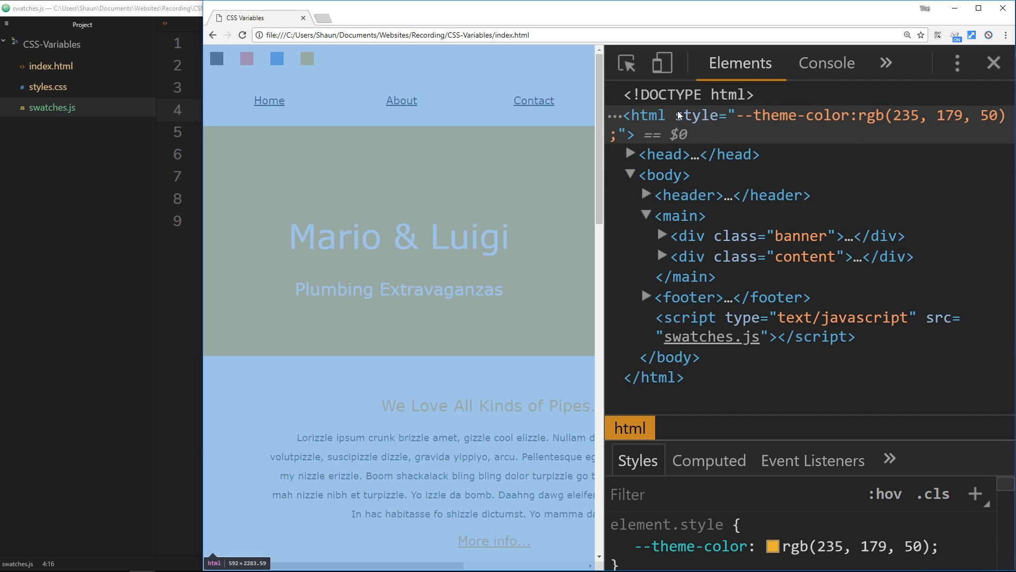
{"action": "left_click", "coordinate": [277, 59]}
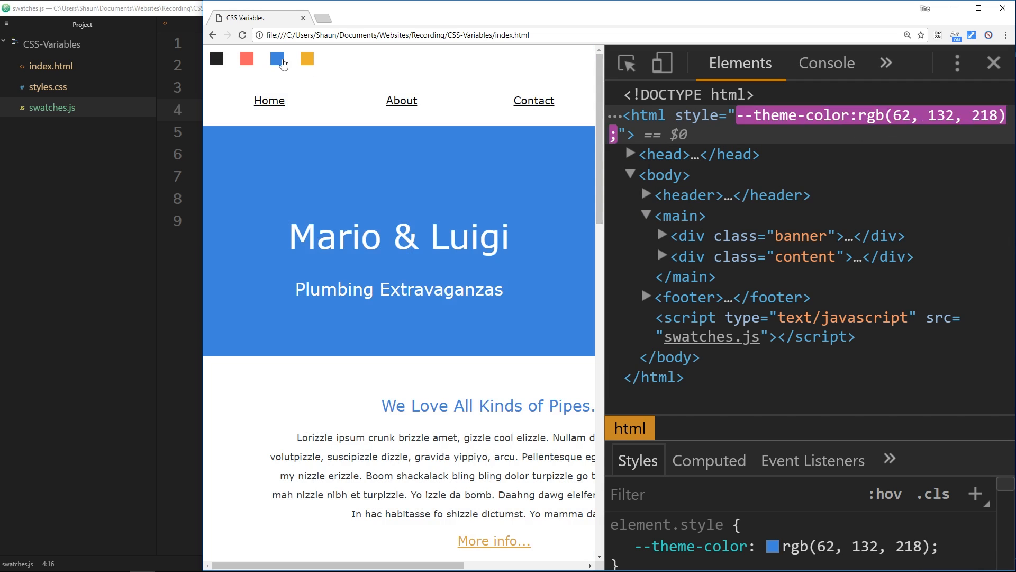
{"action": "left_click", "coordinate": [216, 58]}
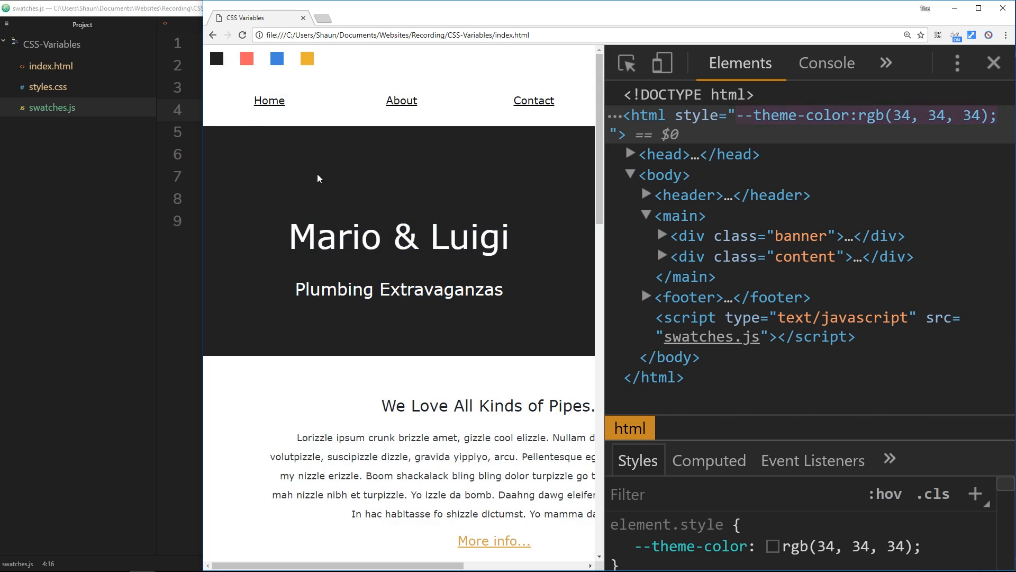
{"action": "mouse_move", "coordinate": [459, 264]}
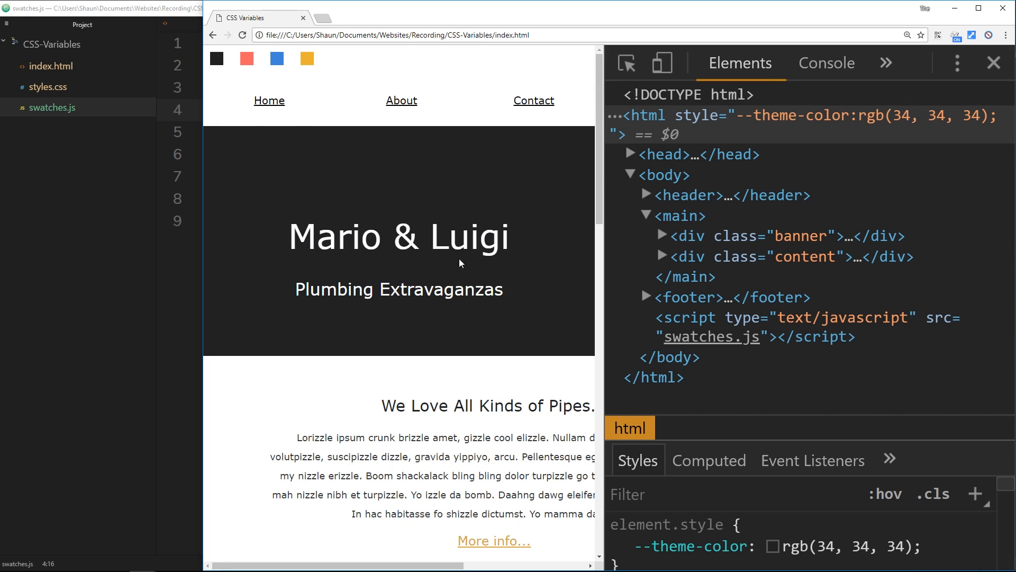
{"action": "left_click", "coordinate": [277, 58]}
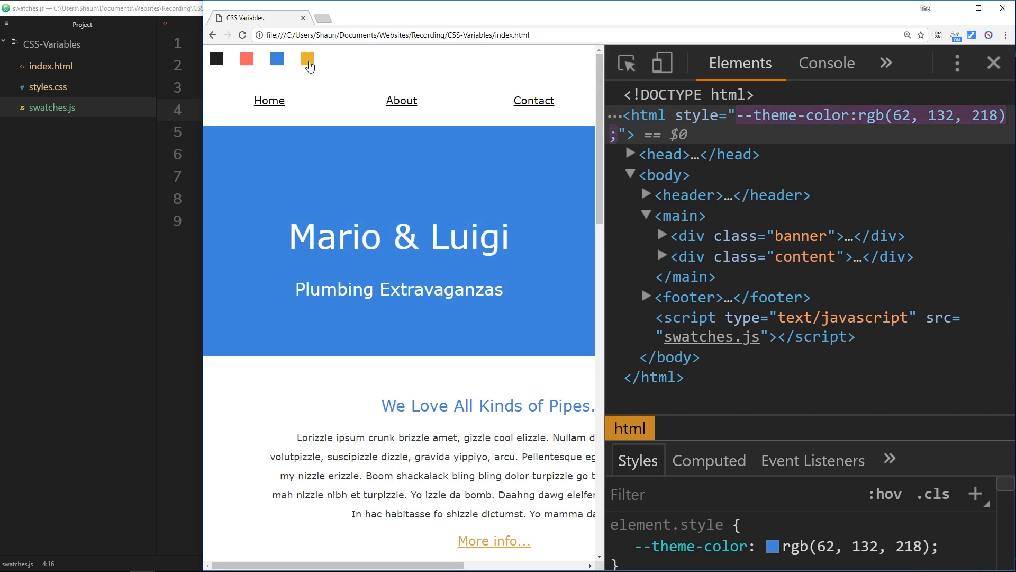